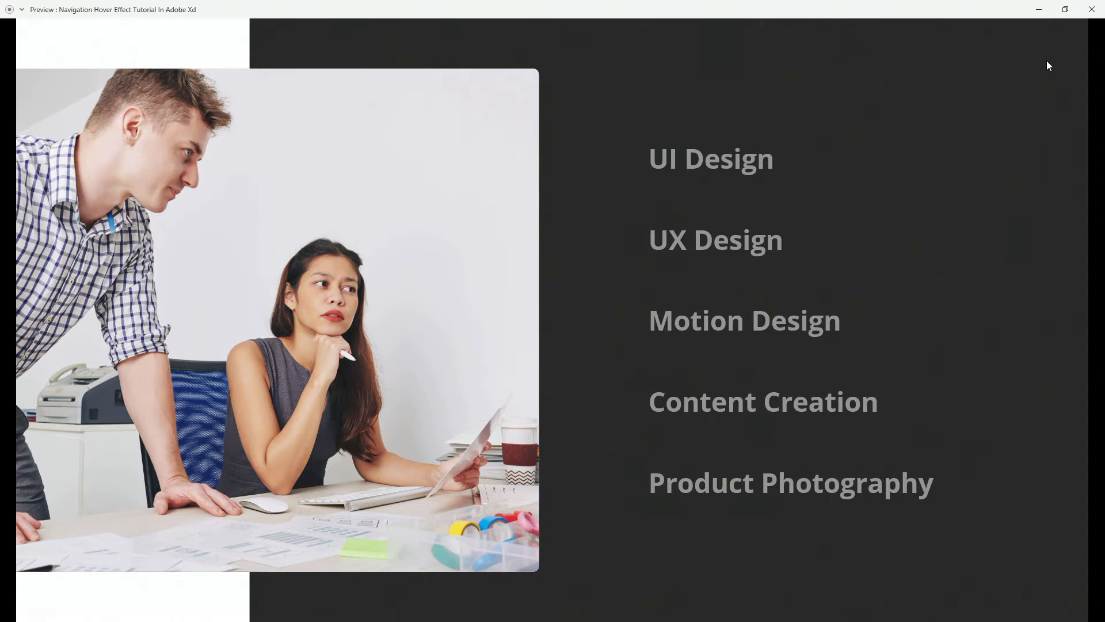
{"action": "mouse_move", "coordinate": [1036, 60]}
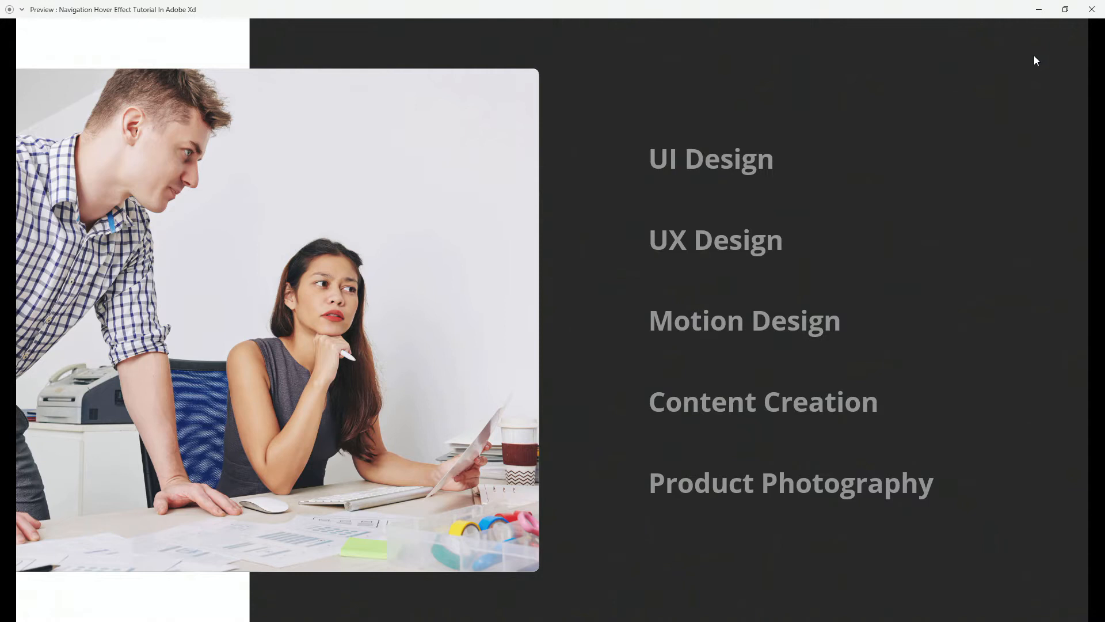
{"action": "mouse_move", "coordinate": [726, 138]}
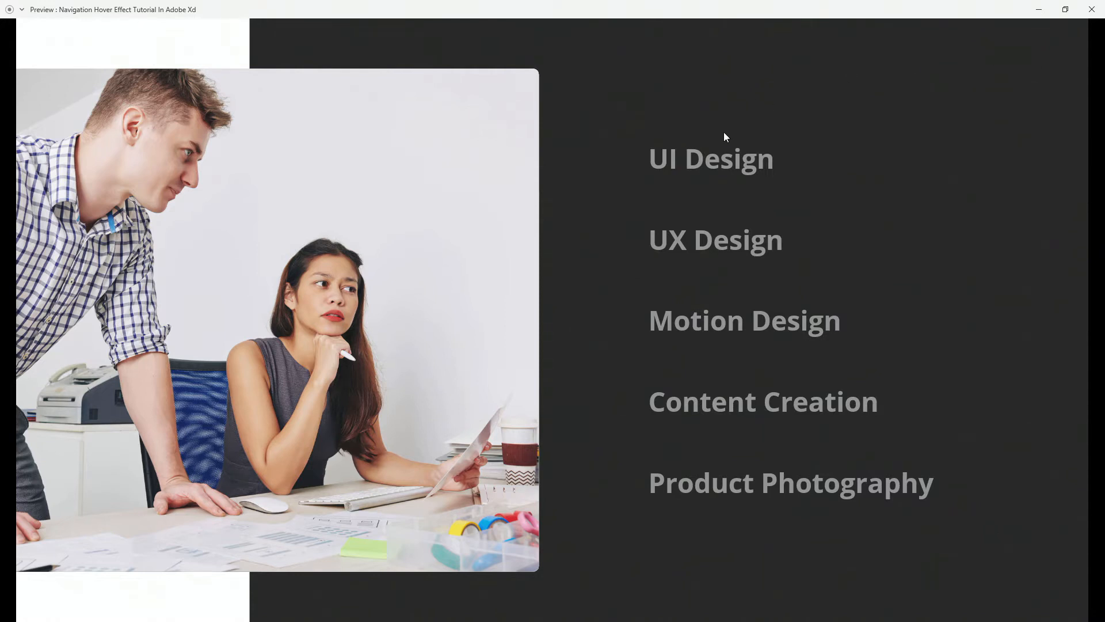
{"action": "mouse_move", "coordinate": [774, 201]}
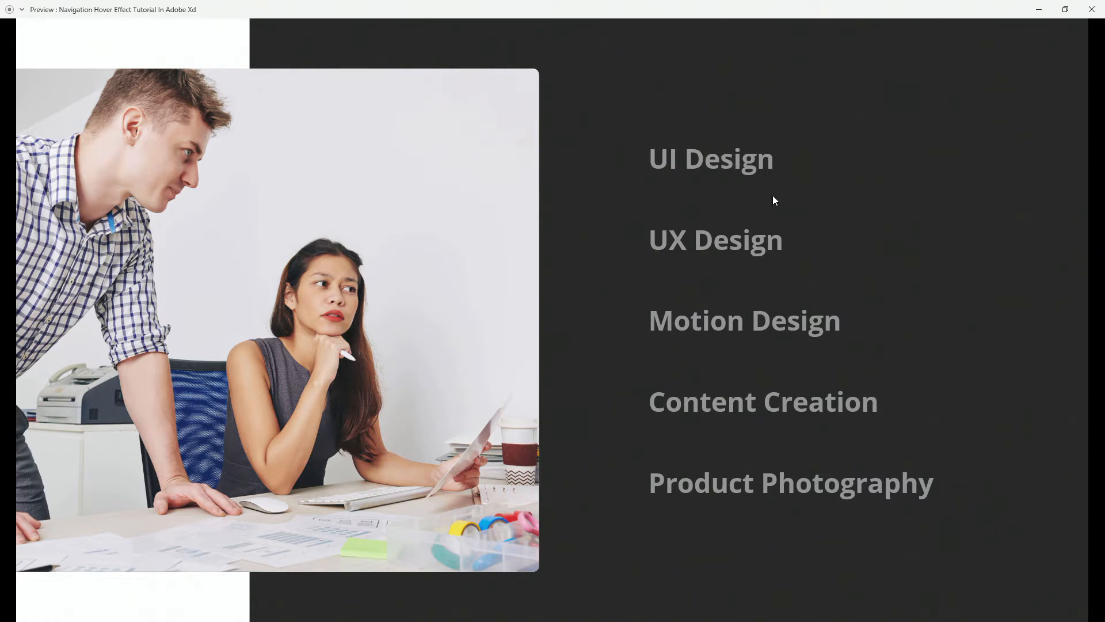
{"action": "mouse_move", "coordinate": [776, 65]}
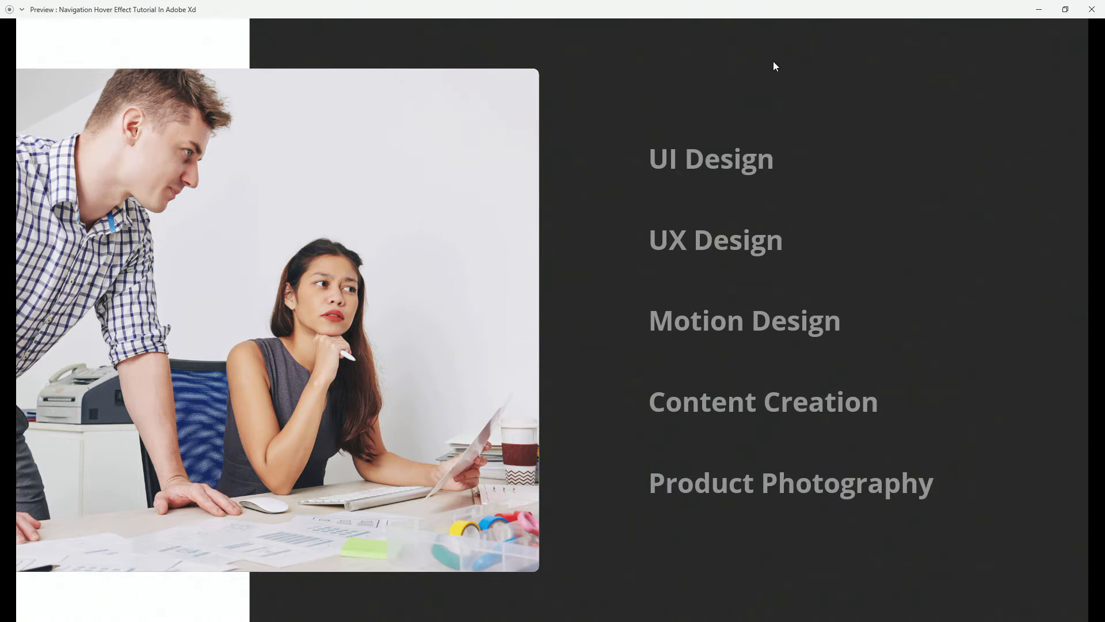
{"action": "mouse_move", "coordinate": [717, 164]}
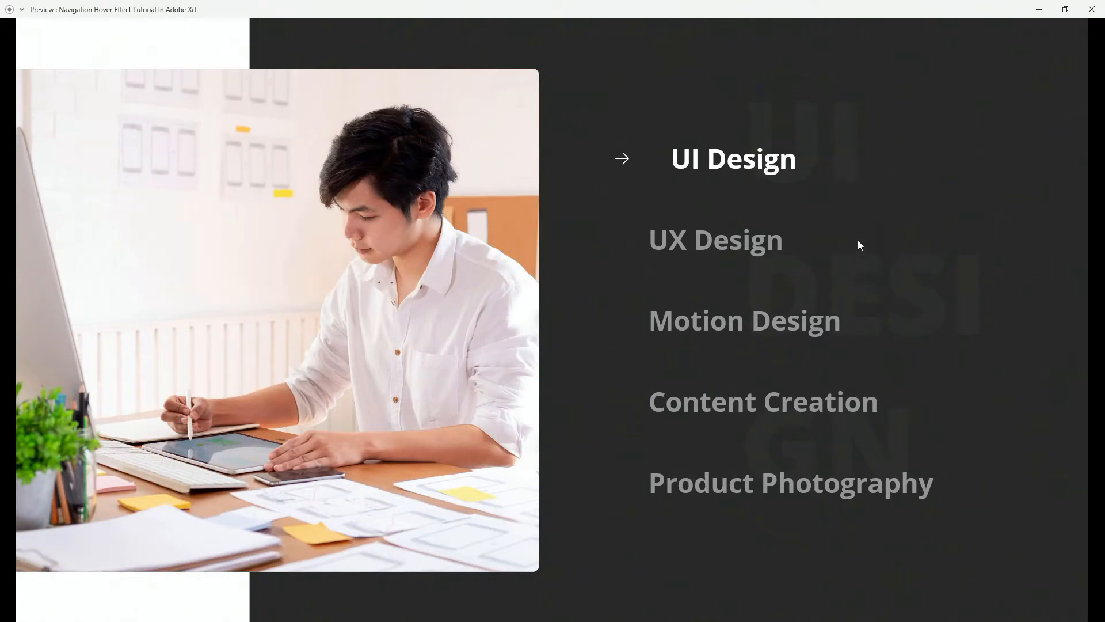
{"action": "mouse_move", "coordinate": [775, 175]}
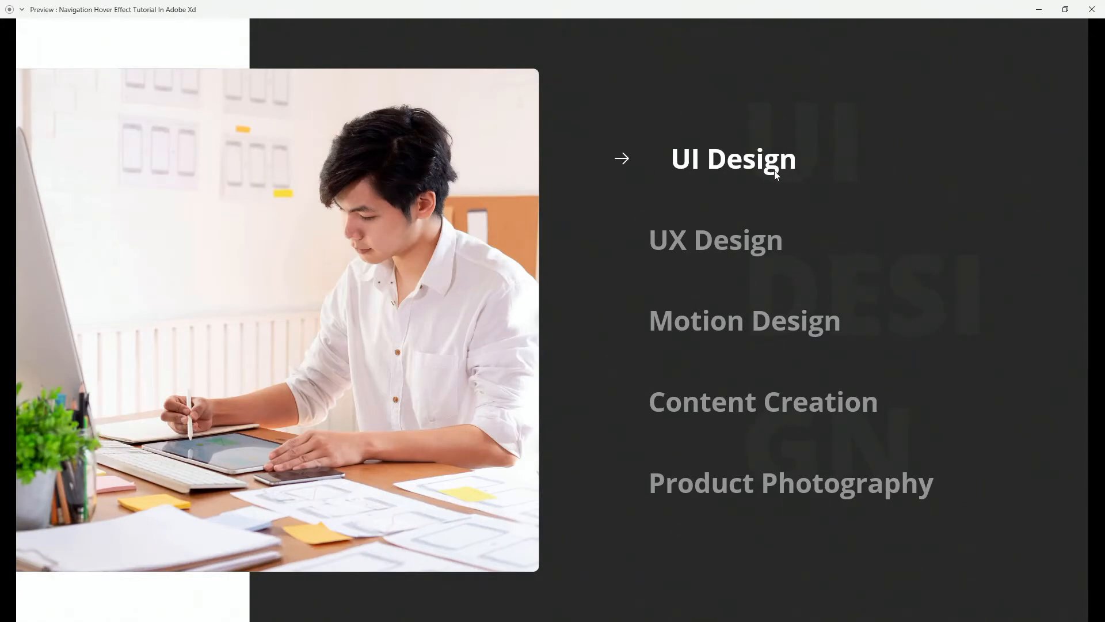
{"action": "mouse_move", "coordinate": [315, 271]}
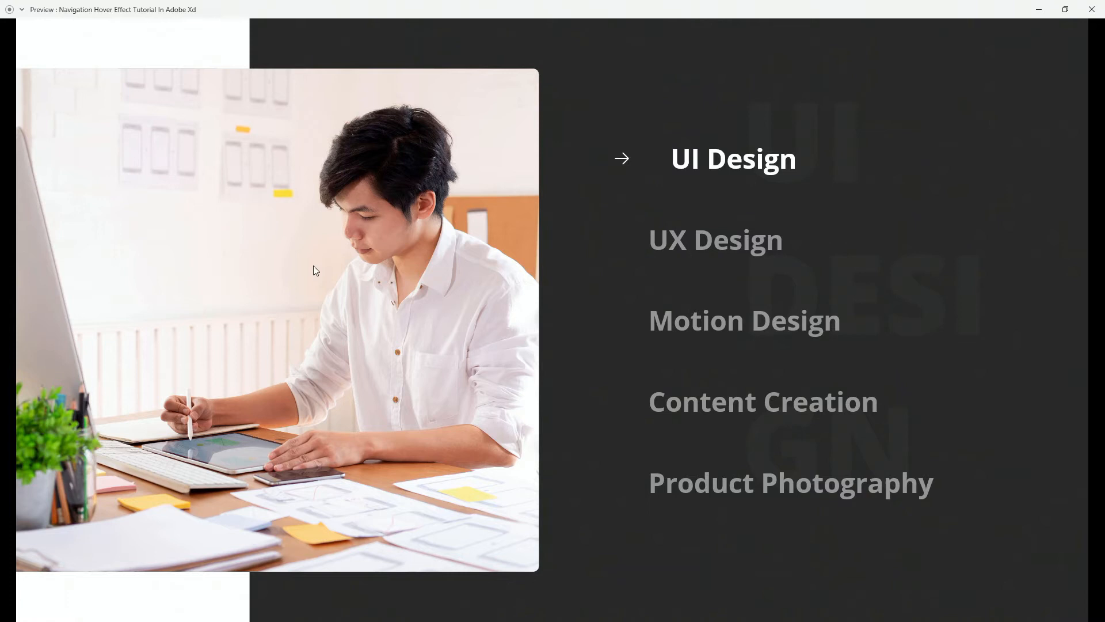
{"action": "mouse_move", "coordinate": [630, 175]}
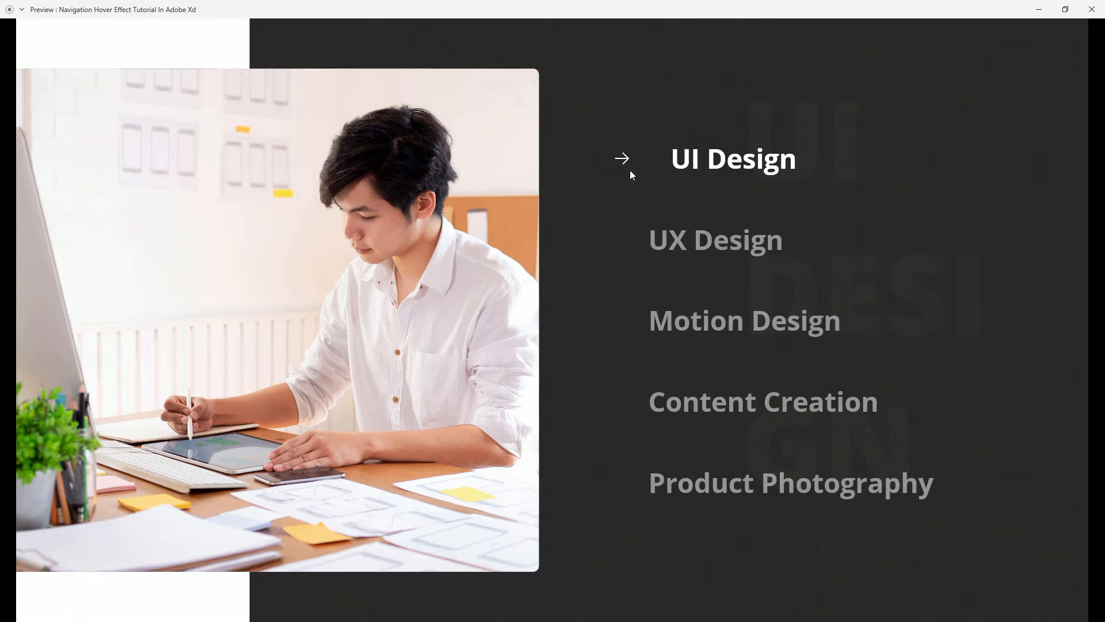
{"action": "mouse_move", "coordinate": [715, 239]}
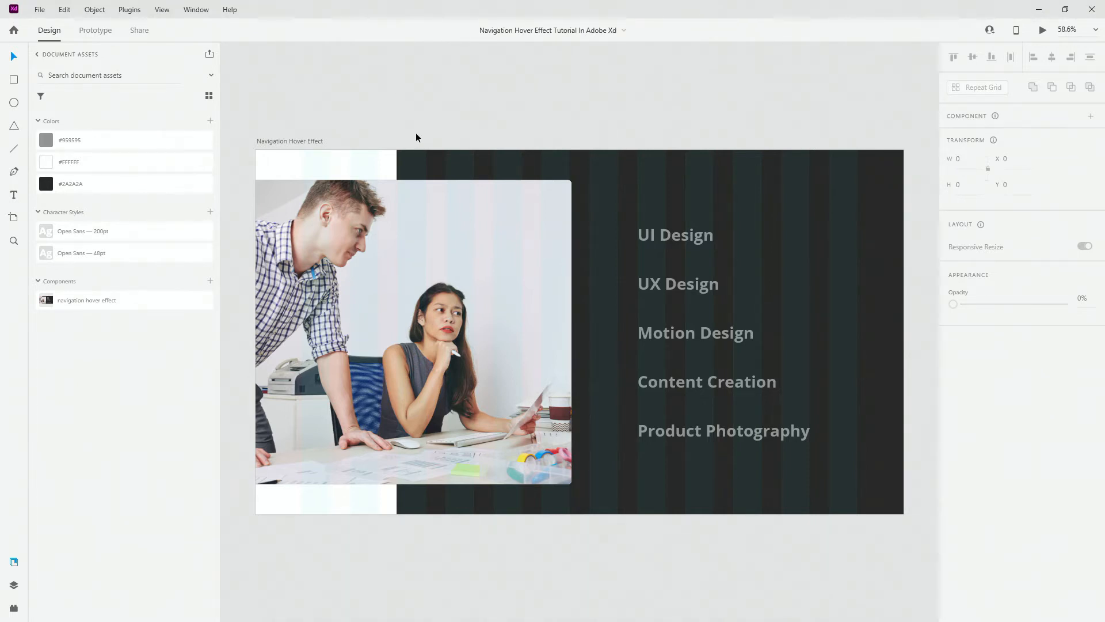
{"action": "mouse_move", "coordinate": [353, 167]}
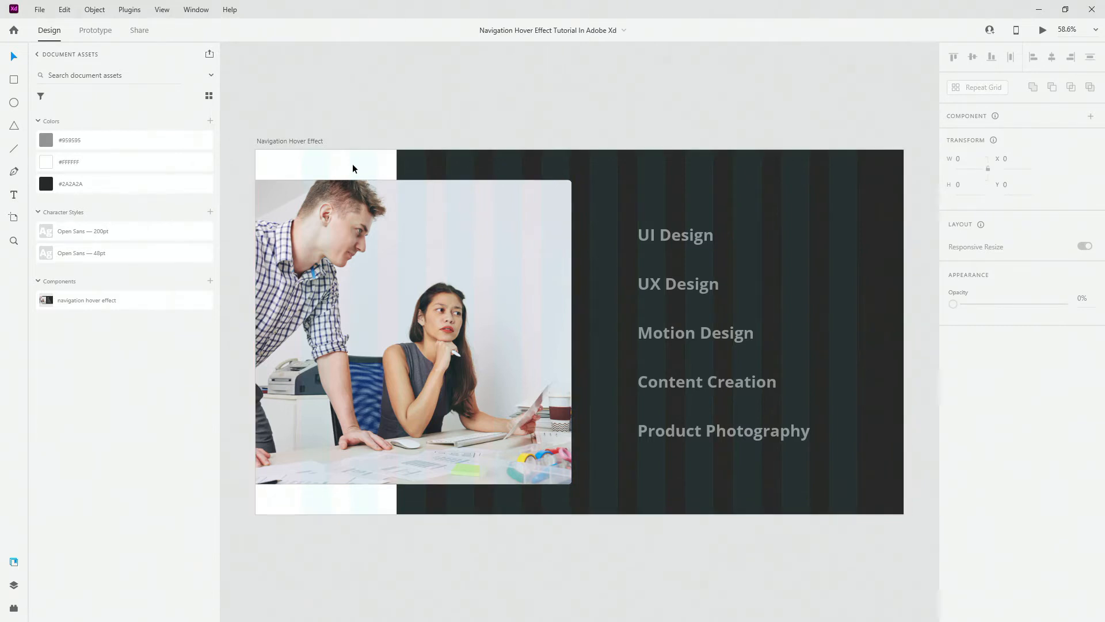
{"action": "left_click", "coordinate": [662, 183]}
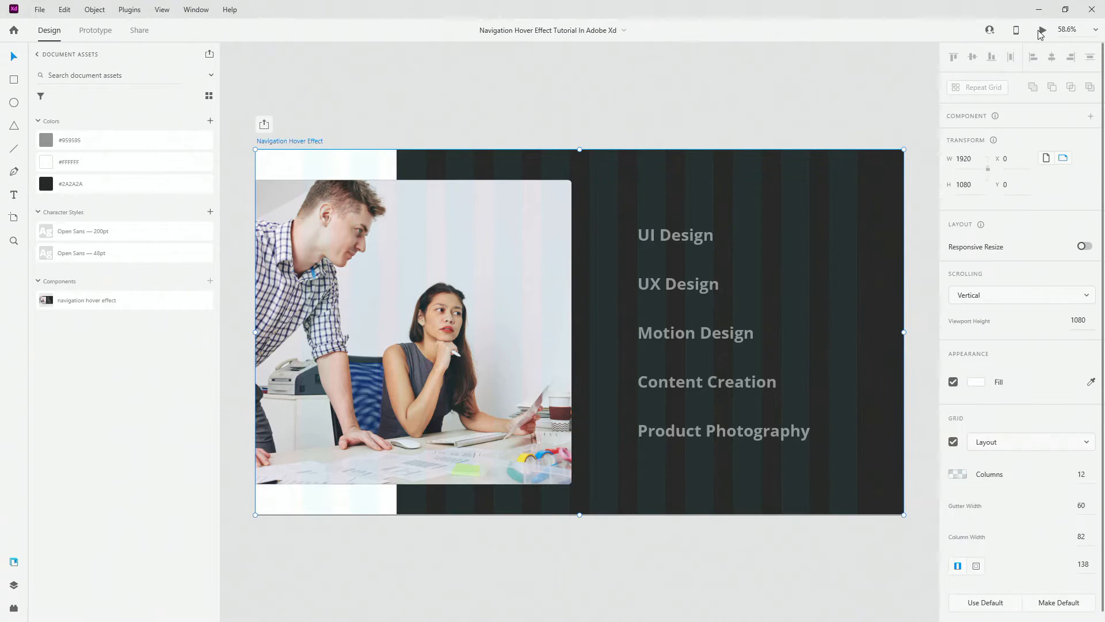
{"action": "left_click", "coordinate": [1040, 32]}
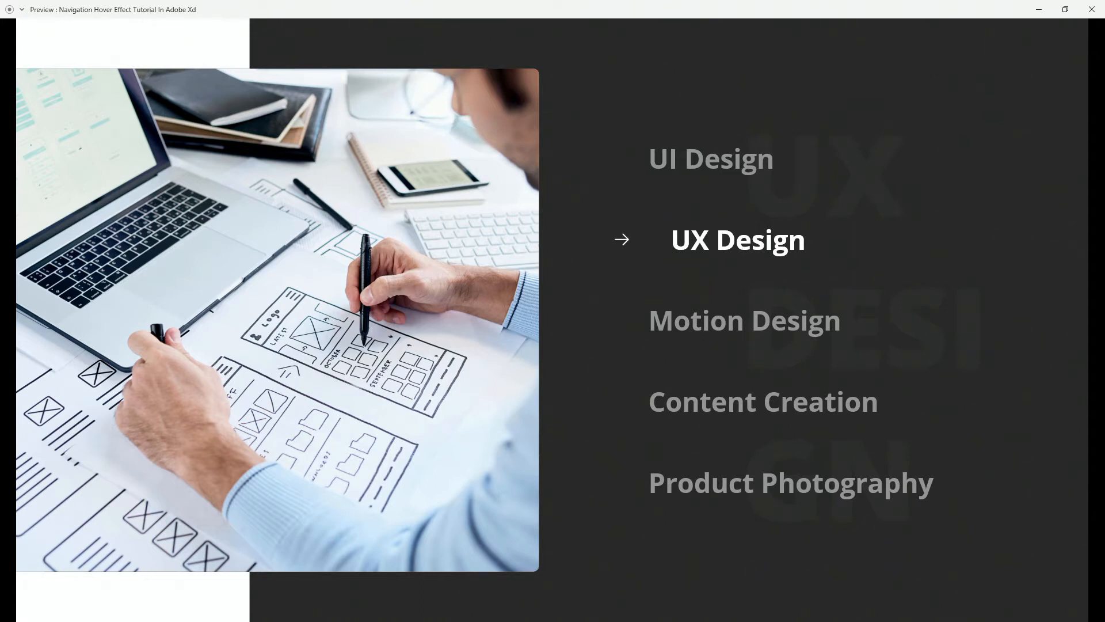
{"action": "left_click", "coordinate": [1091, 9]}
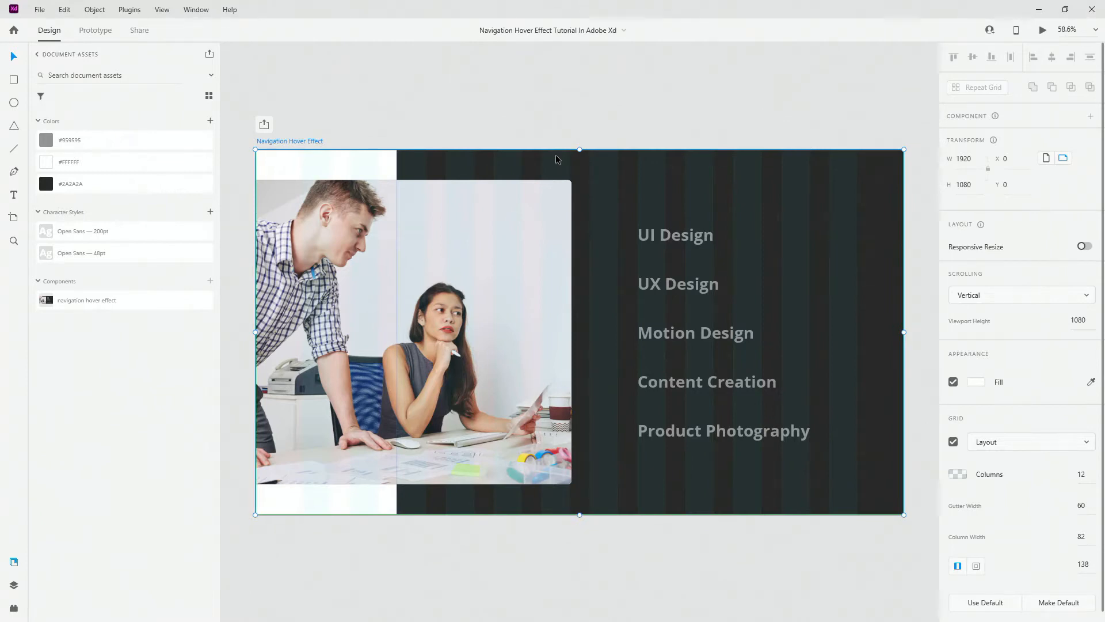
{"action": "mouse_move", "coordinate": [858, 159]}
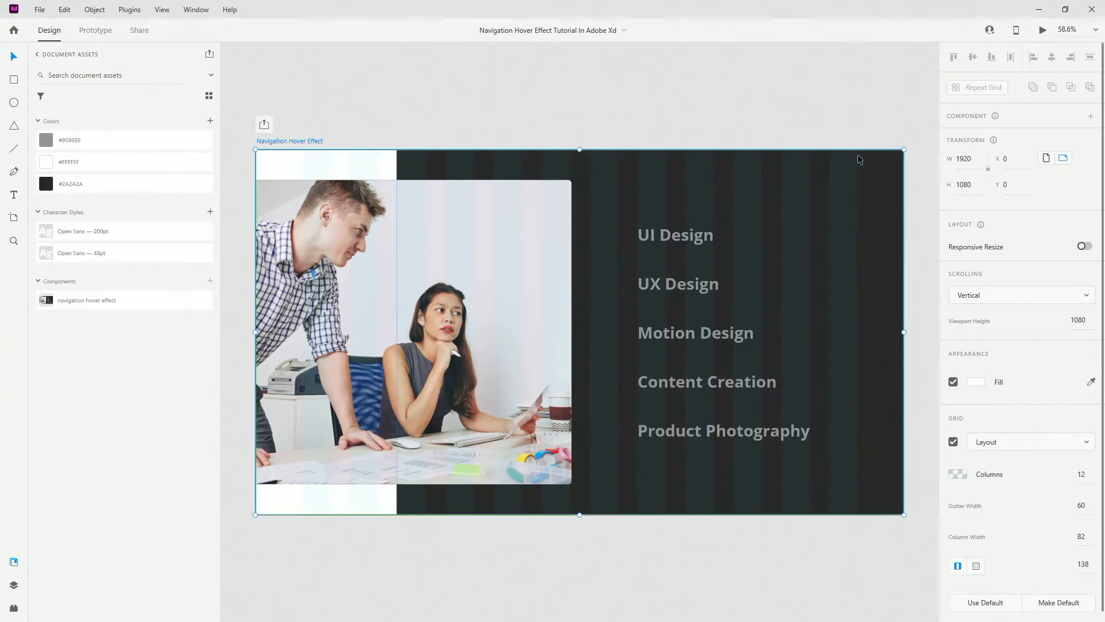
{"action": "mouse_move", "coordinate": [841, 174]}
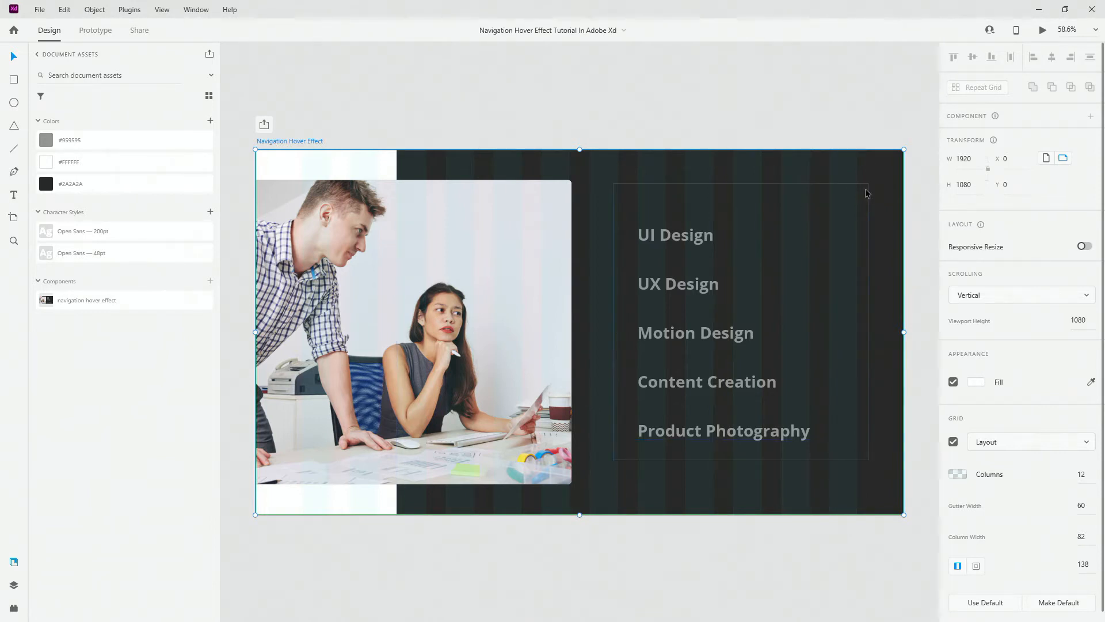
{"action": "mouse_move", "coordinate": [844, 188]}
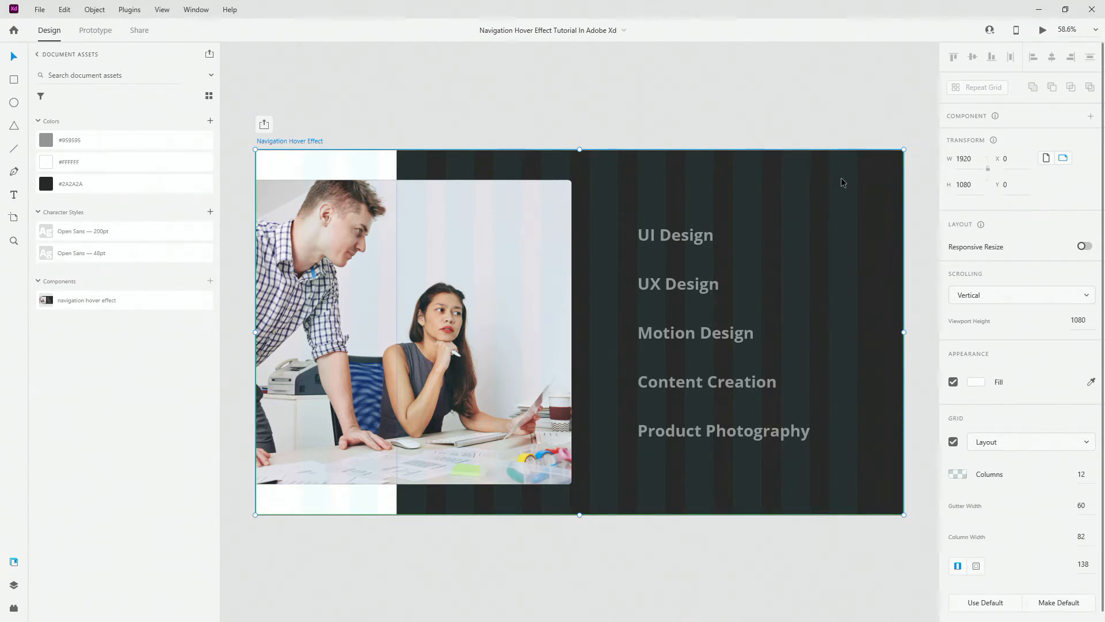
{"action": "mouse_move", "coordinate": [694, 290]}
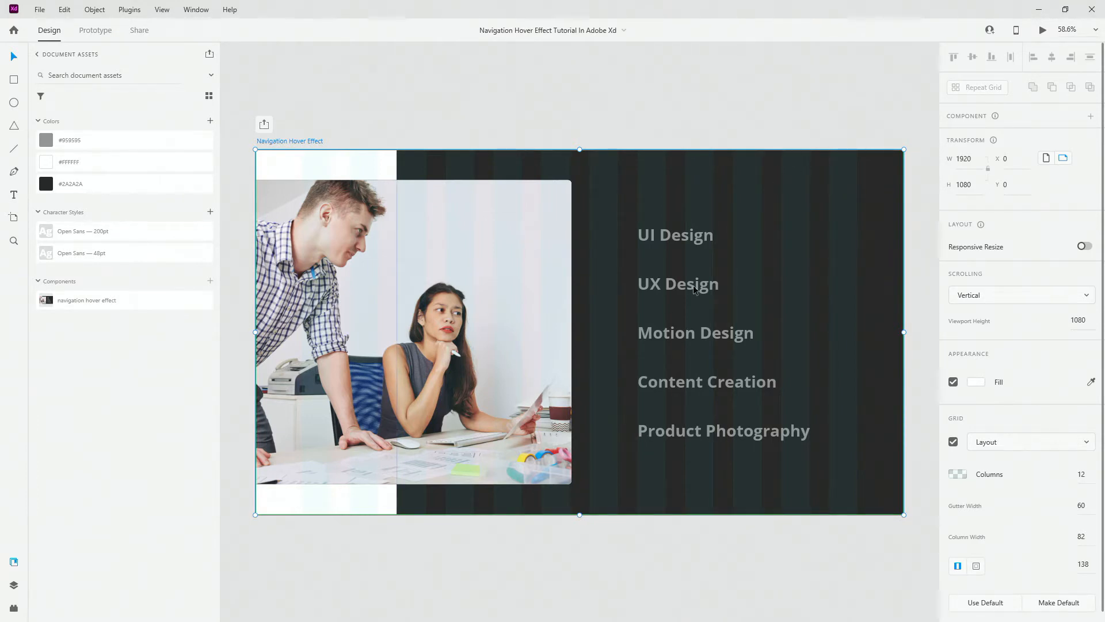
Select the Navigation Hover Effect main component, review its states and the add-state menu.
{"action": "left_click", "coordinate": [677, 284]}
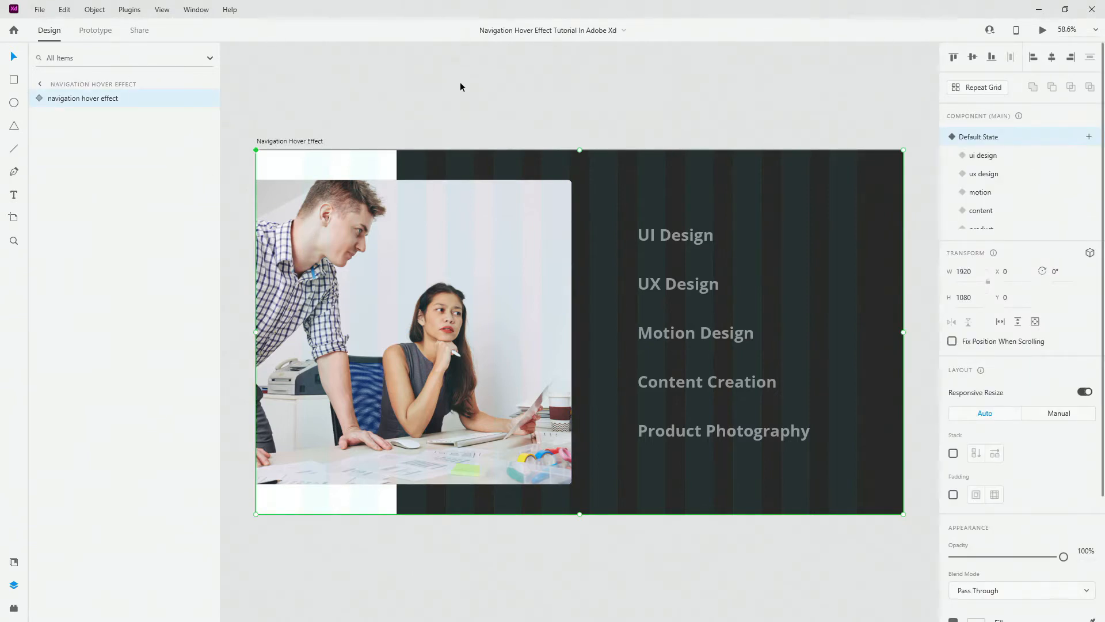
{"action": "mouse_move", "coordinate": [1086, 141]}
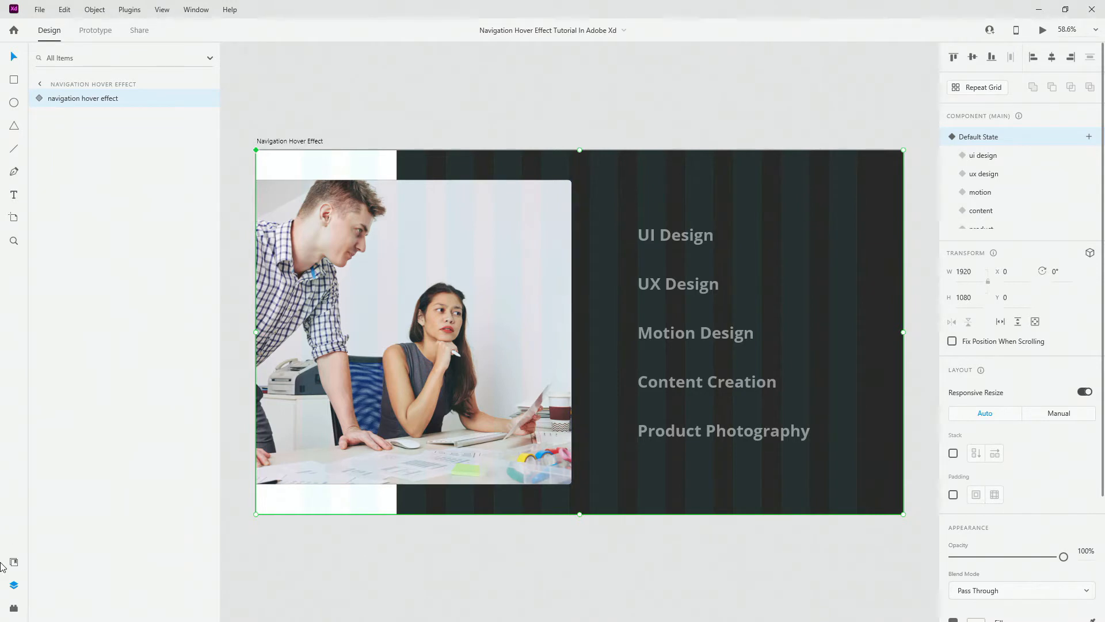
{"action": "left_click", "coordinate": [13, 562]}
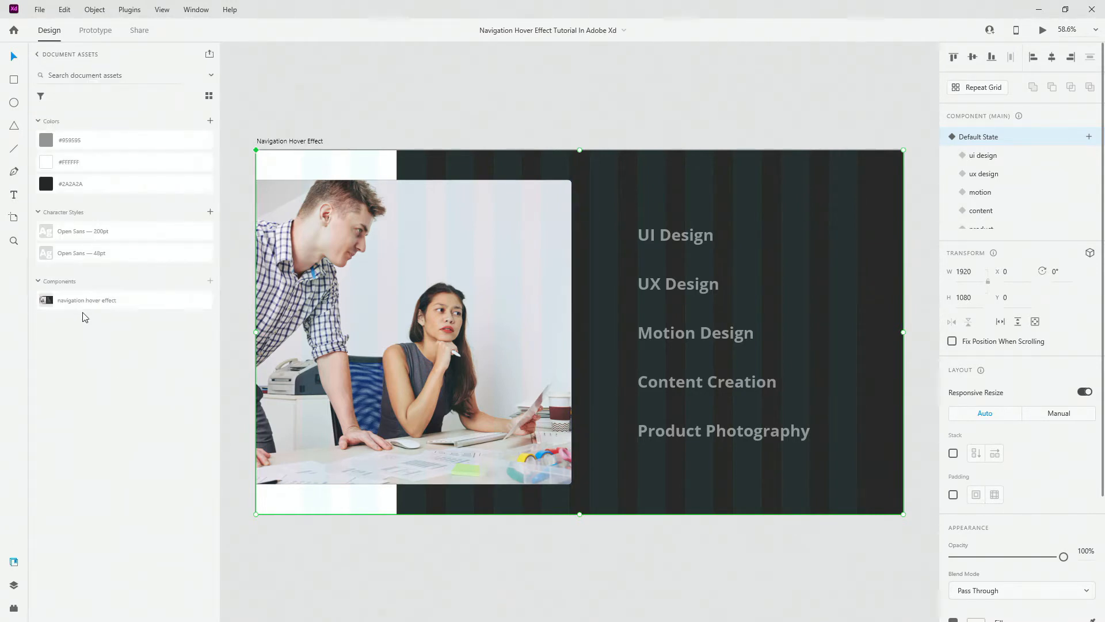
{"action": "mouse_move", "coordinate": [509, 259]}
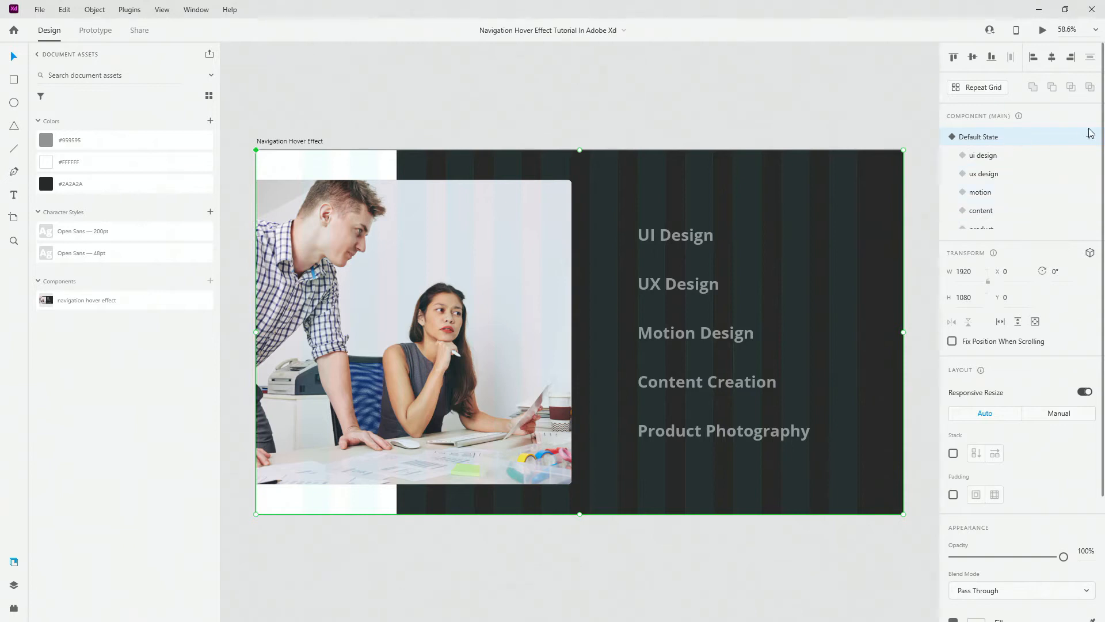
{"action": "left_click", "coordinate": [1089, 135]}
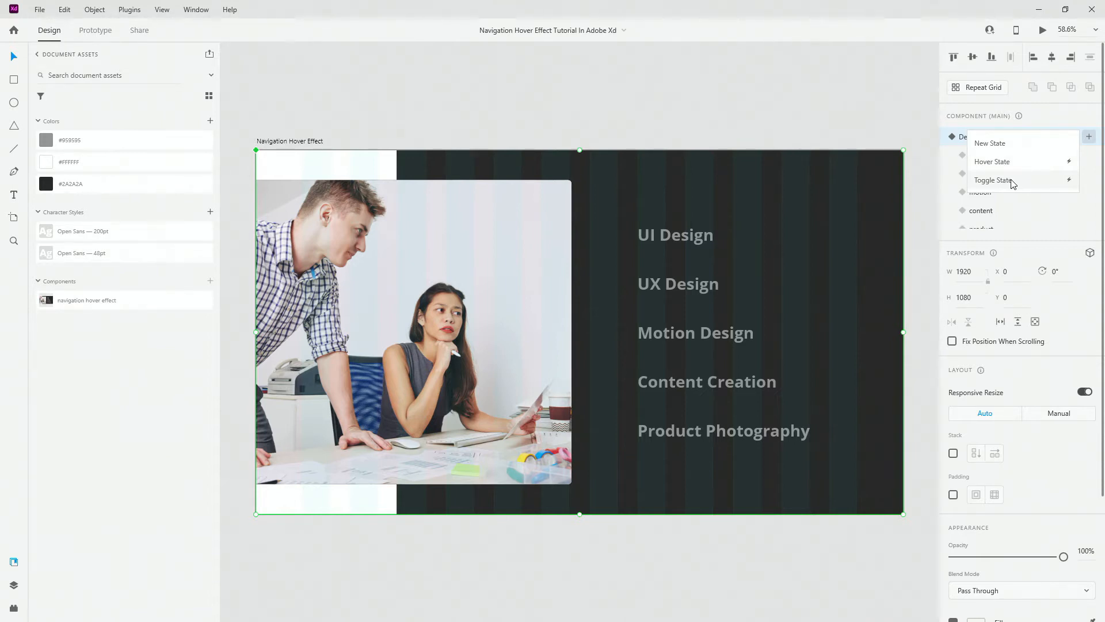
{"action": "mouse_move", "coordinate": [665, 266]}
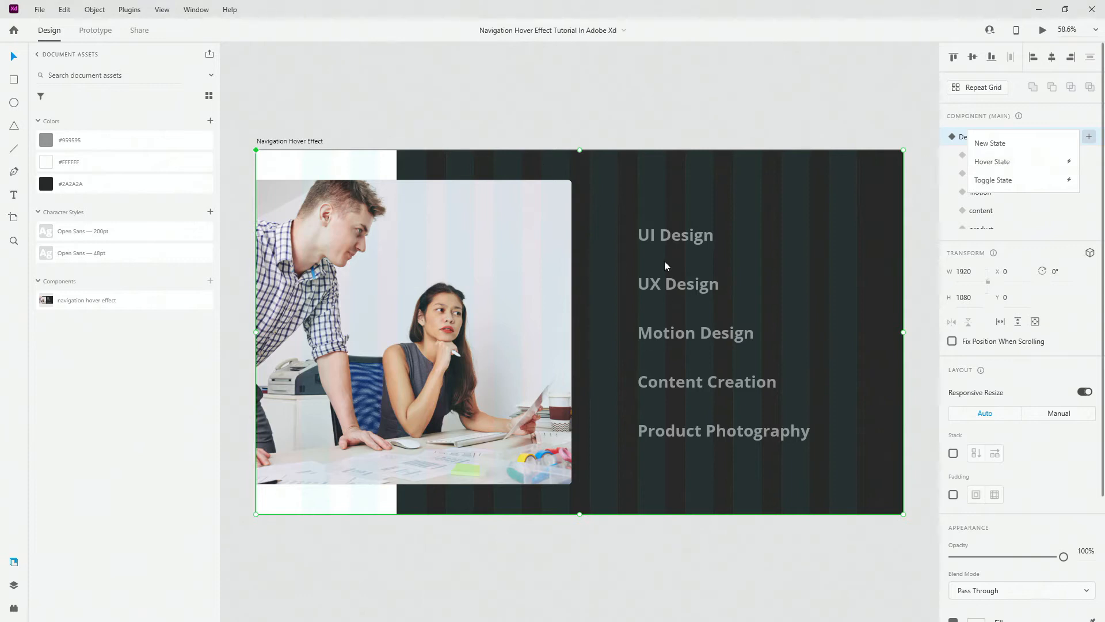
{"action": "mouse_move", "coordinate": [690, 330]}
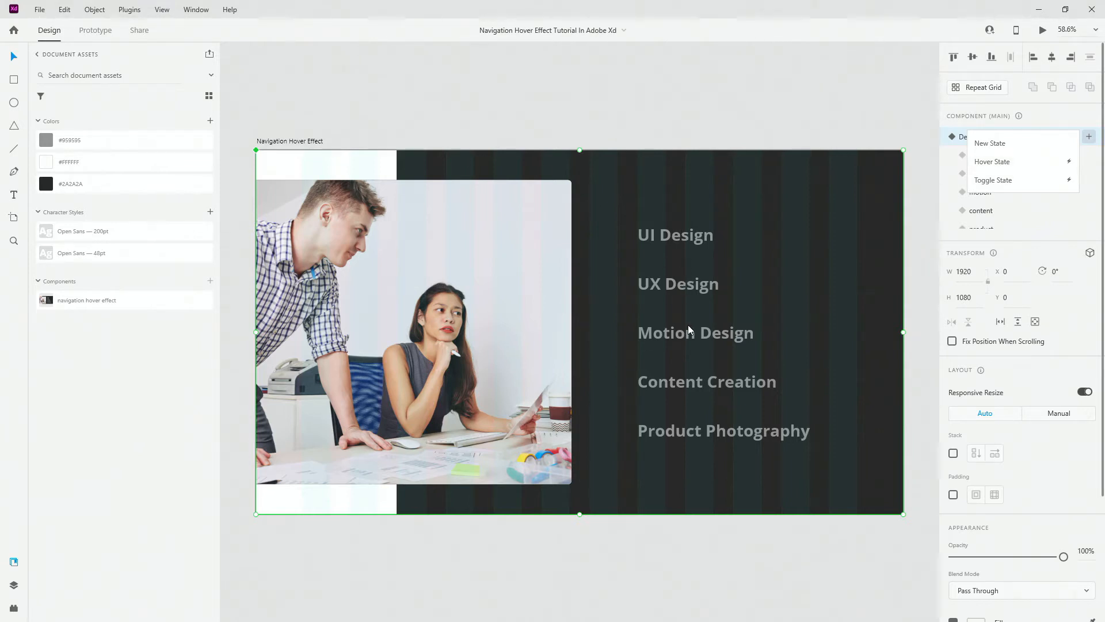
{"action": "mouse_move", "coordinate": [699, 411]}
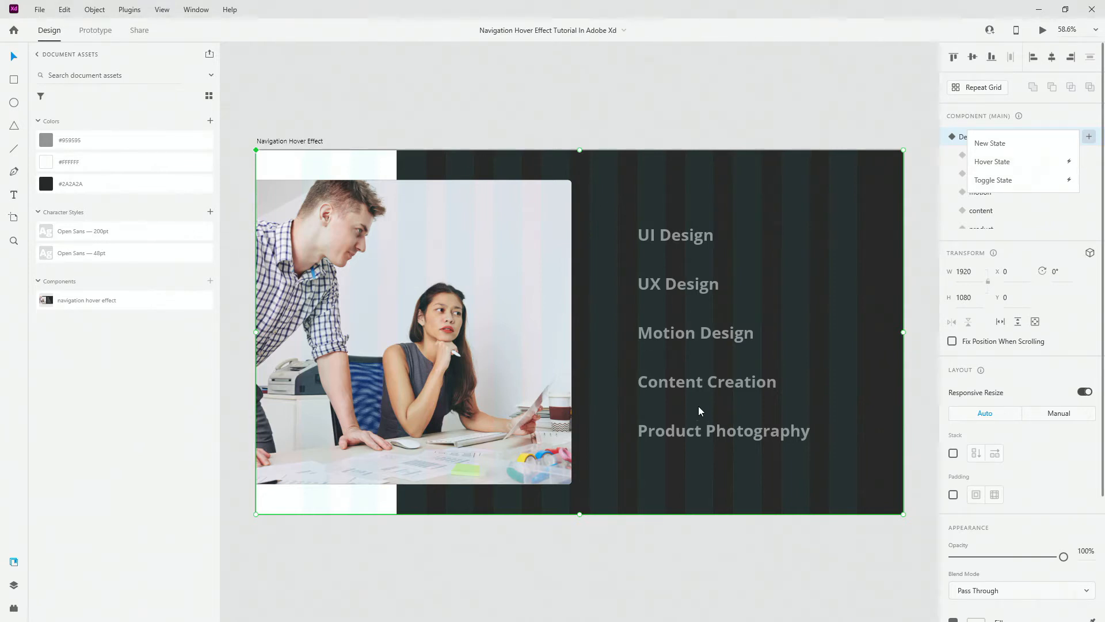
{"action": "mouse_move", "coordinate": [696, 399]}
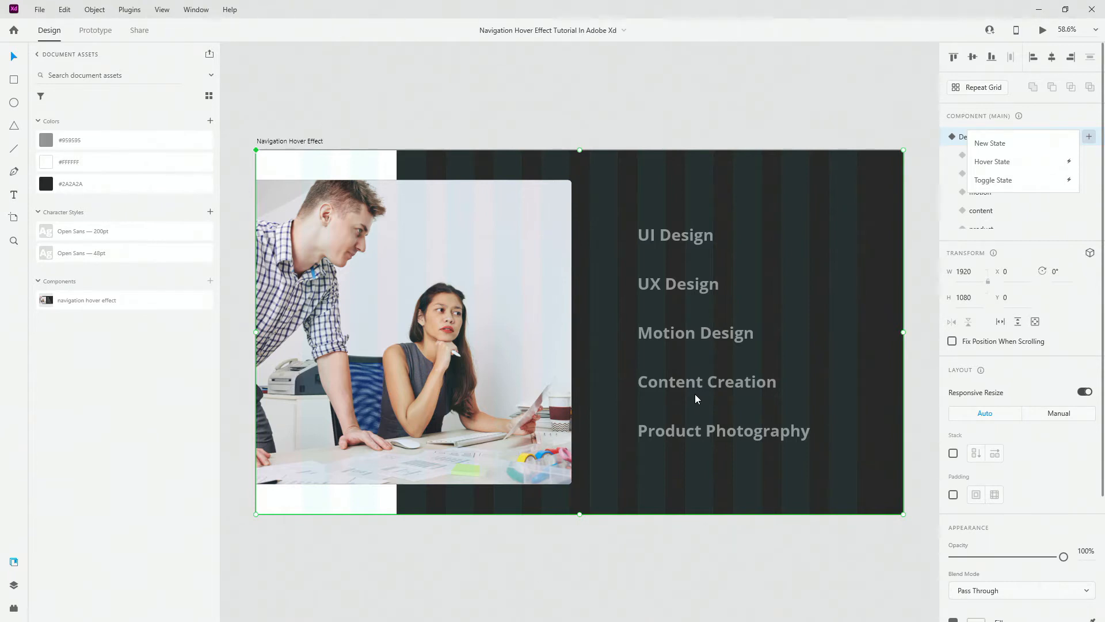
{"action": "mouse_move", "coordinate": [677, 430]}
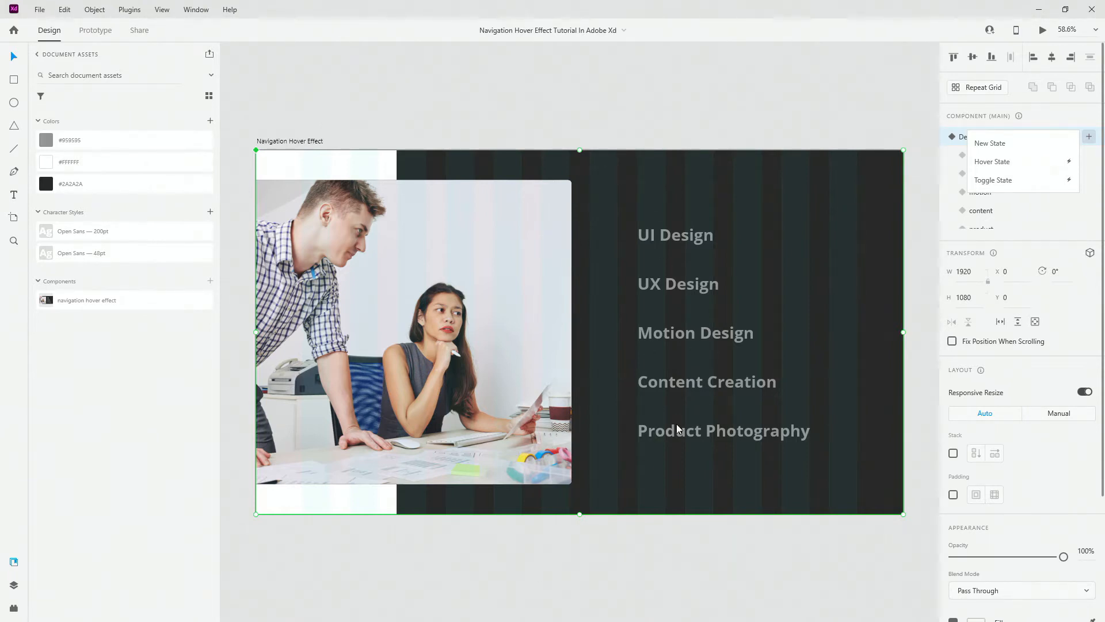
{"action": "mouse_move", "coordinate": [53, 558]}
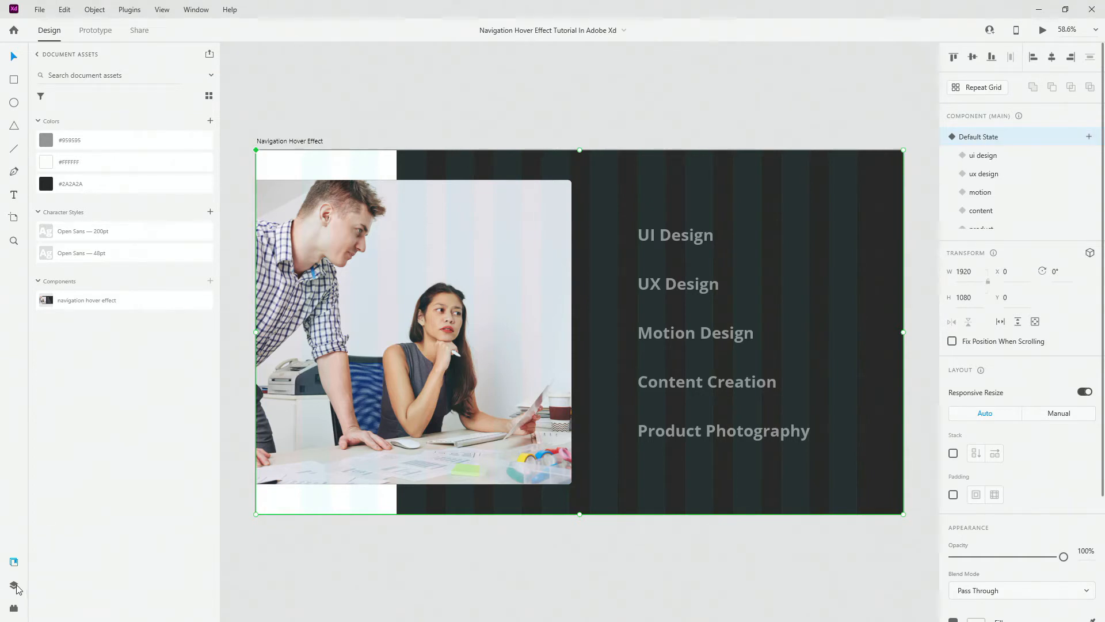
Browse the ui, motion and content layer groups, then reselect the navigation component.
{"action": "left_click", "coordinate": [983, 154]}
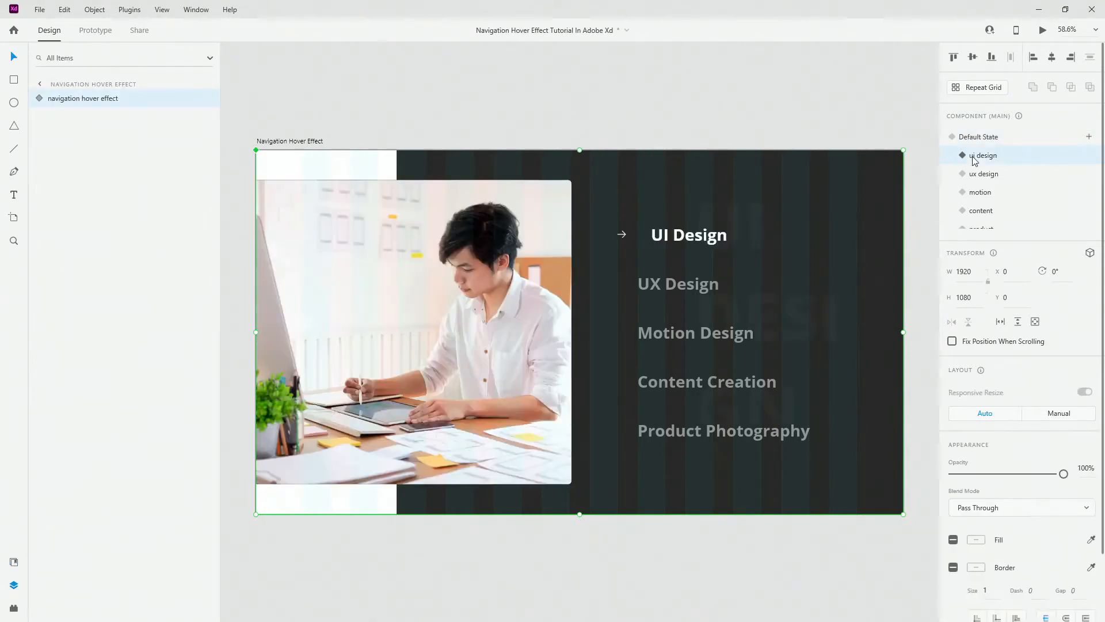
{"action": "left_click", "coordinate": [82, 98]}
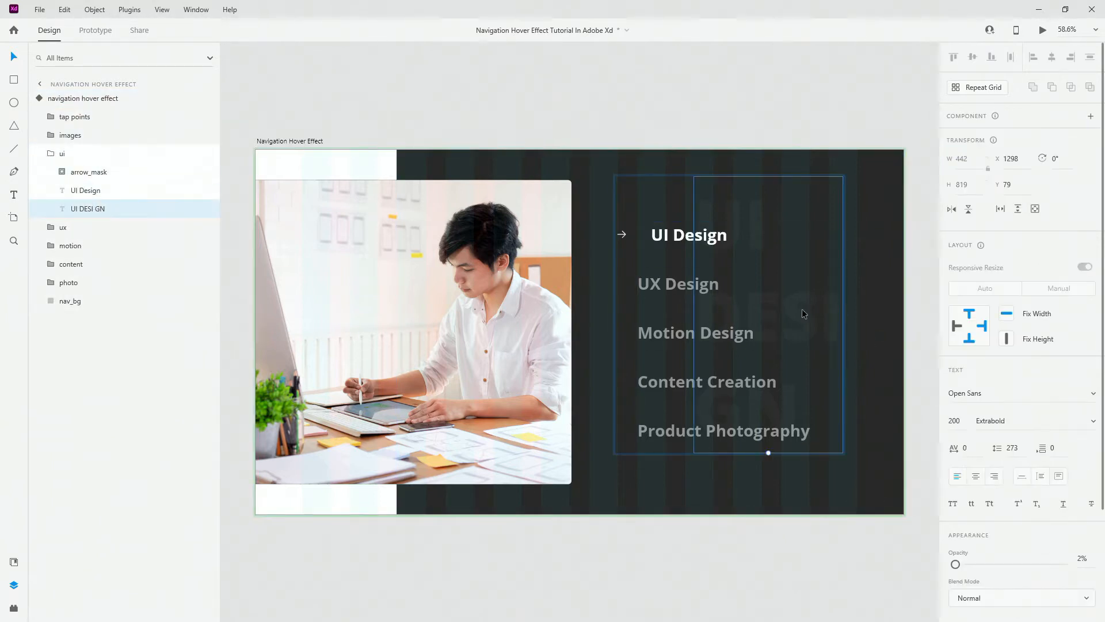
{"action": "mouse_move", "coordinate": [80, 157]}
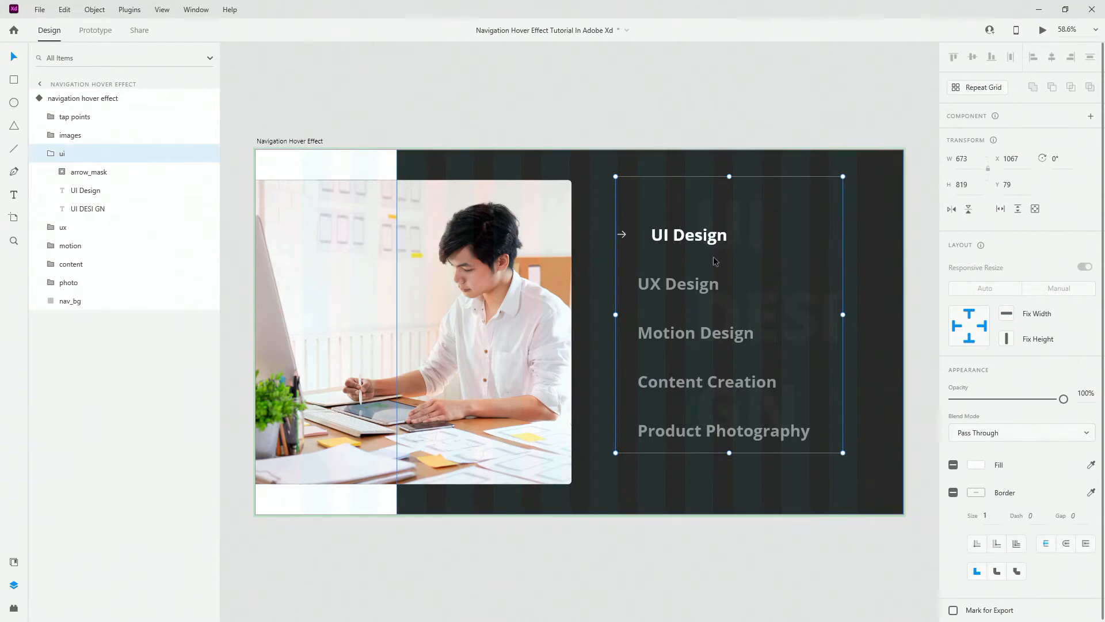
{"action": "left_click", "coordinate": [40, 153]}
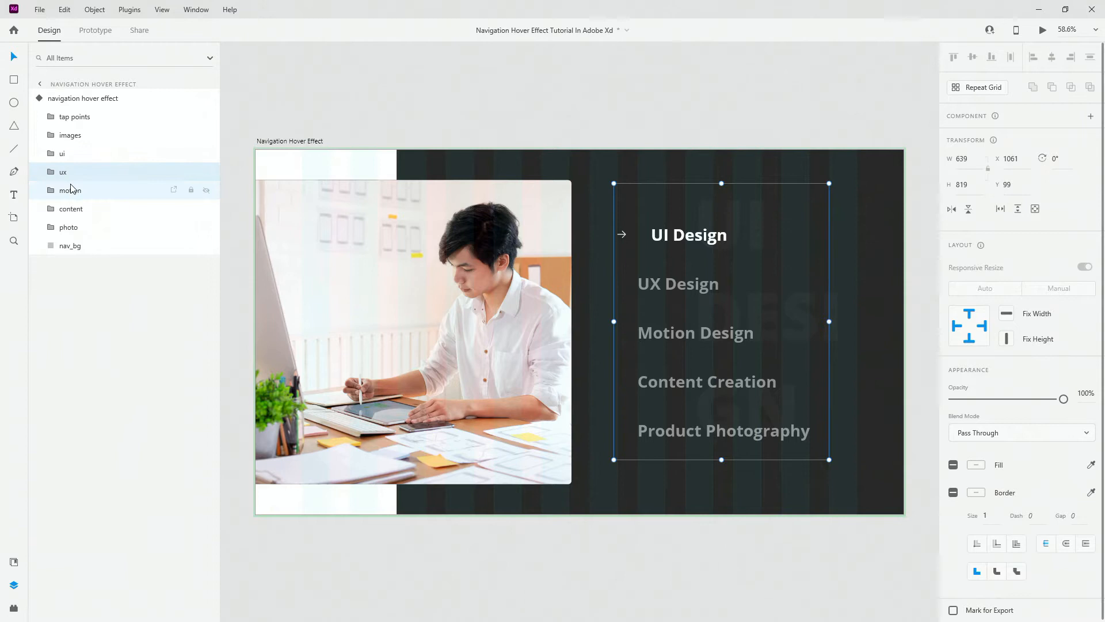
{"action": "left_click", "coordinate": [70, 190]}
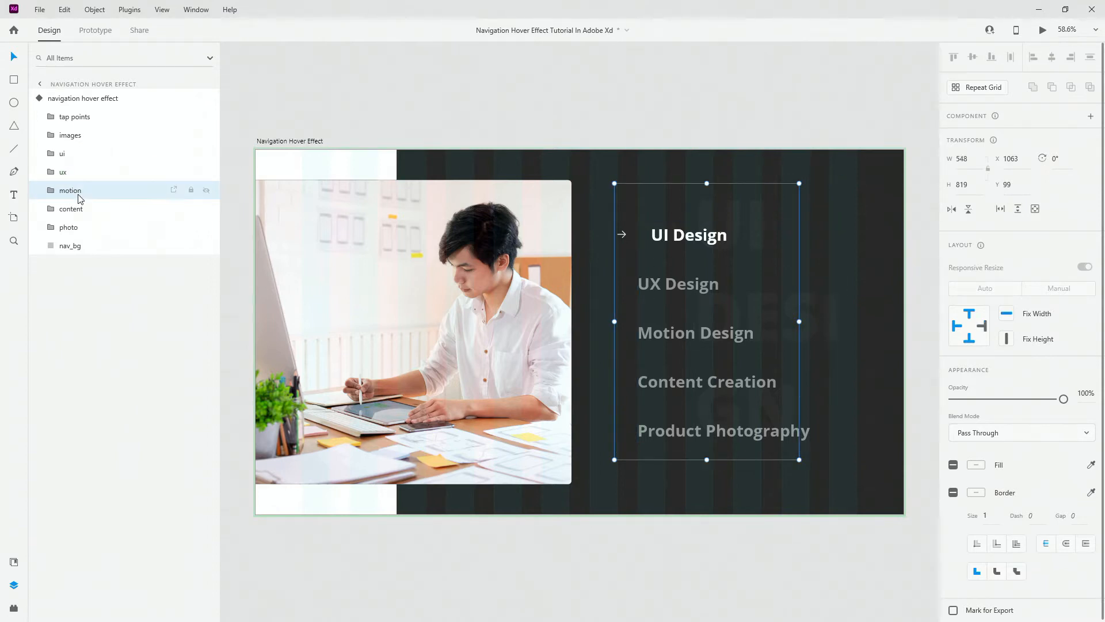
{"action": "left_click", "coordinate": [70, 208]}
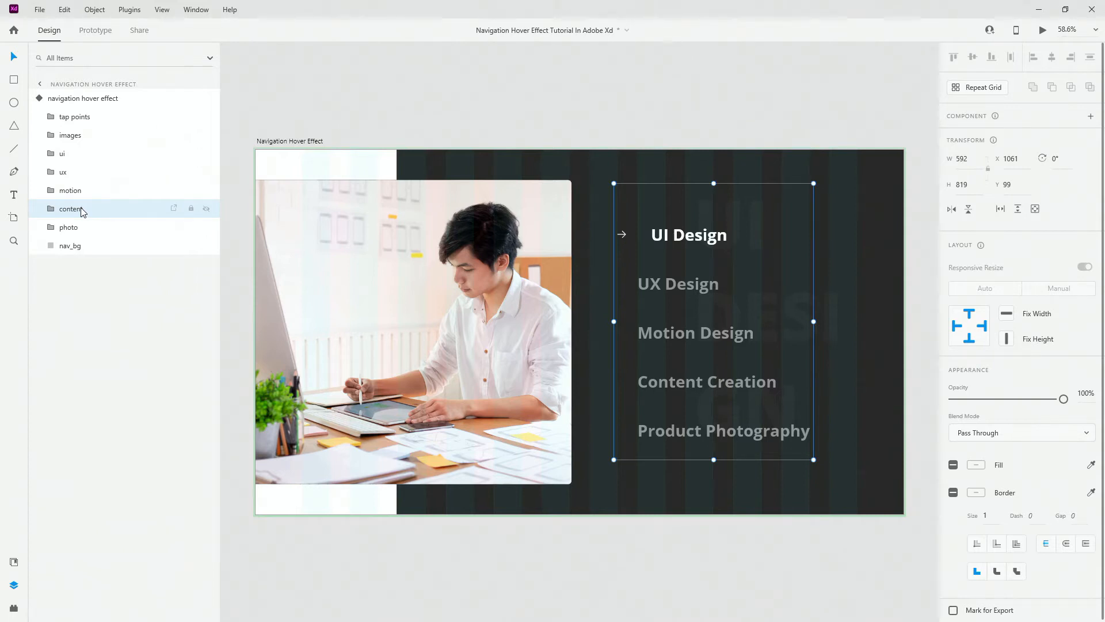
{"action": "mouse_move", "coordinate": [150, 62]}
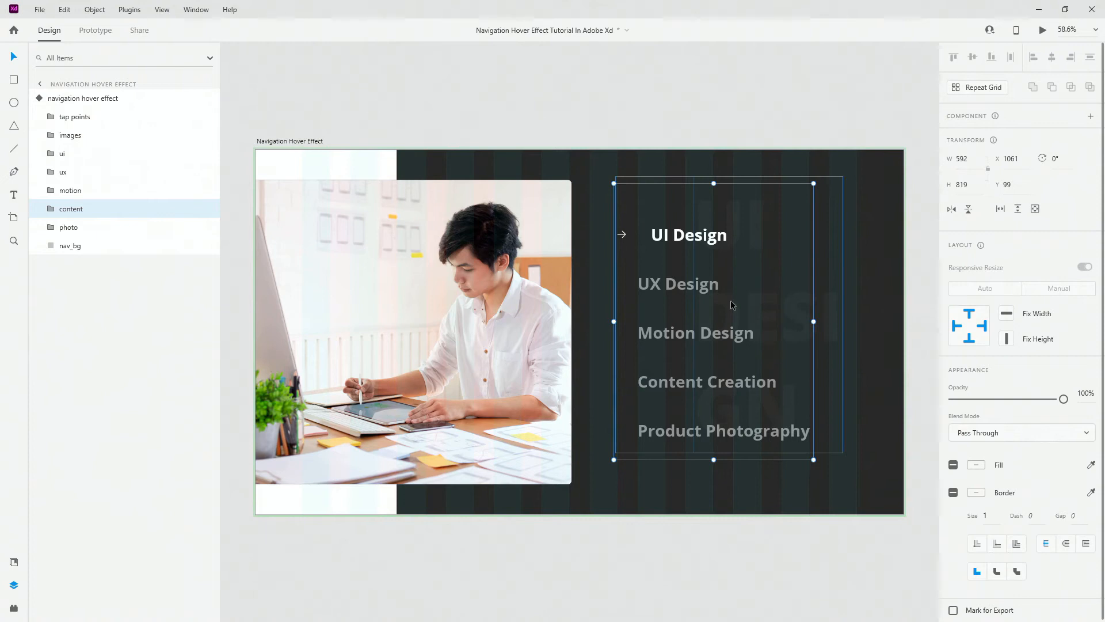
{"action": "left_click", "coordinate": [719, 240]}
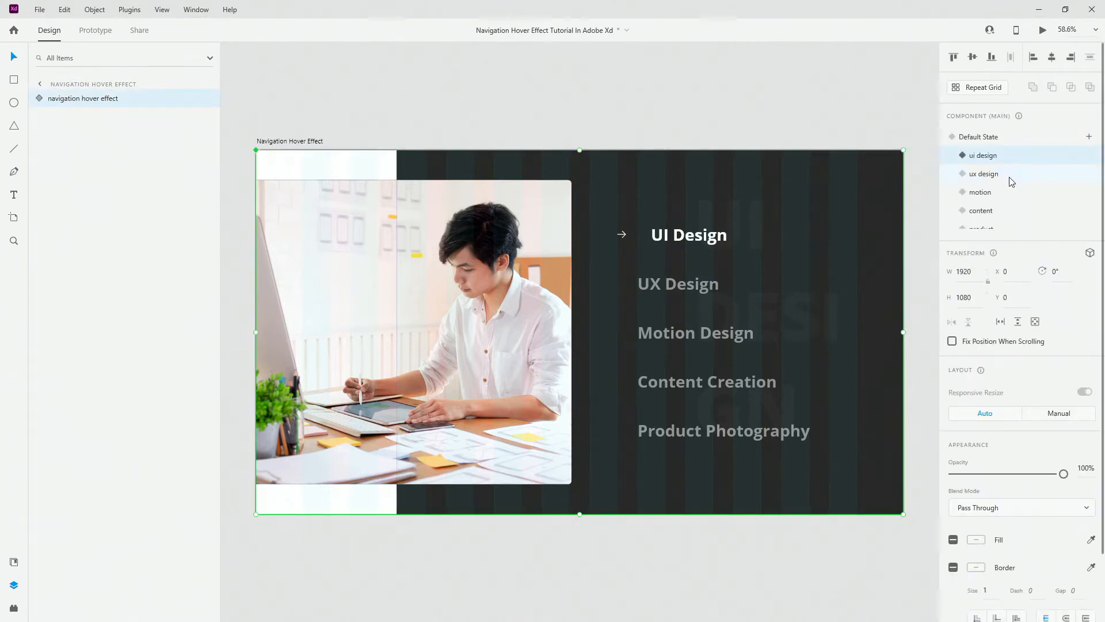
Preview the ux design state, then return the component to its Default State.
{"action": "left_click", "coordinate": [983, 174]}
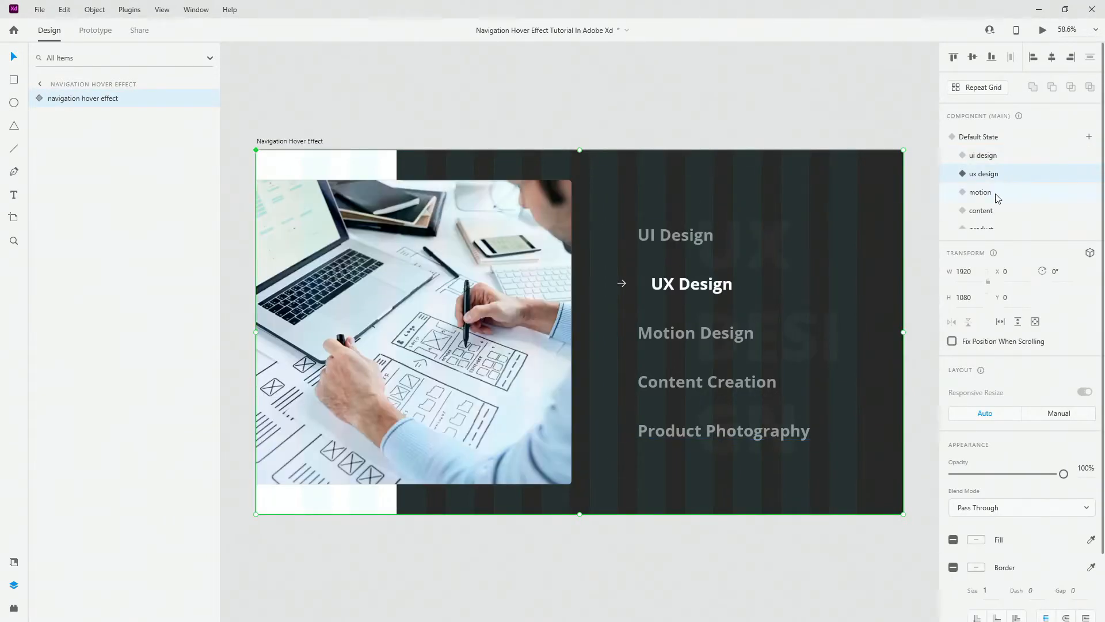
{"action": "left_click", "coordinate": [980, 210]}
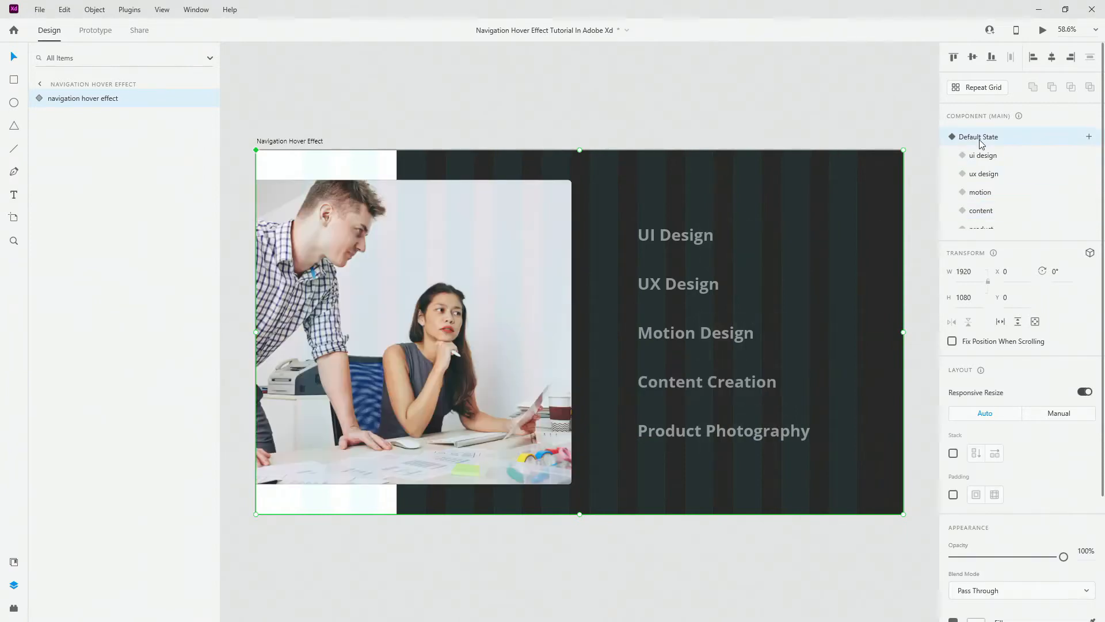
{"action": "left_click", "coordinate": [690, 242]}
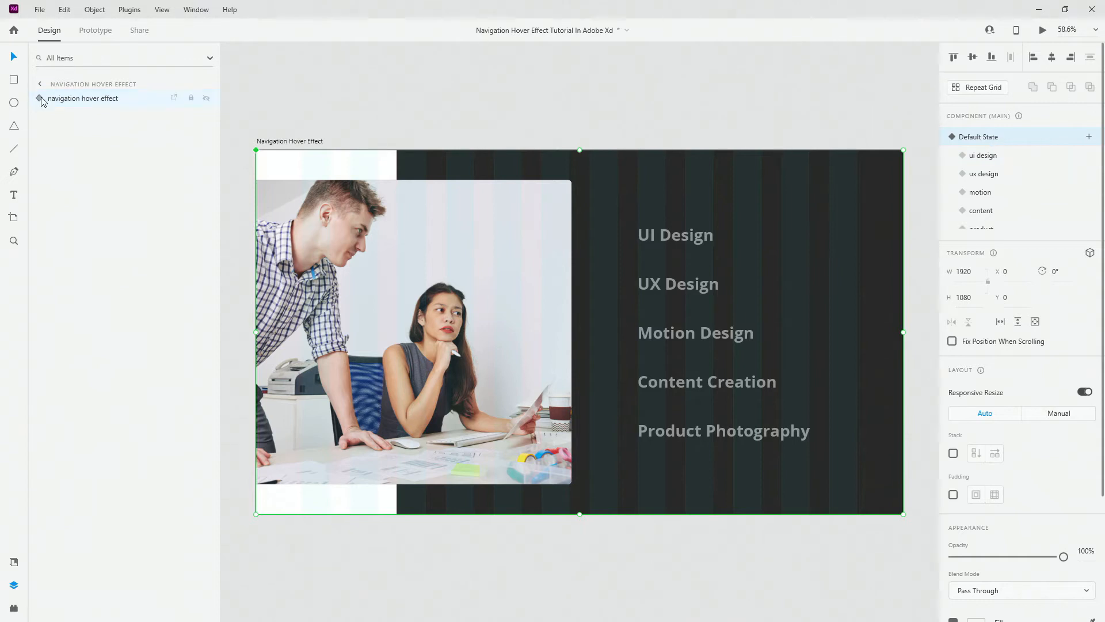
Expand the tap points group and select its five hotspot rectangles.
{"action": "left_click", "coordinate": [41, 97]}
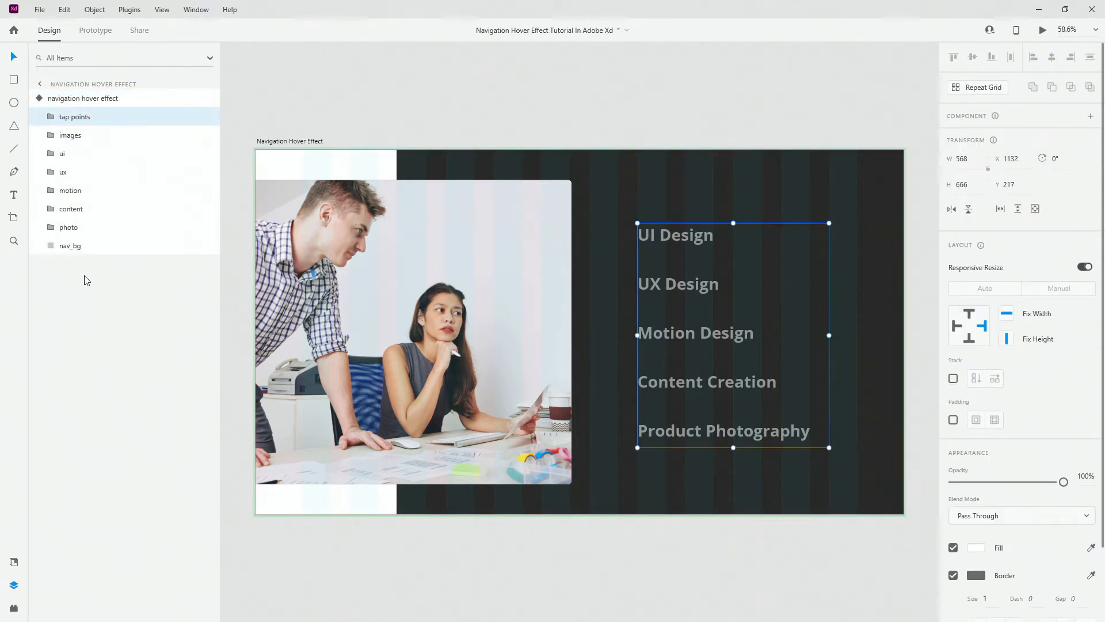
{"action": "mouse_move", "coordinate": [75, 116]}
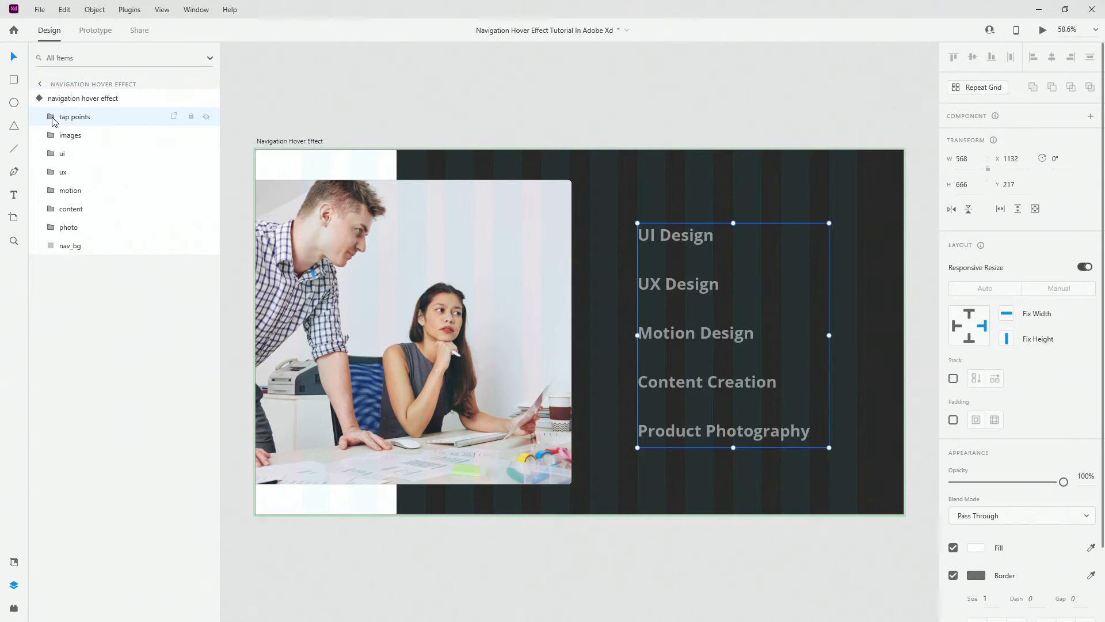
{"action": "left_click", "coordinate": [75, 116]}
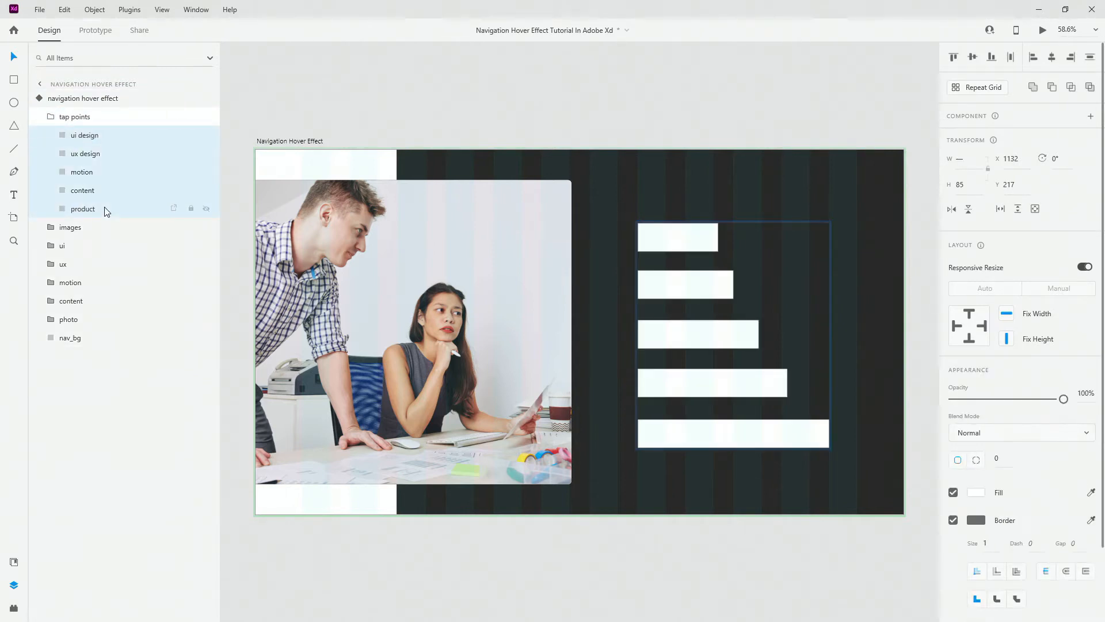
{"action": "left_click", "coordinate": [701, 309]}
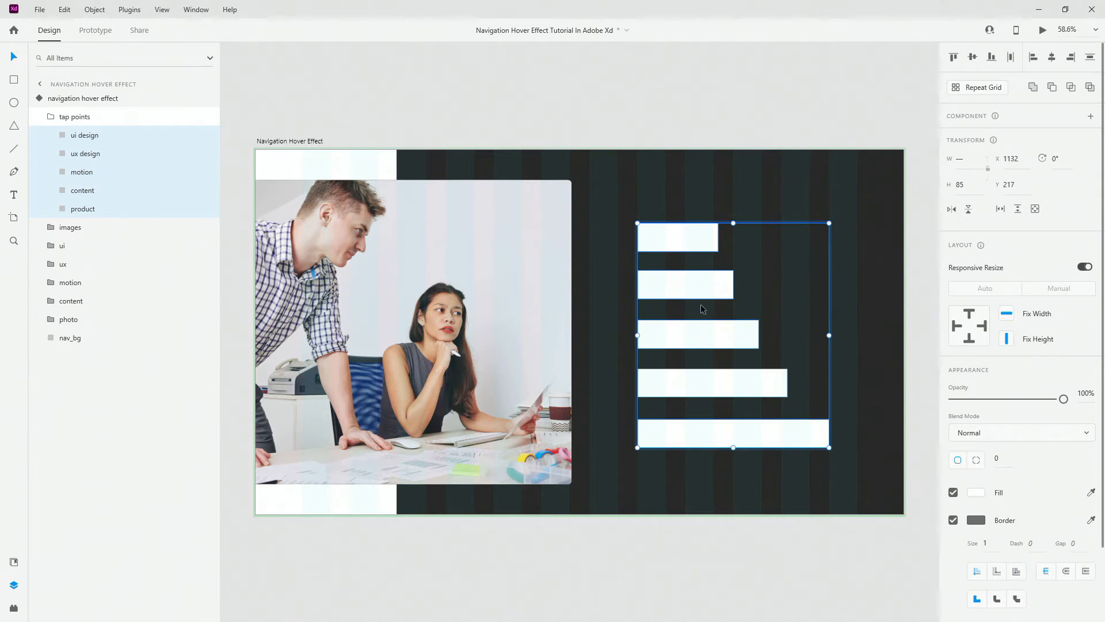
{"action": "mouse_move", "coordinate": [694, 226]}
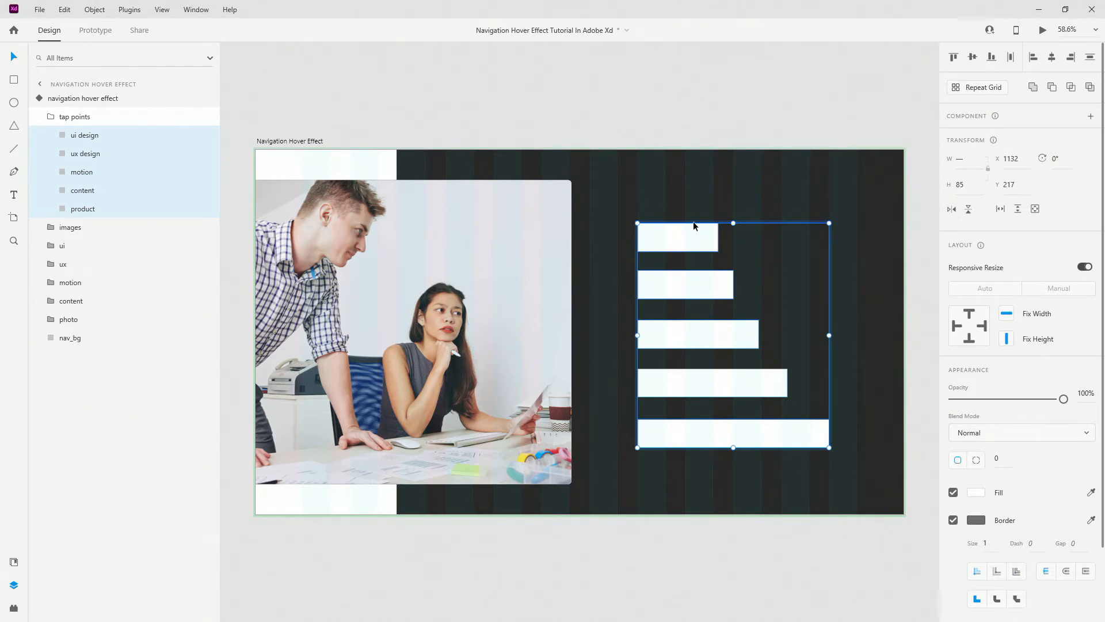
{"action": "mouse_move", "coordinate": [703, 301]}
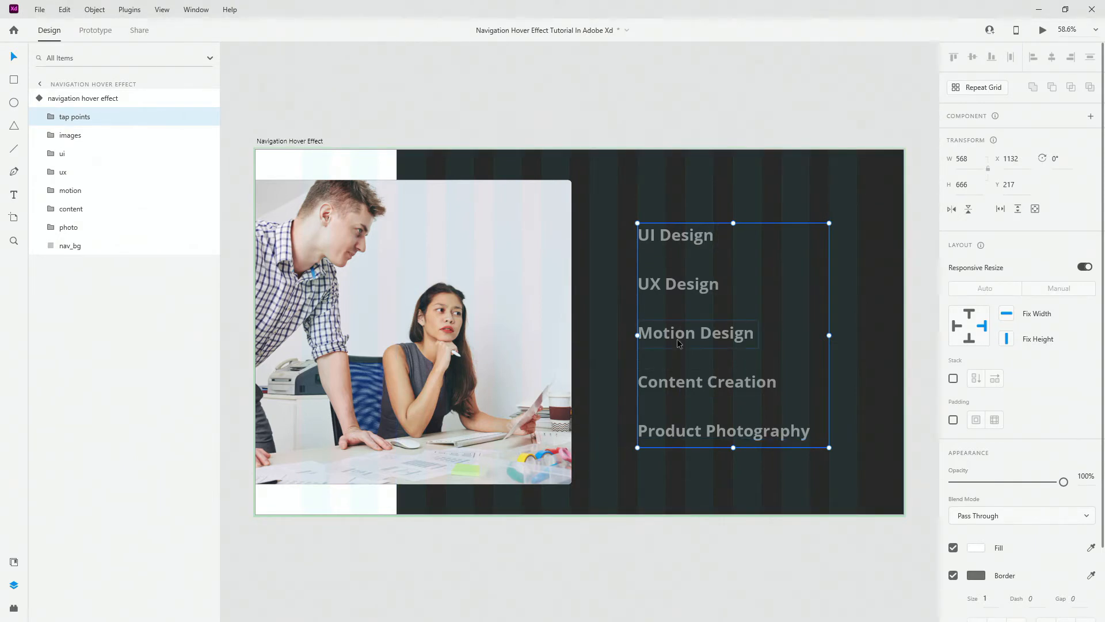
{"action": "mouse_move", "coordinate": [70, 135]}
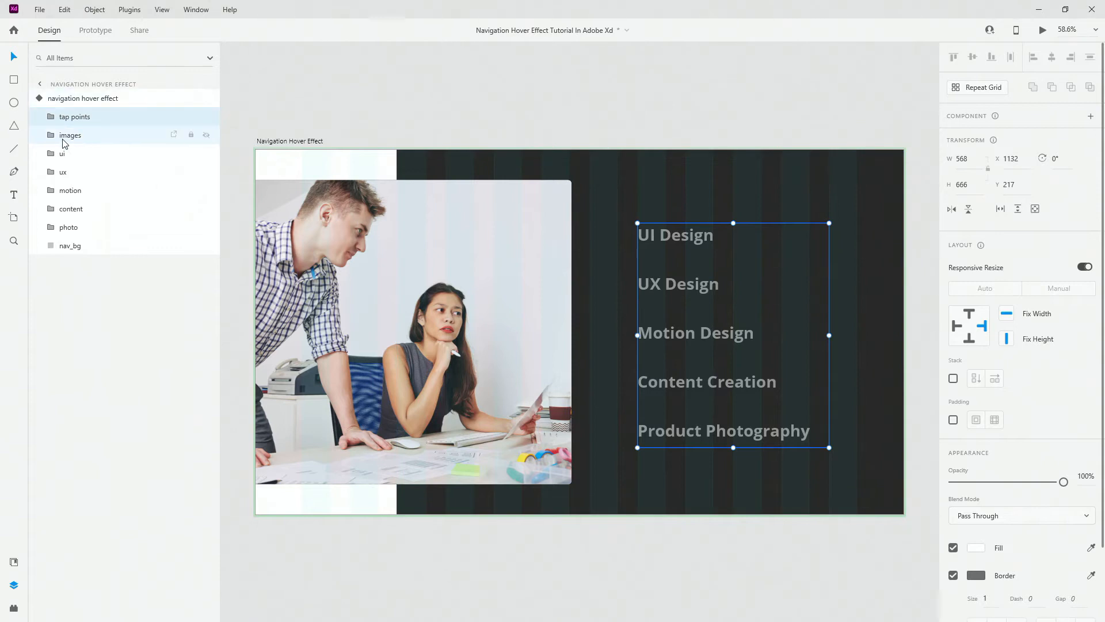
Expand images and check the company image at 0% opacity in the ui design state.
{"action": "left_click", "coordinate": [95, 153]}
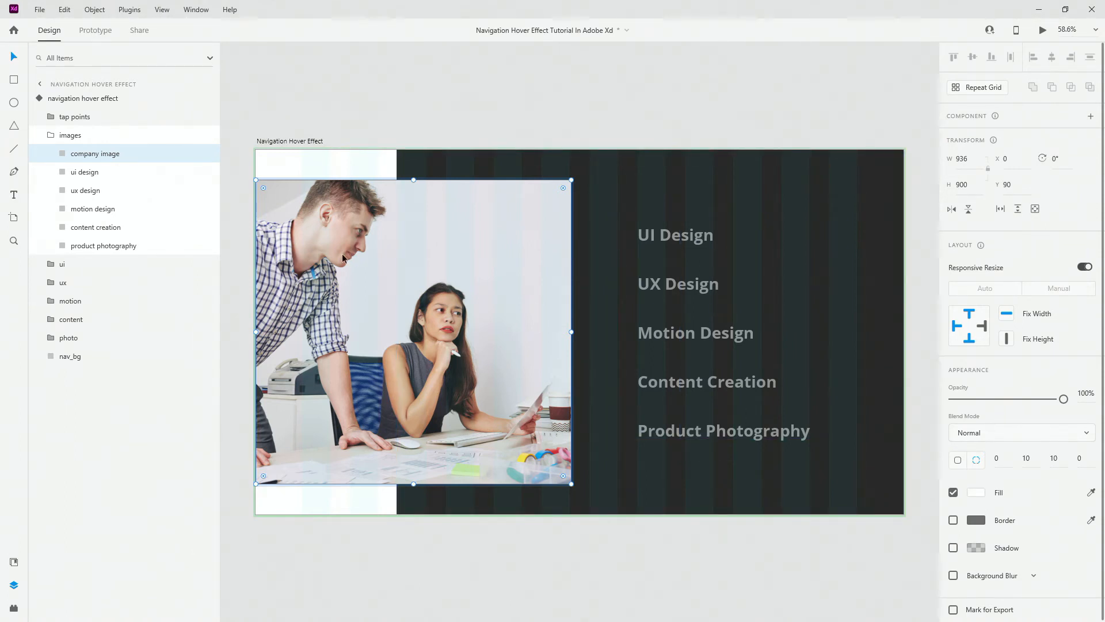
{"action": "mouse_move", "coordinate": [222, 156]}
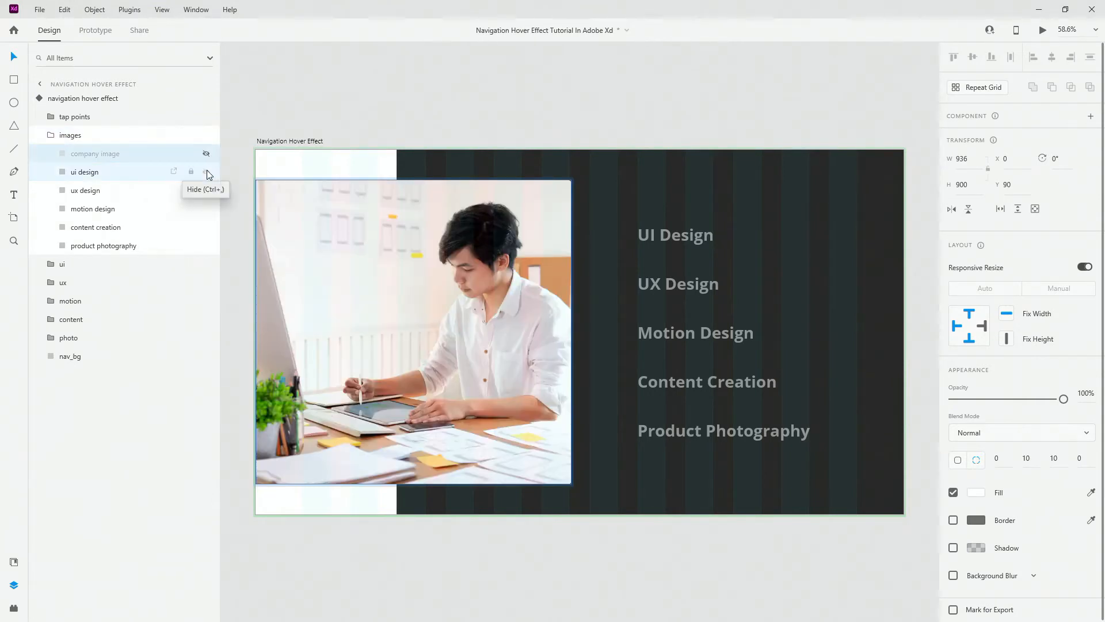
{"action": "left_click", "coordinate": [95, 153]}
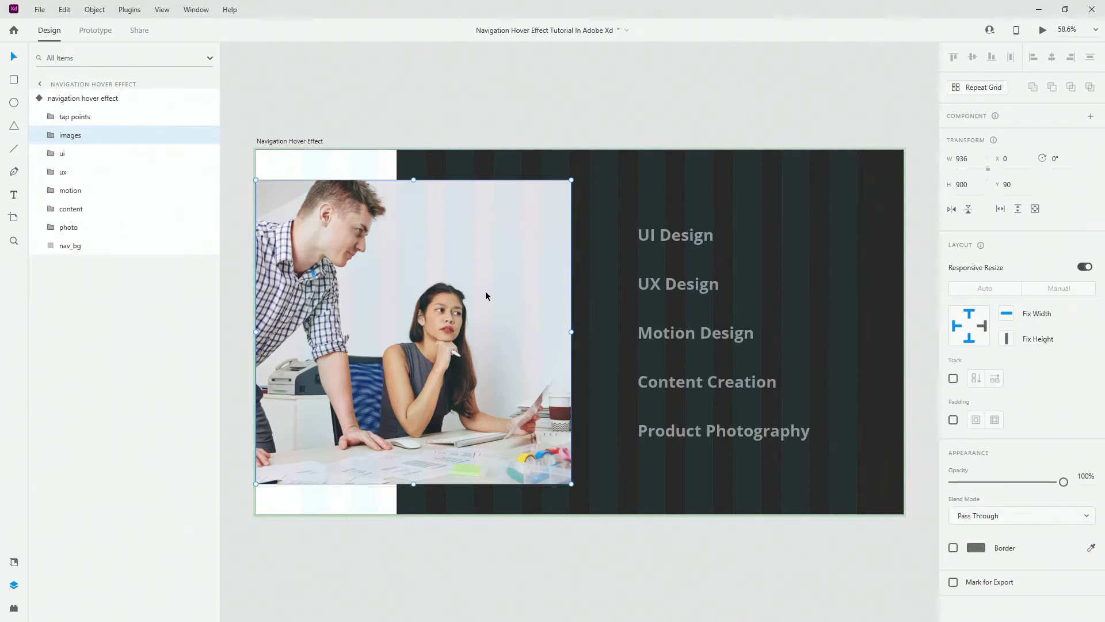
{"action": "mouse_move", "coordinate": [464, 277]}
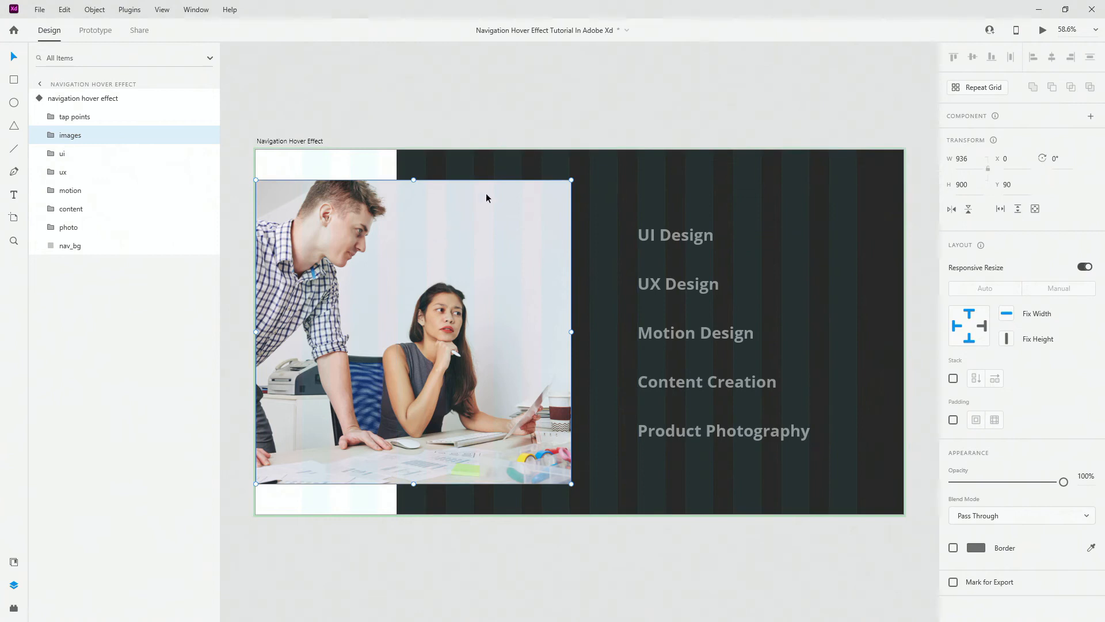
{"action": "mouse_move", "coordinate": [342, 253]}
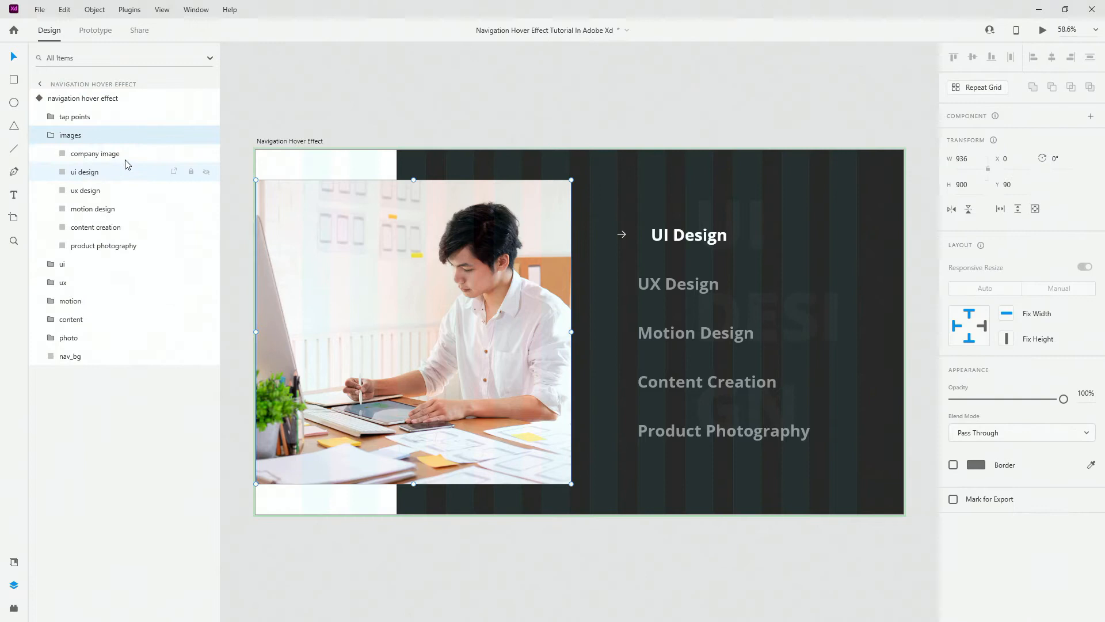
{"action": "left_click", "coordinate": [95, 153]}
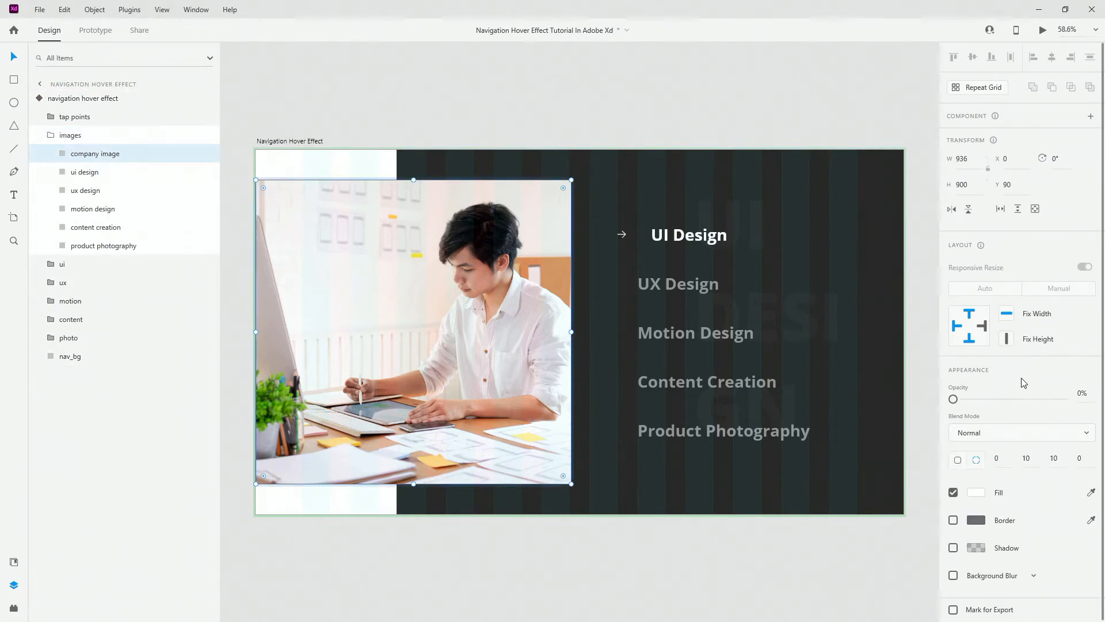
{"action": "mouse_move", "coordinate": [84, 171]}
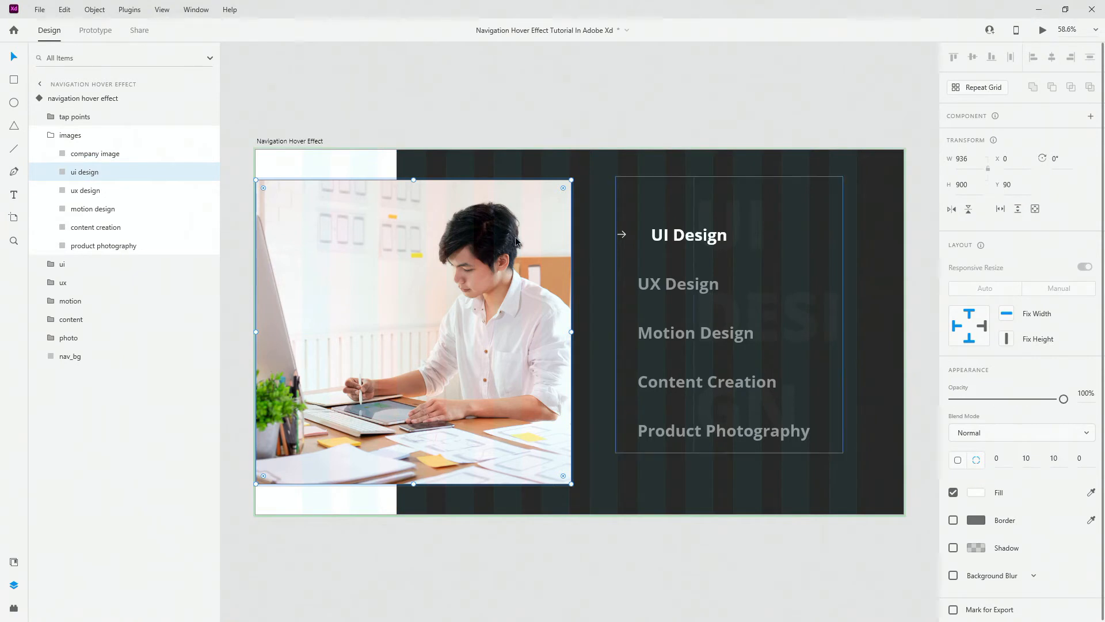
{"action": "mouse_move", "coordinate": [105, 226]}
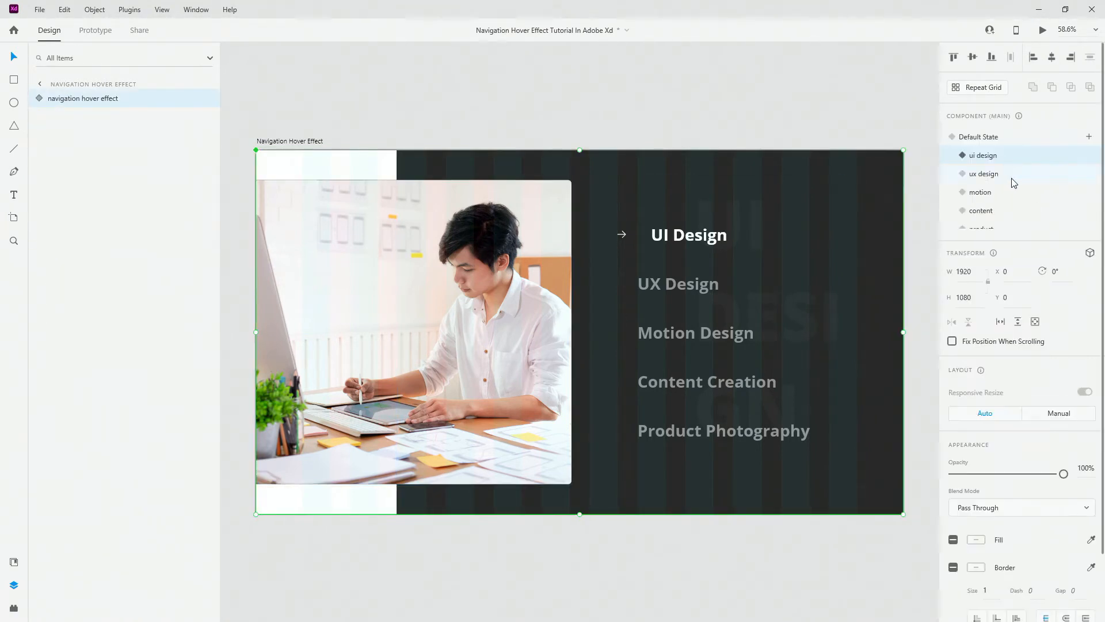
Preview the content state's photo and highlighted item, then return to Default State.
{"action": "left_click", "coordinate": [980, 211]}
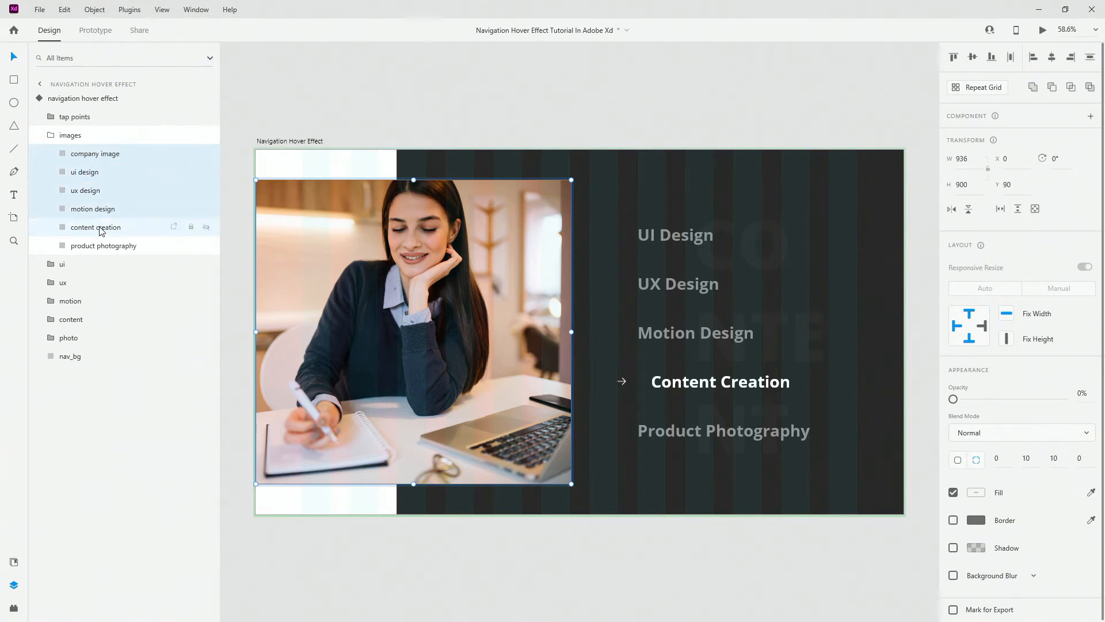
{"action": "mouse_move", "coordinate": [1072, 402]}
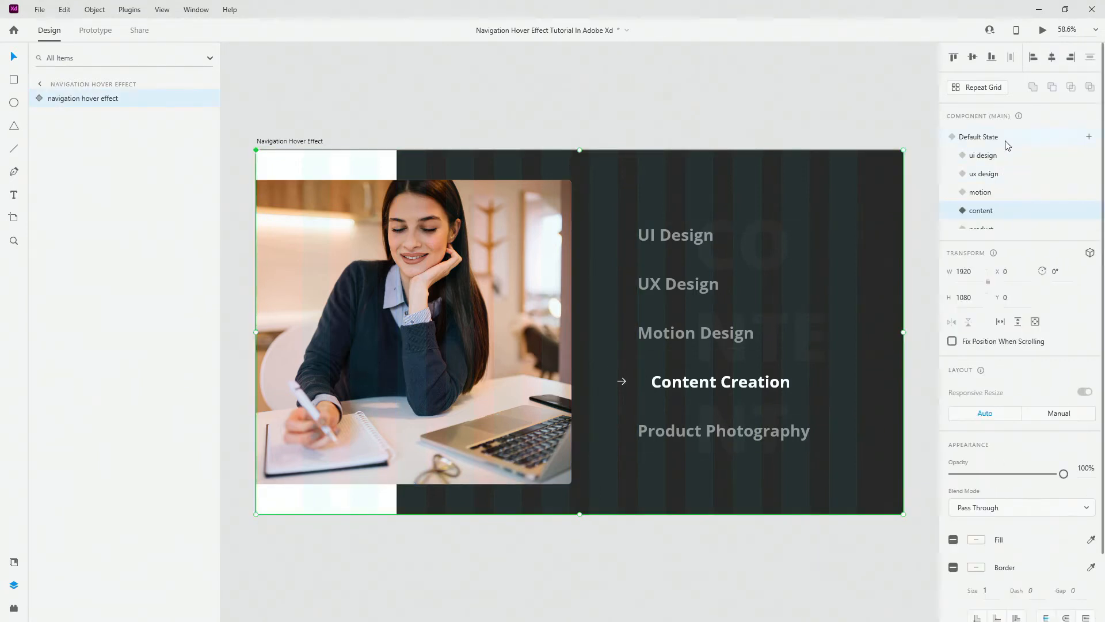
{"action": "left_click", "coordinate": [42, 98]}
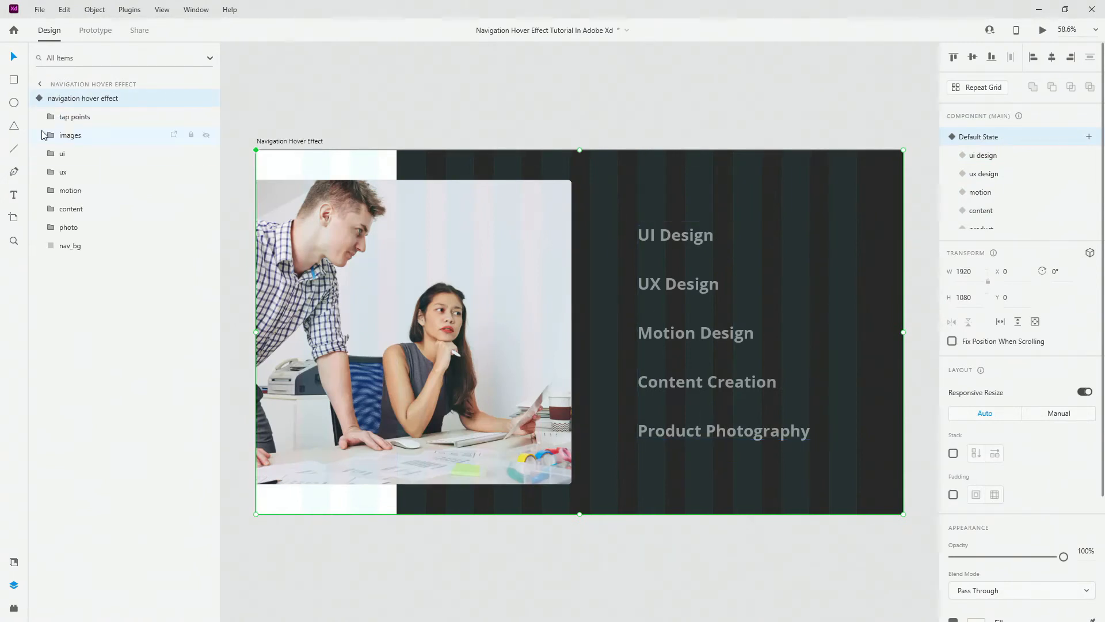
Expand the ui, ux and motion groups and open ui's arrow_mask group.
{"action": "left_click", "coordinate": [63, 153]}
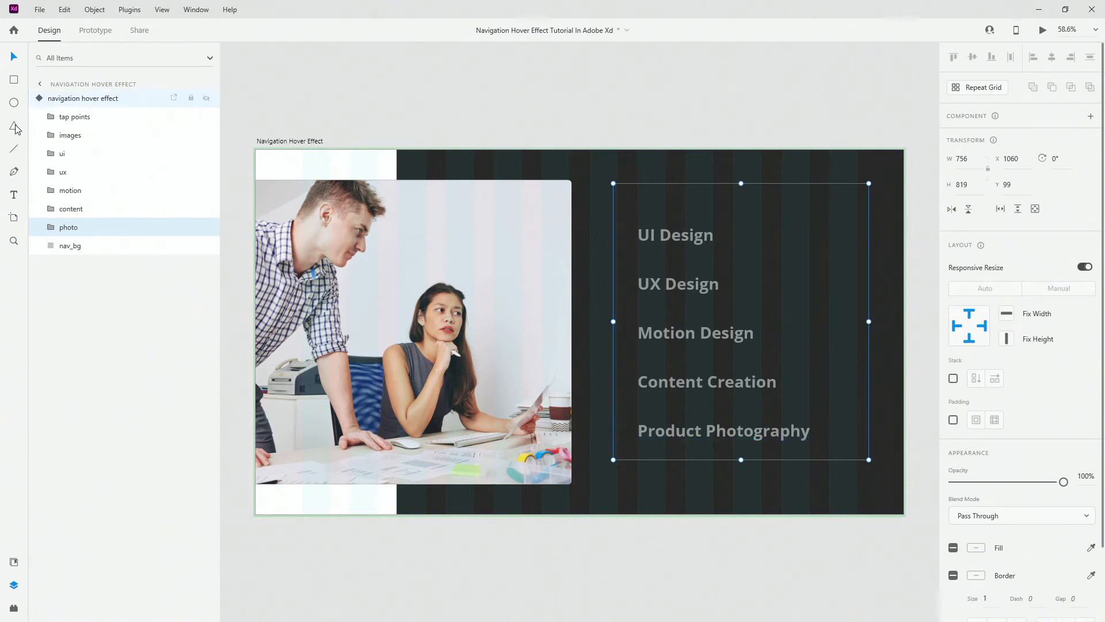
{"action": "left_click", "coordinate": [62, 154]}
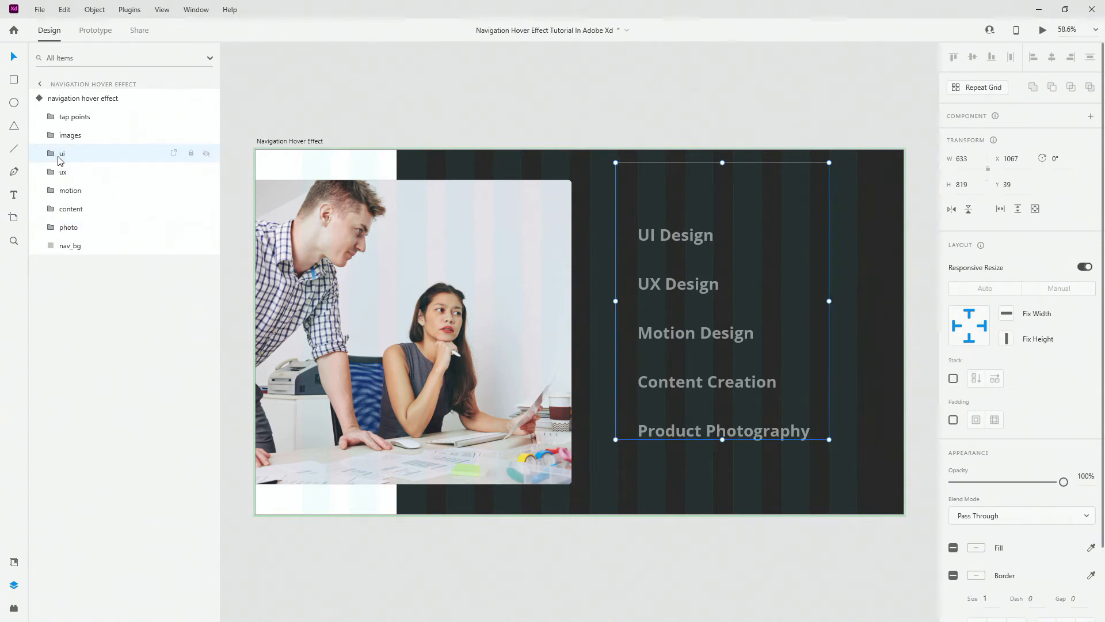
{"action": "mouse_move", "coordinate": [83, 98]}
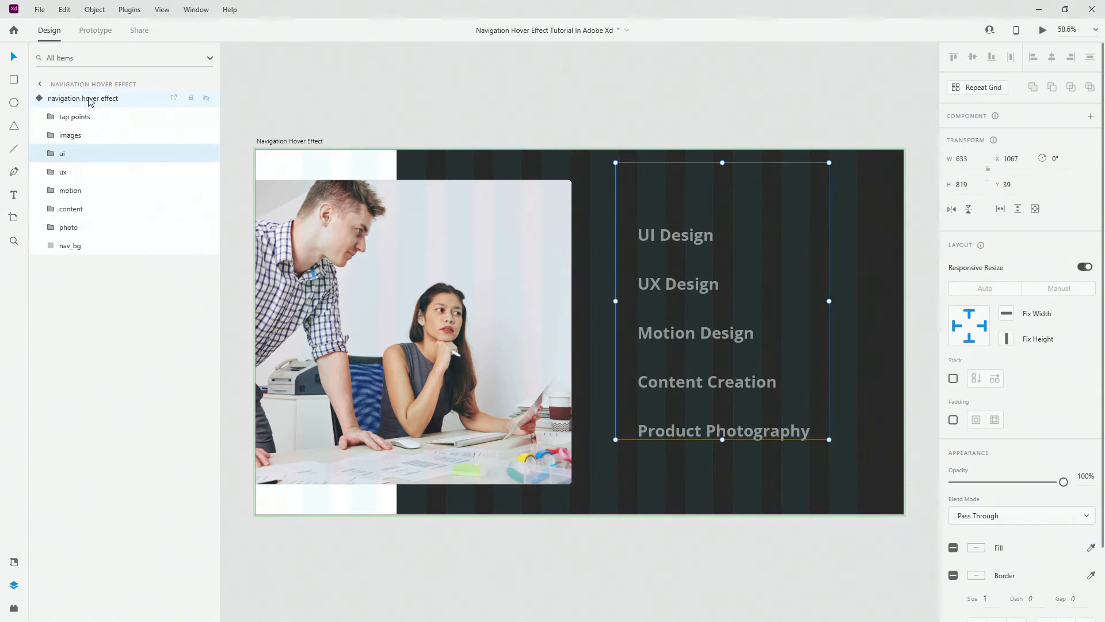
{"action": "left_click", "coordinate": [82, 97]}
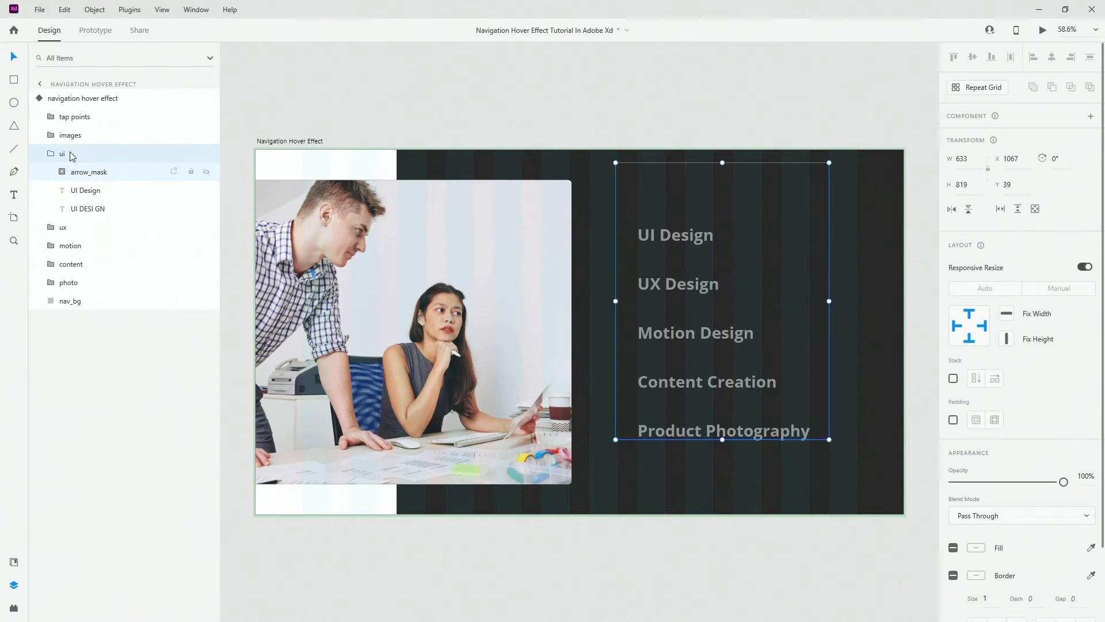
{"action": "left_click", "coordinate": [88, 172]}
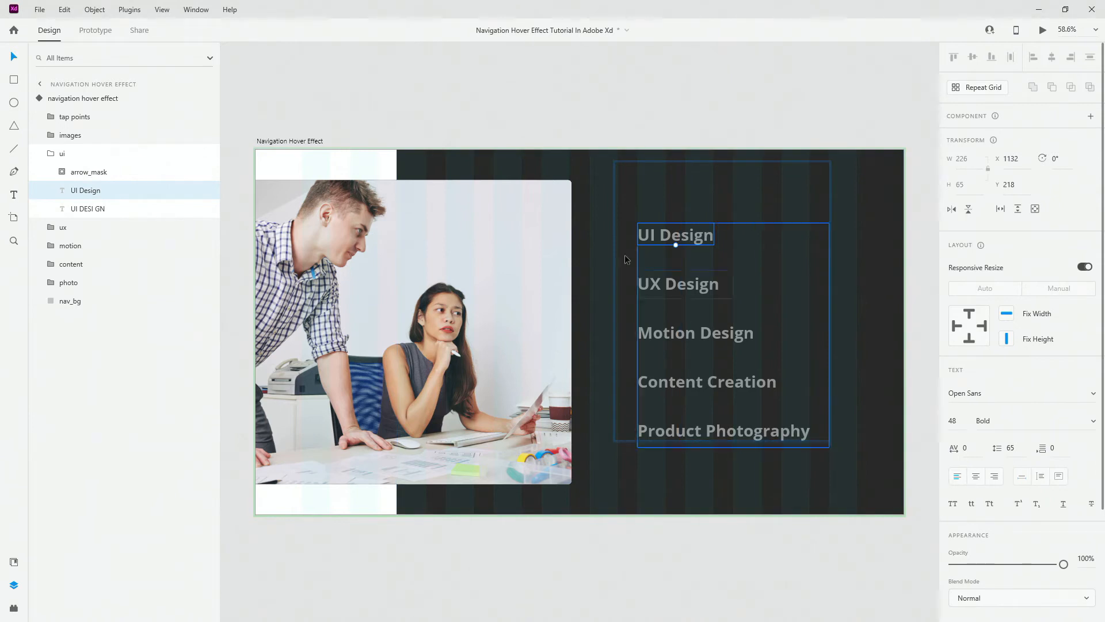
{"action": "left_click", "coordinate": [88, 209]}
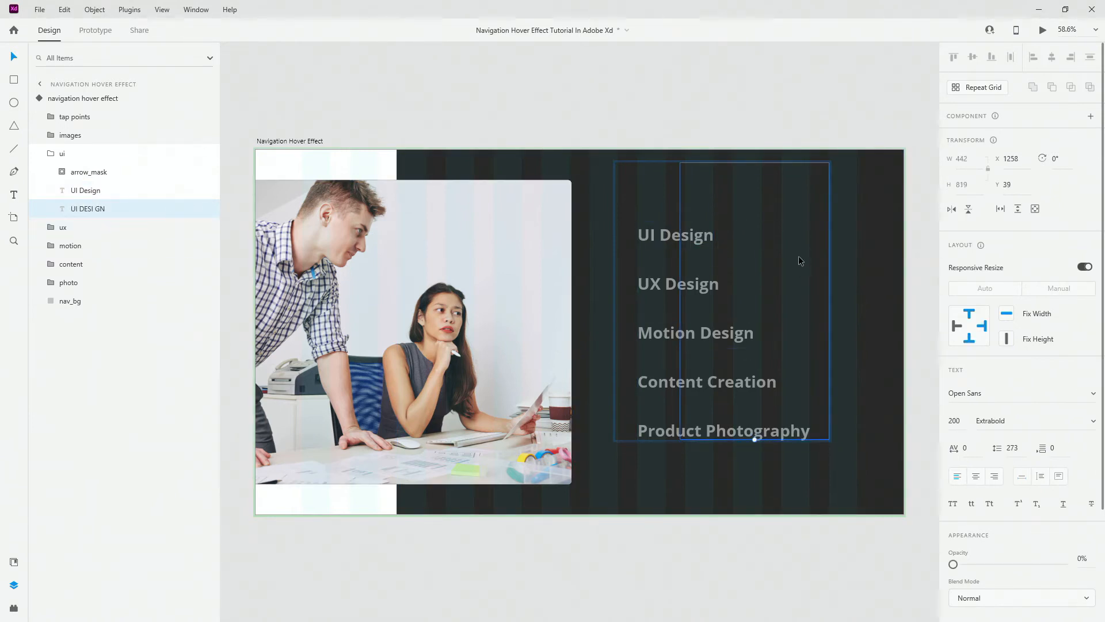
{"action": "left_click", "coordinate": [63, 227]}
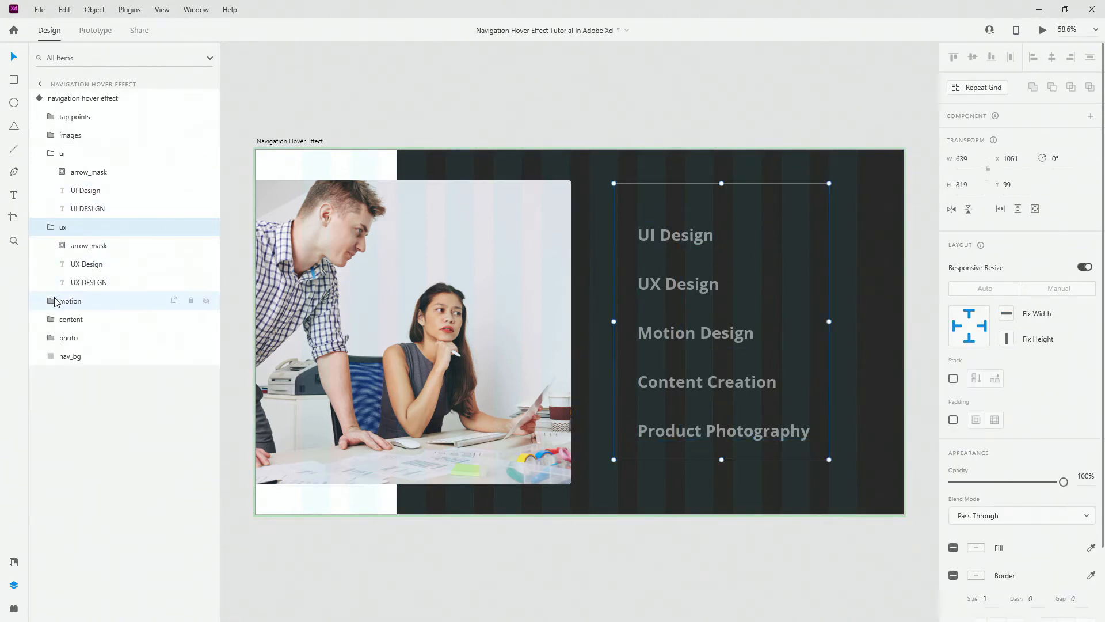
{"action": "left_click", "coordinate": [50, 301]}
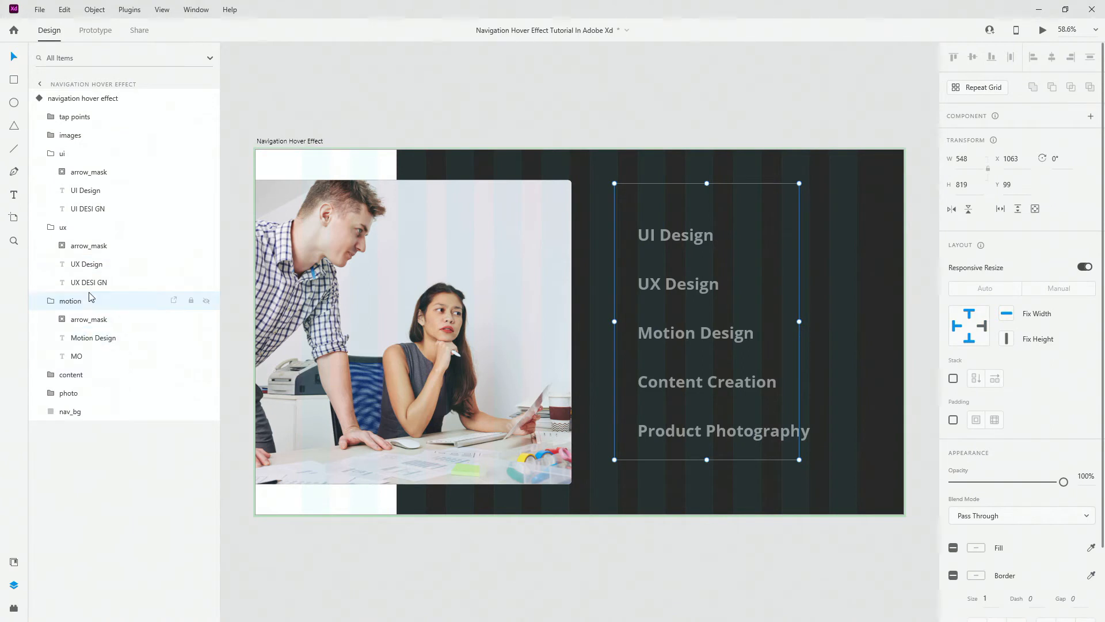
{"action": "left_click", "coordinate": [62, 172]}
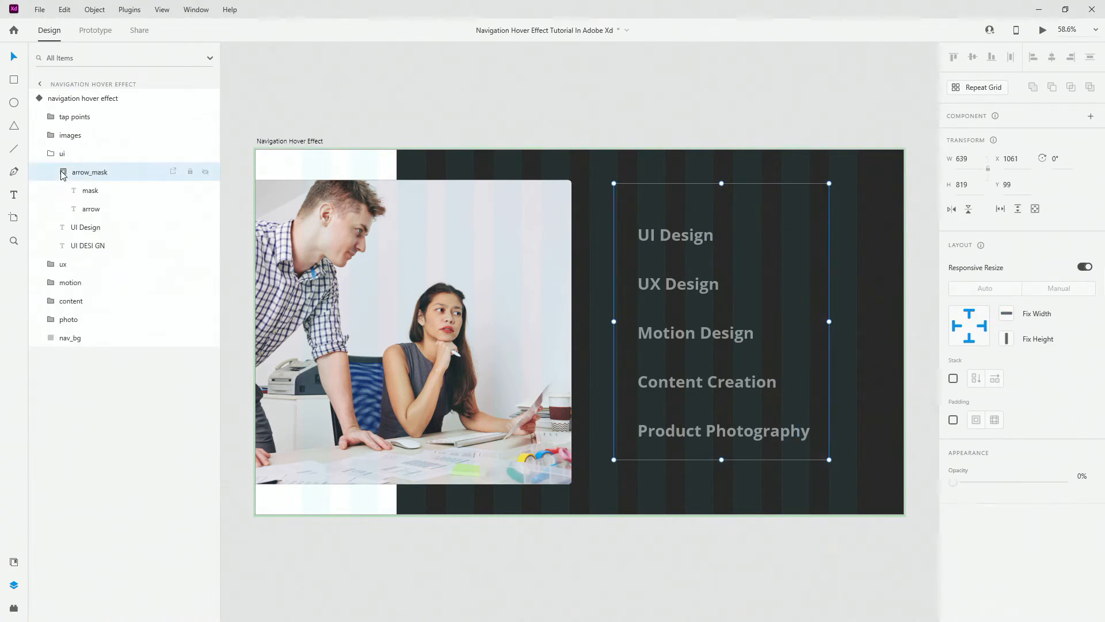
Inspect the arrow_mask's mask rectangle, collapse the group, and view the UI Design state.
{"action": "left_click", "coordinate": [90, 190]}
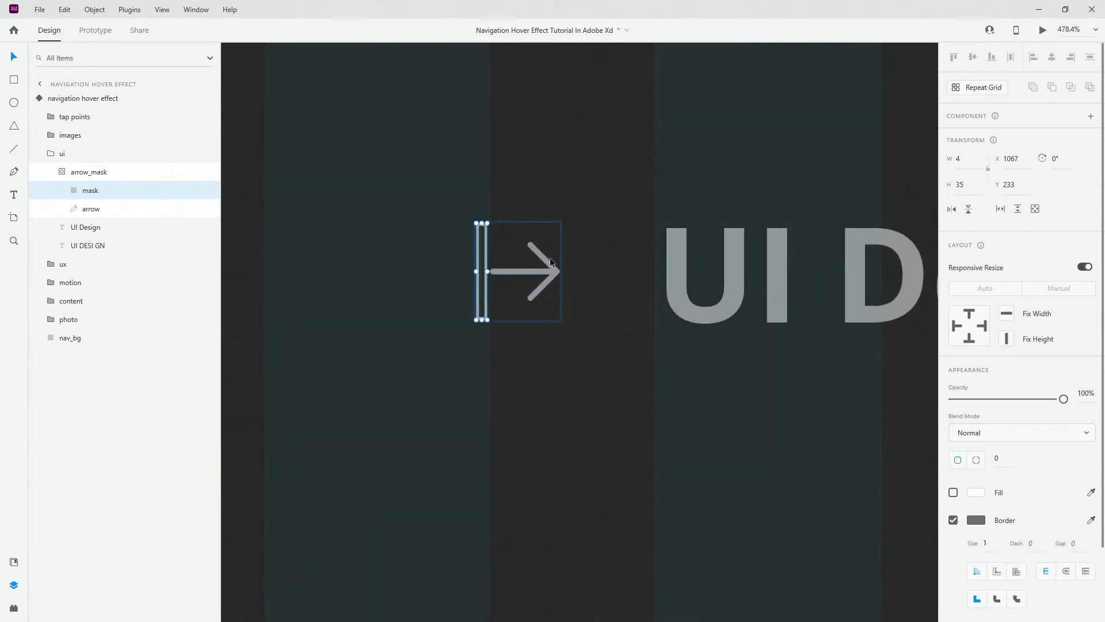
{"action": "mouse_move", "coordinate": [539, 275]}
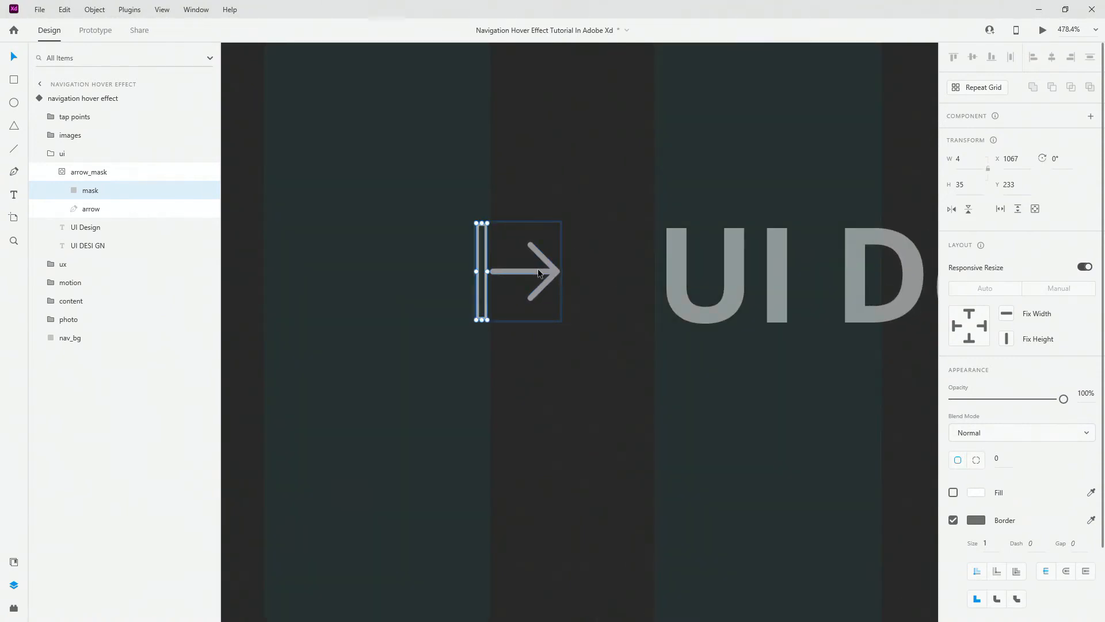
{"action": "mouse_move", "coordinate": [506, 255]}
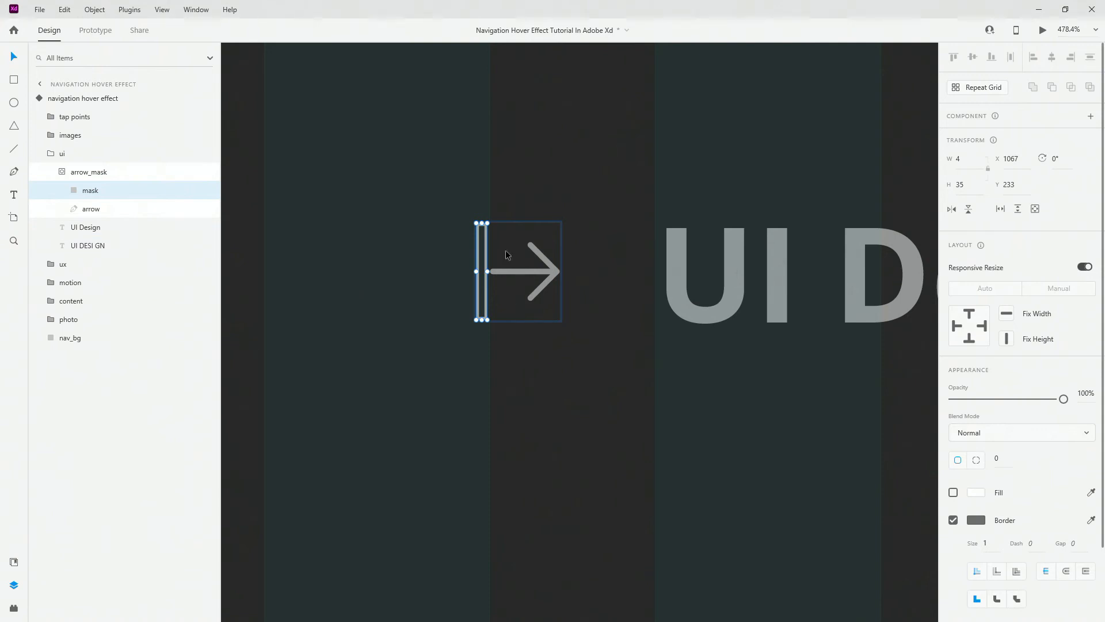
{"action": "left_click", "coordinate": [90, 172]}
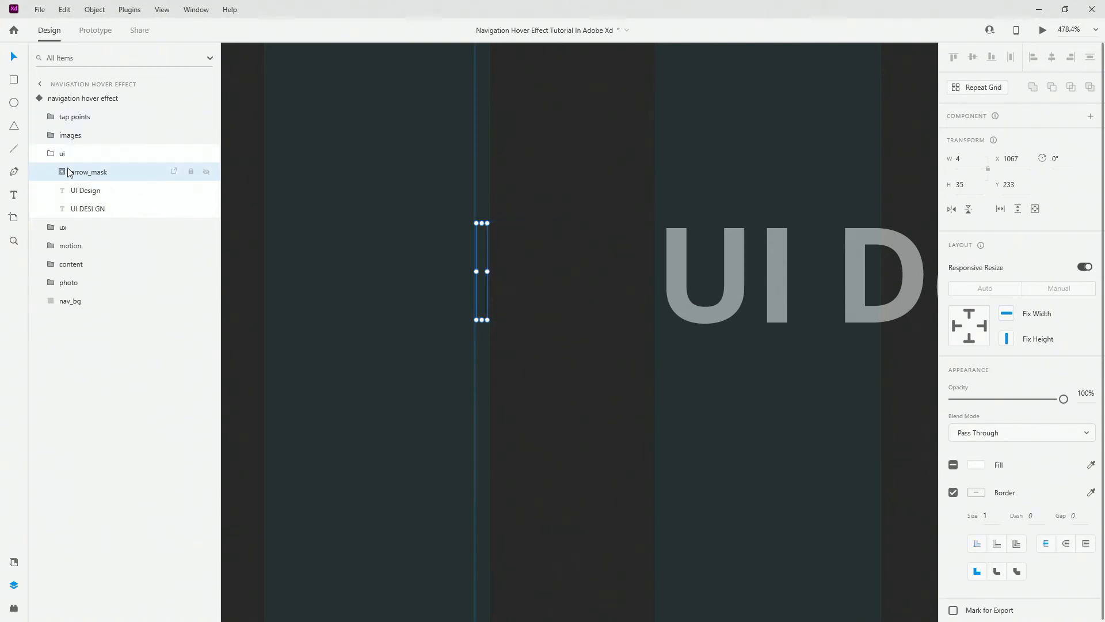
{"action": "mouse_move", "coordinate": [525, 286]}
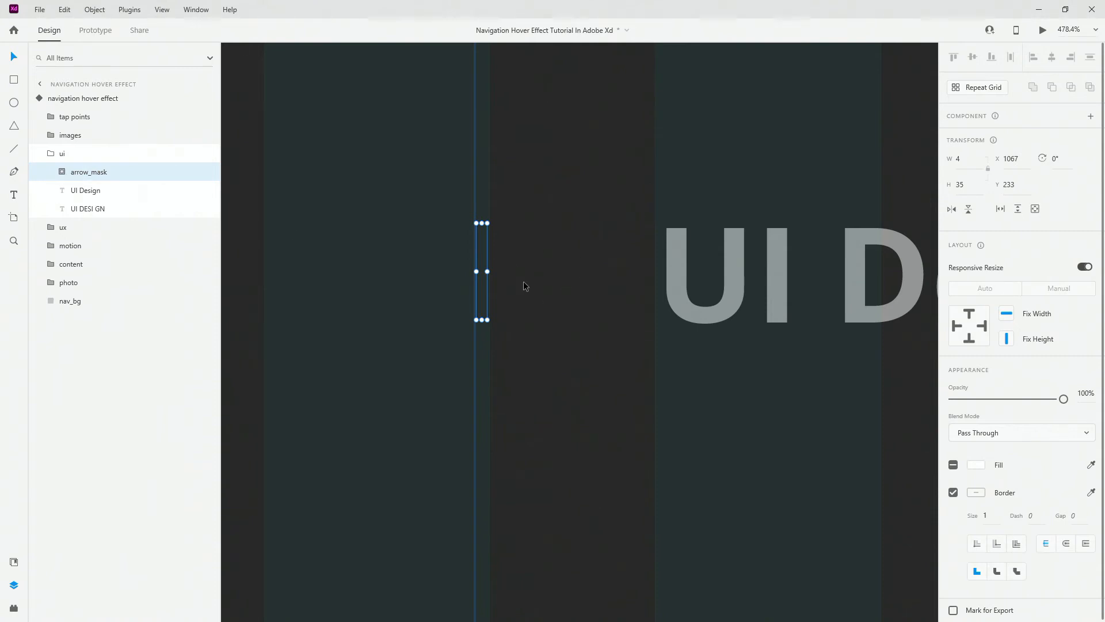
{"action": "mouse_move", "coordinate": [556, 255]}
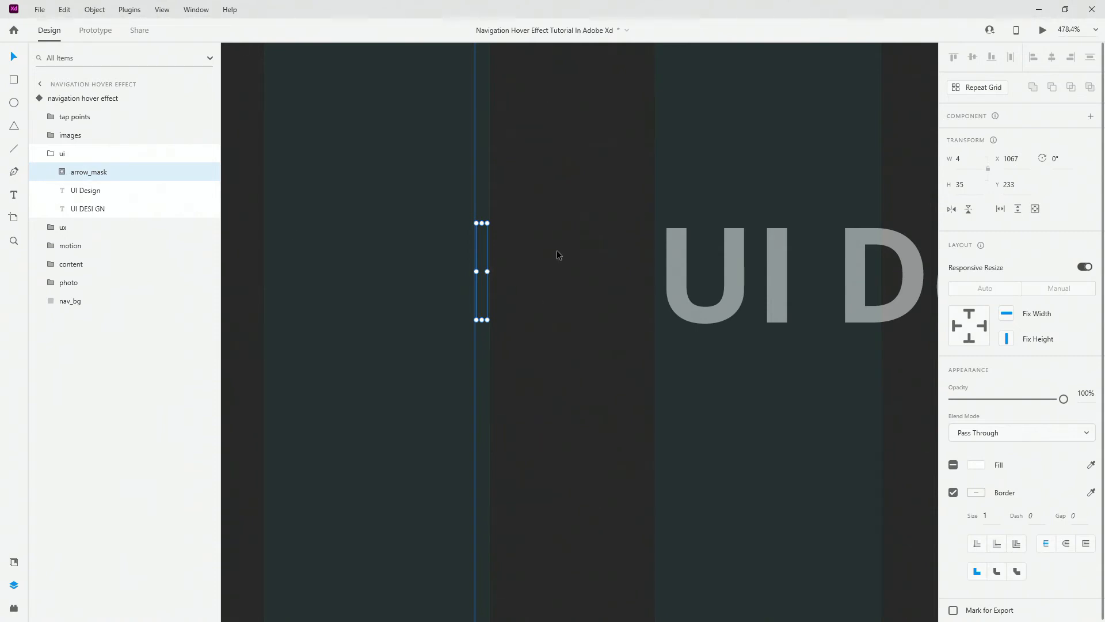
{"action": "left_click", "coordinate": [62, 154]}
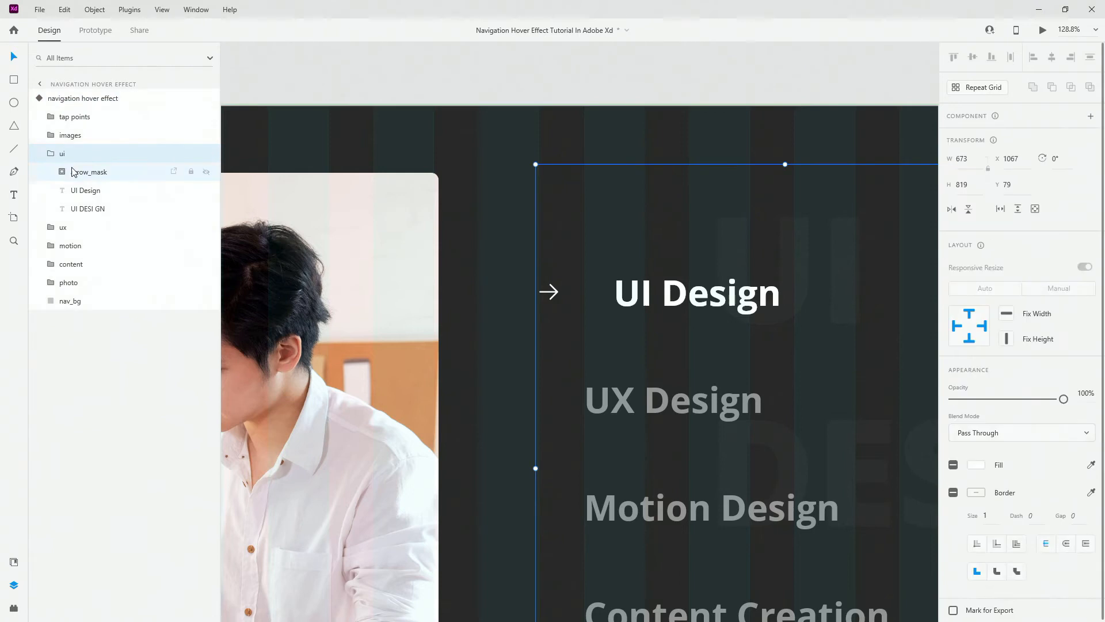
Check the arrow mask is 37 wide so the arrow fully shows.
{"action": "left_click", "coordinate": [89, 172]}
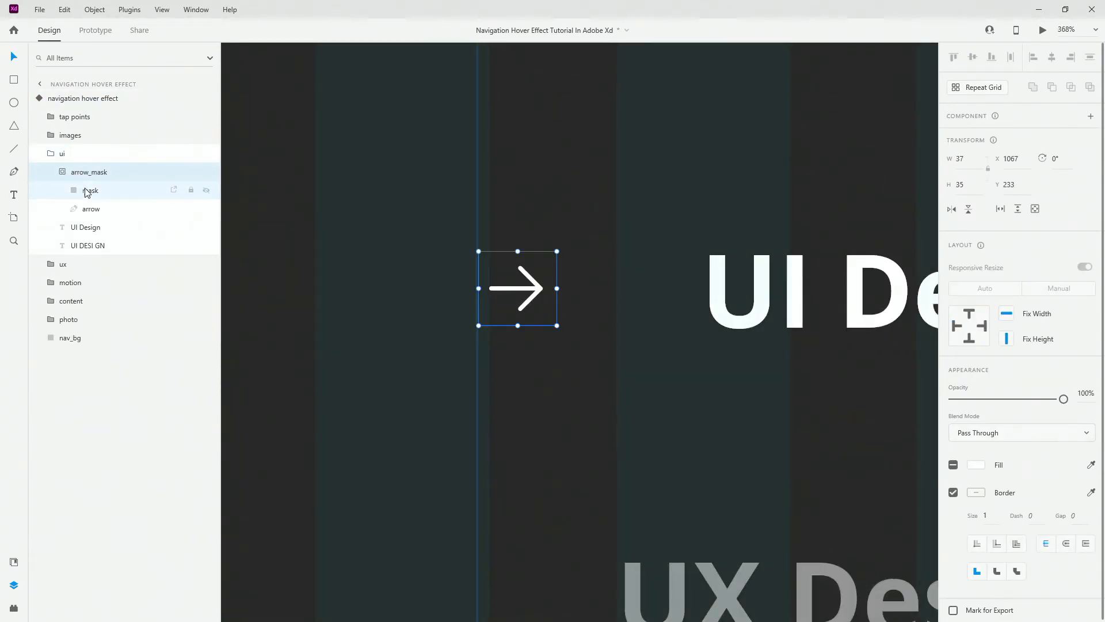
{"action": "left_click", "coordinate": [91, 191]}
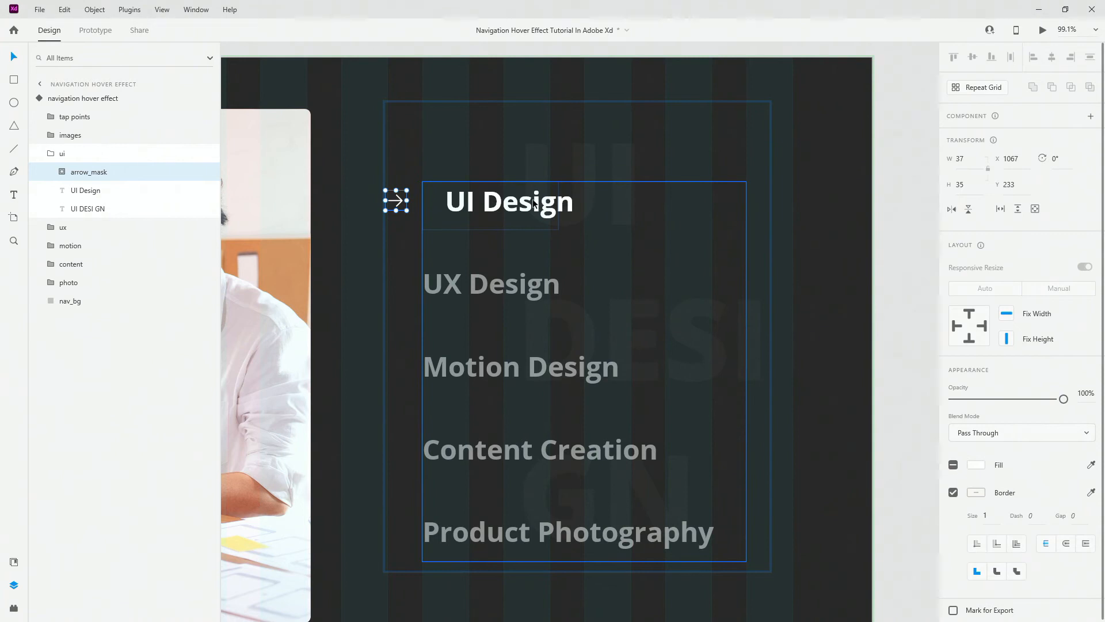
{"action": "mouse_move", "coordinate": [530, 205]}
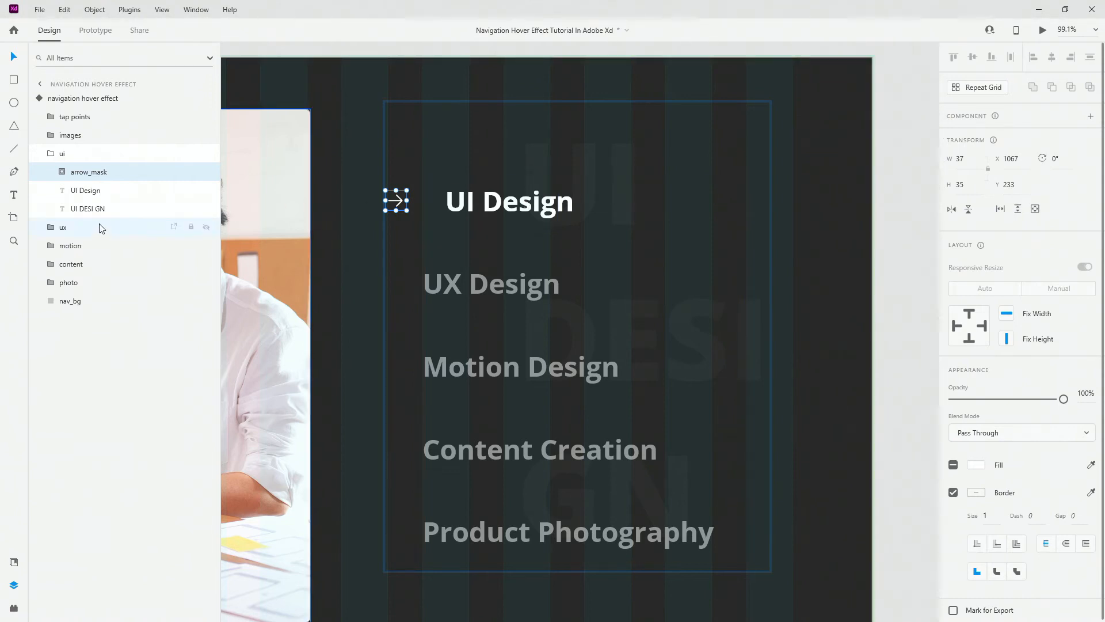
Select the UI Design text, then return the component to its Default State.
{"action": "left_click", "coordinate": [88, 209]}
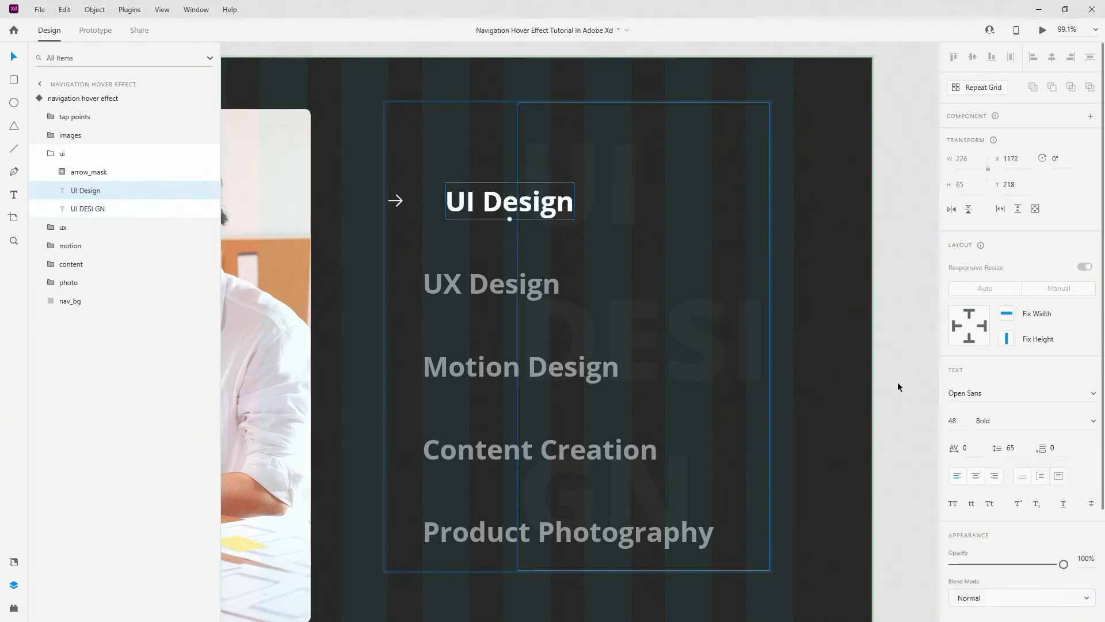
{"action": "mouse_move", "coordinate": [1004, 393]}
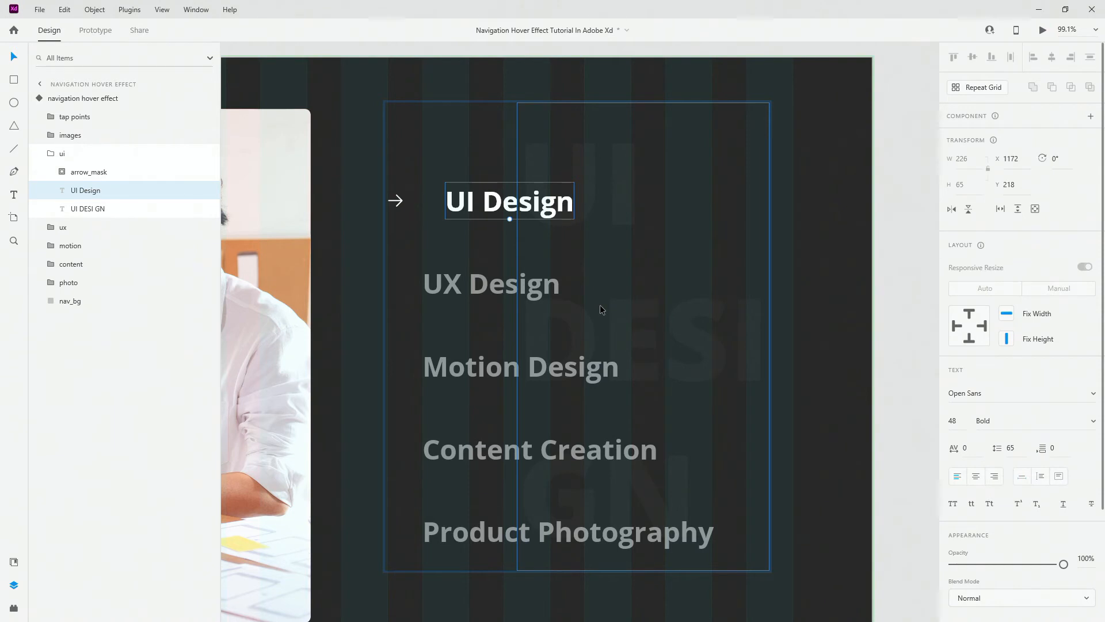
{"action": "left_click", "coordinate": [62, 153]}
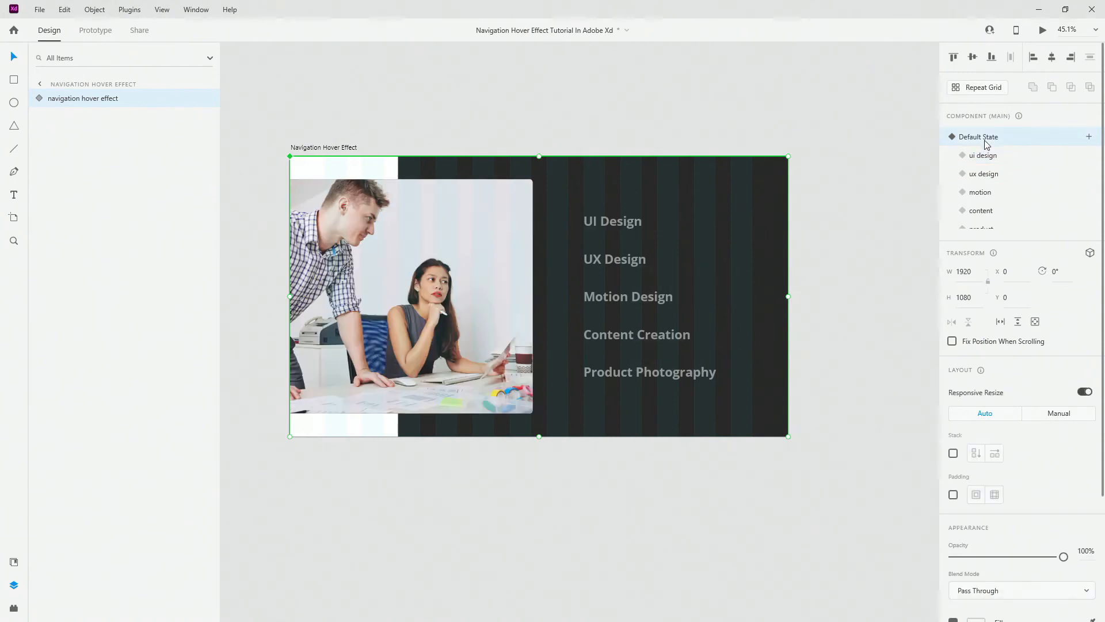
{"action": "mouse_move", "coordinate": [217, 31]}
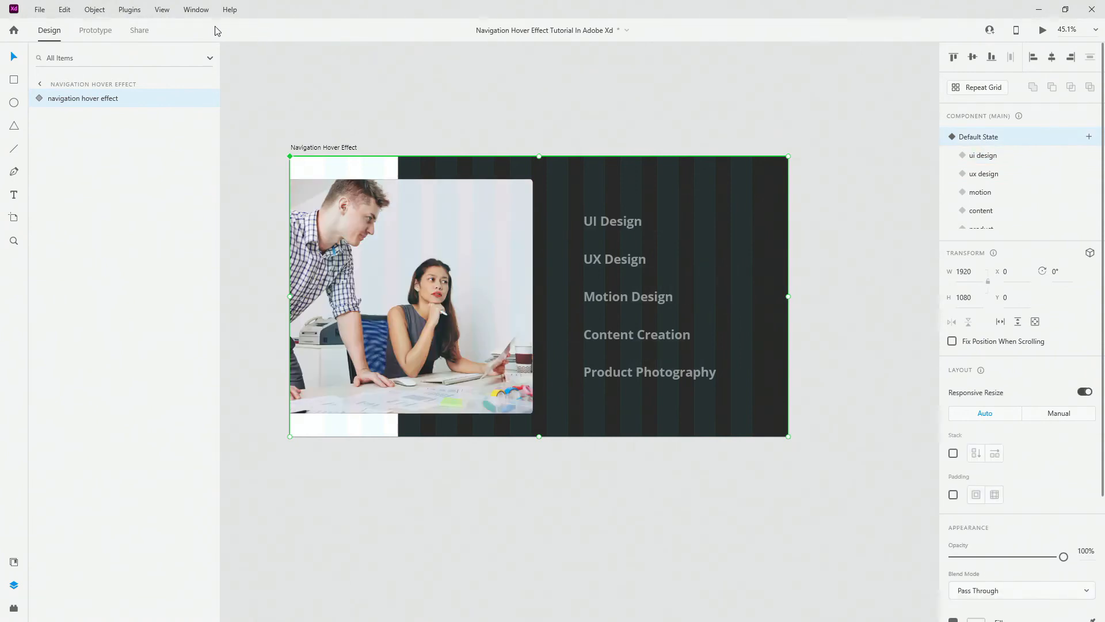
In Prototype mode, tapping ui design auto-animates to ui design state, Ease In-Out, 0.6 s.
{"action": "left_click", "coordinate": [95, 29]}
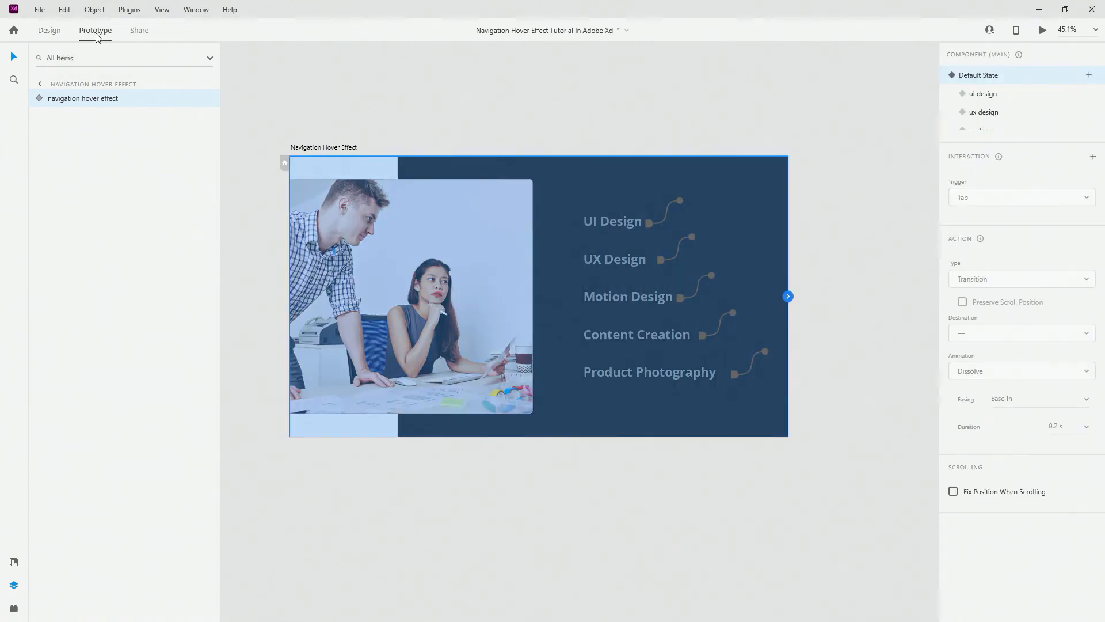
{"action": "left_click", "coordinate": [83, 98]}
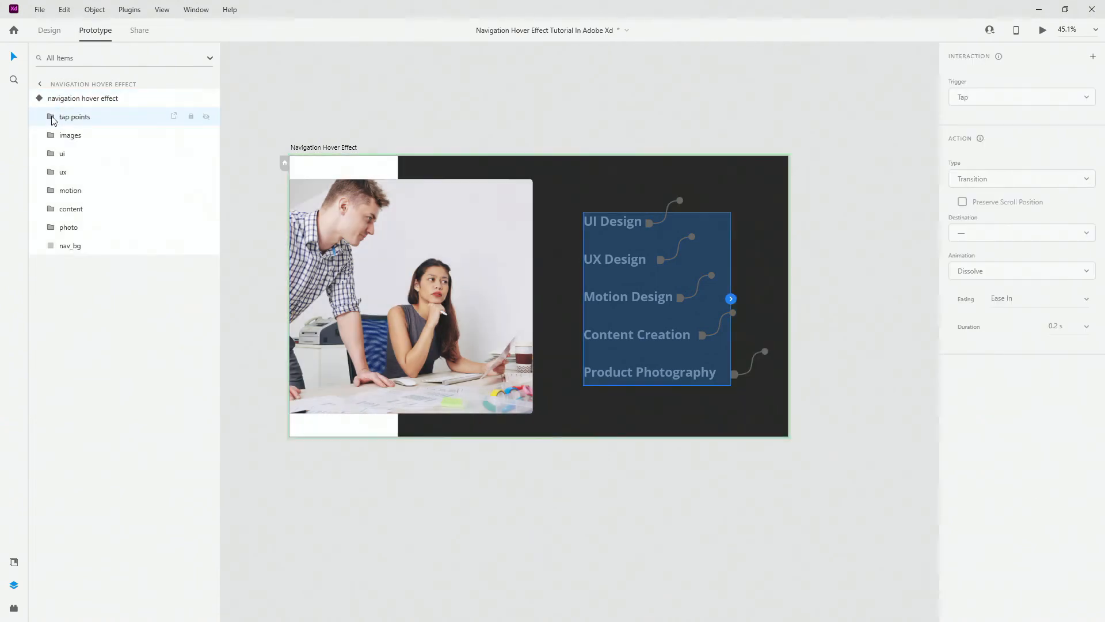
{"action": "left_click", "coordinate": [50, 116]}
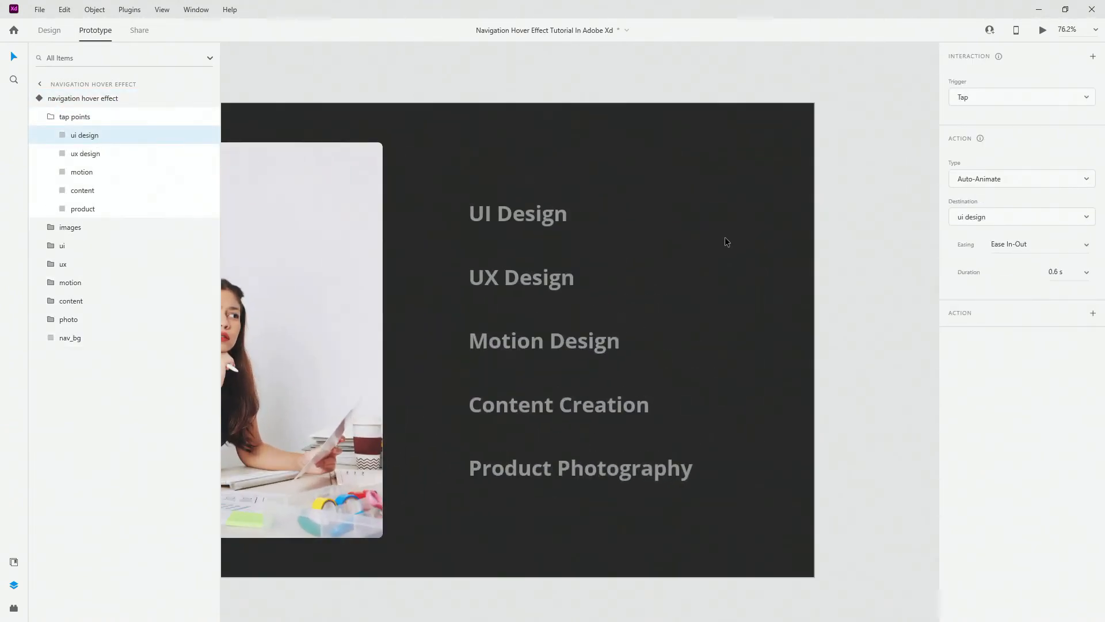
{"action": "left_click", "coordinate": [518, 213]}
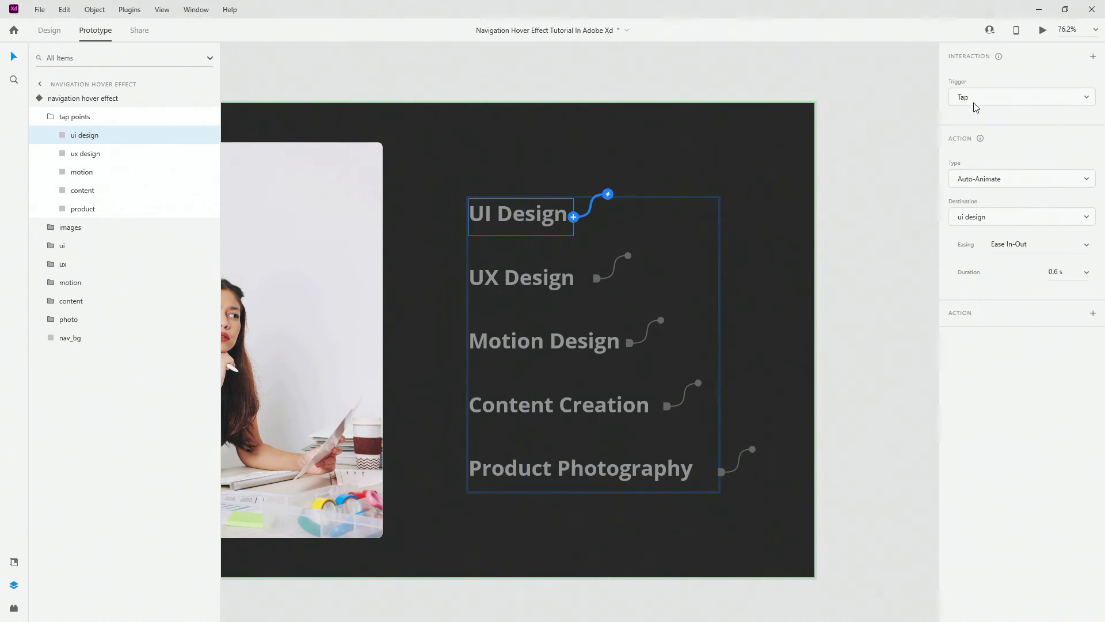
{"action": "mouse_move", "coordinate": [982, 182]}
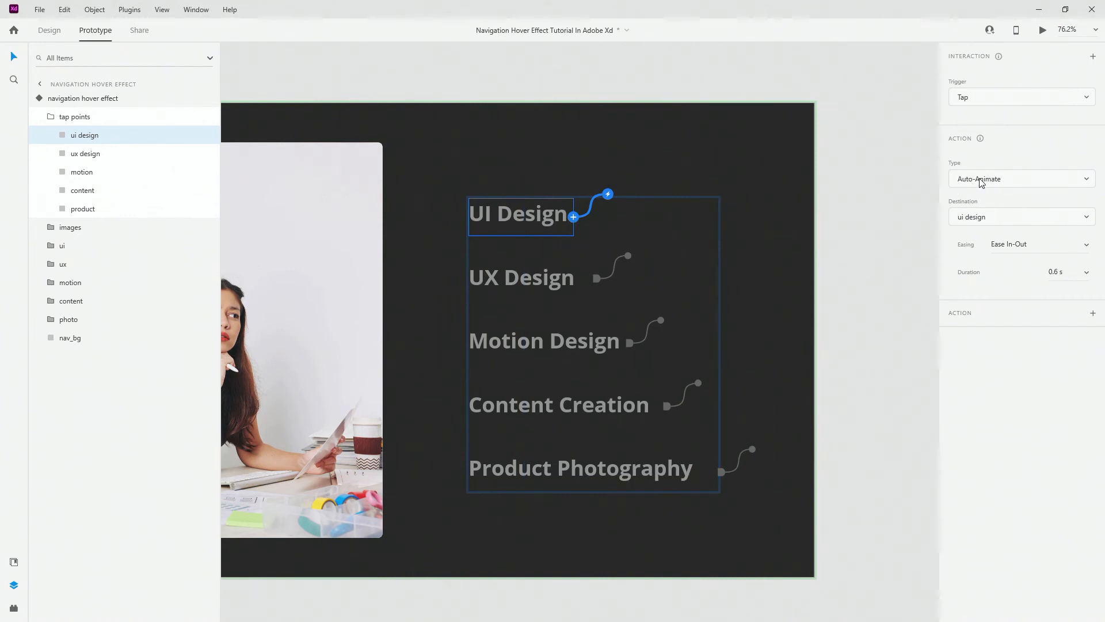
{"action": "mouse_move", "coordinate": [1001, 185]}
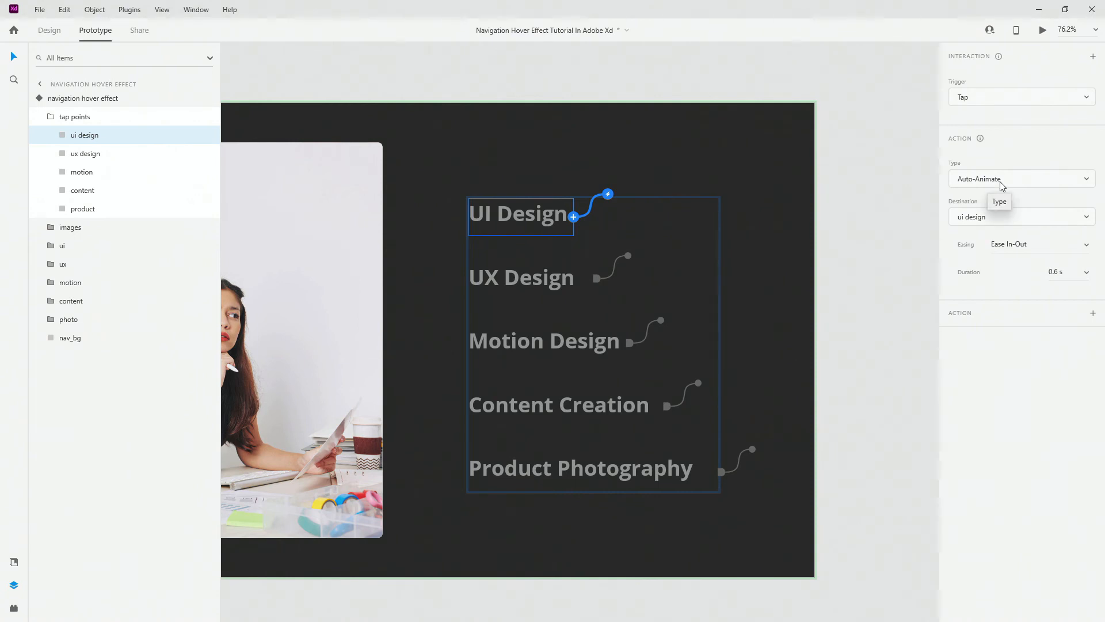
{"action": "mouse_move", "coordinate": [500, 316]}
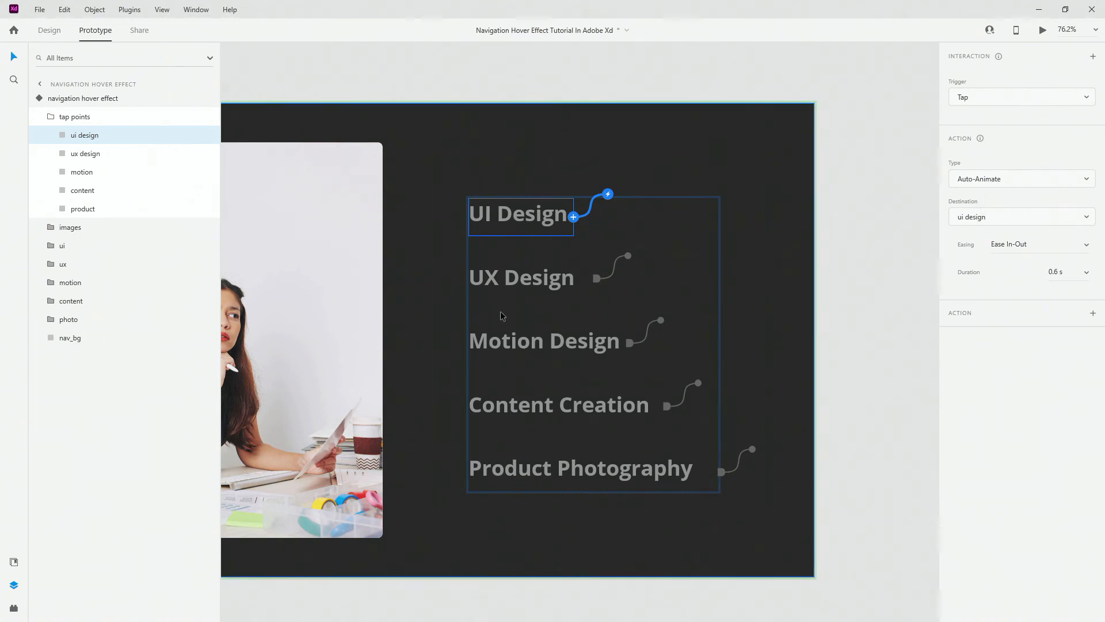
{"action": "left_click", "coordinate": [521, 276]}
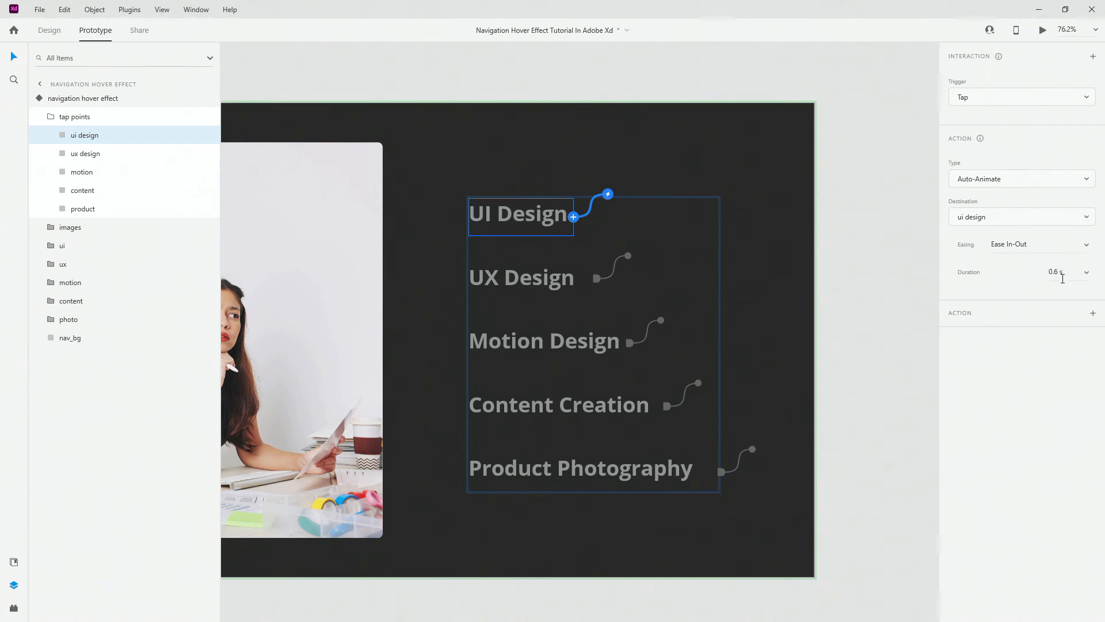
{"action": "mouse_move", "coordinate": [1042, 31]}
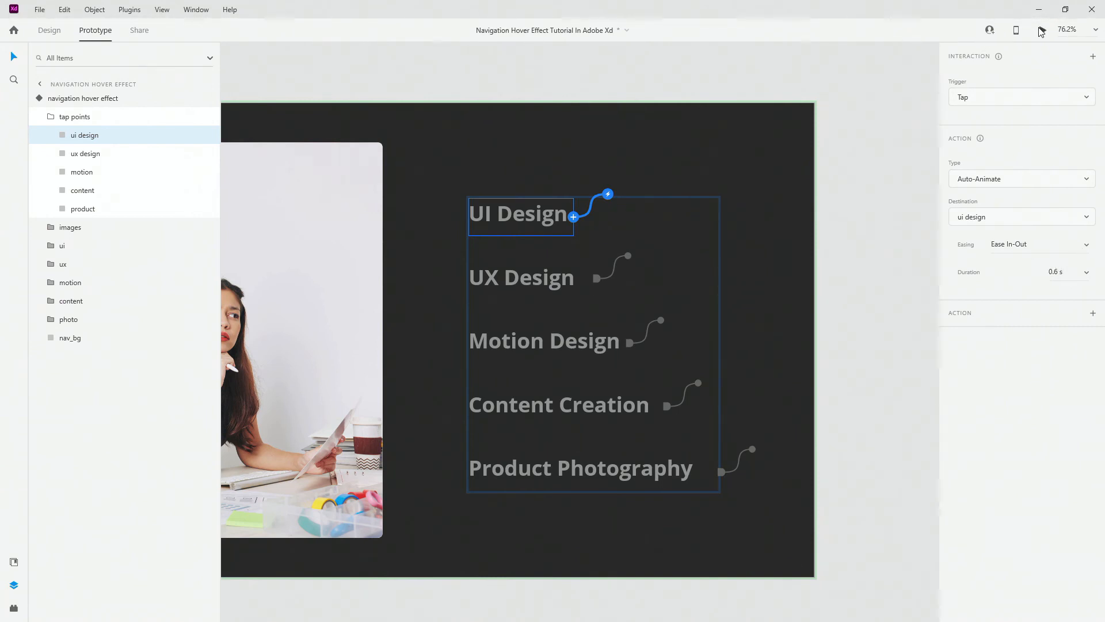
Preview the prototype, confirm UI Design shows the arrow, white text and new photo, then close it.
{"action": "left_click", "coordinate": [1042, 29]}
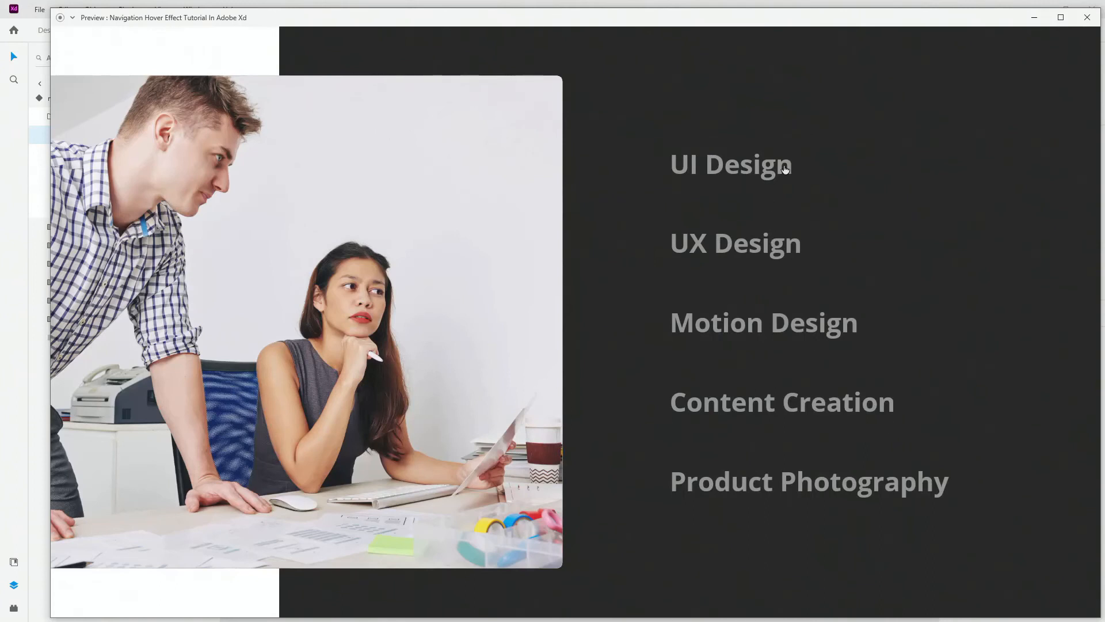
{"action": "mouse_move", "coordinate": [735, 242]}
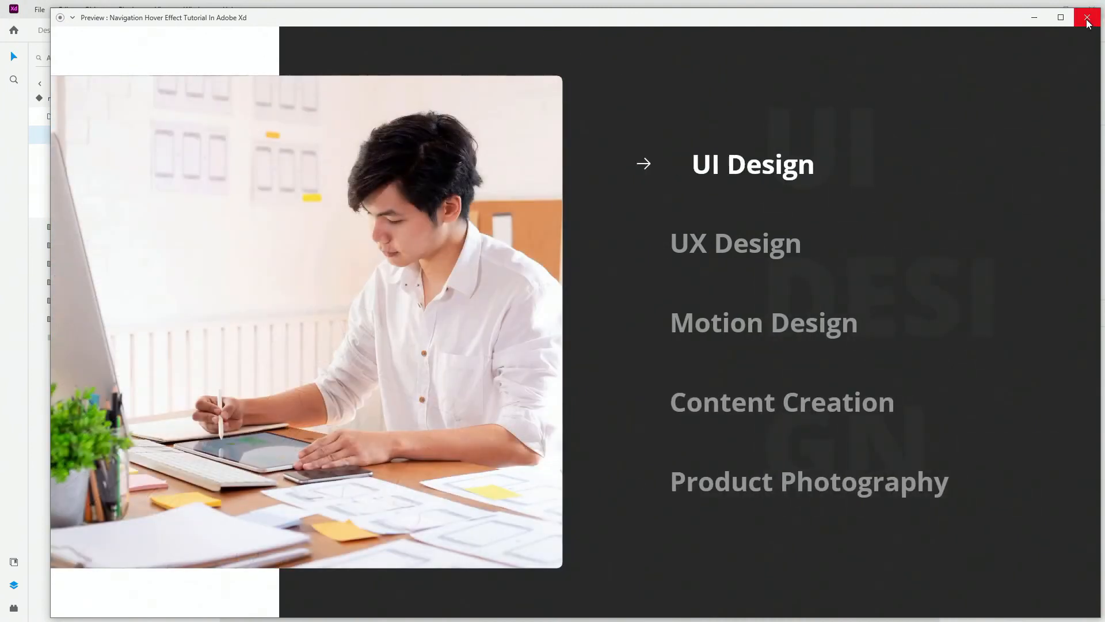
{"action": "left_click", "coordinate": [1087, 18]}
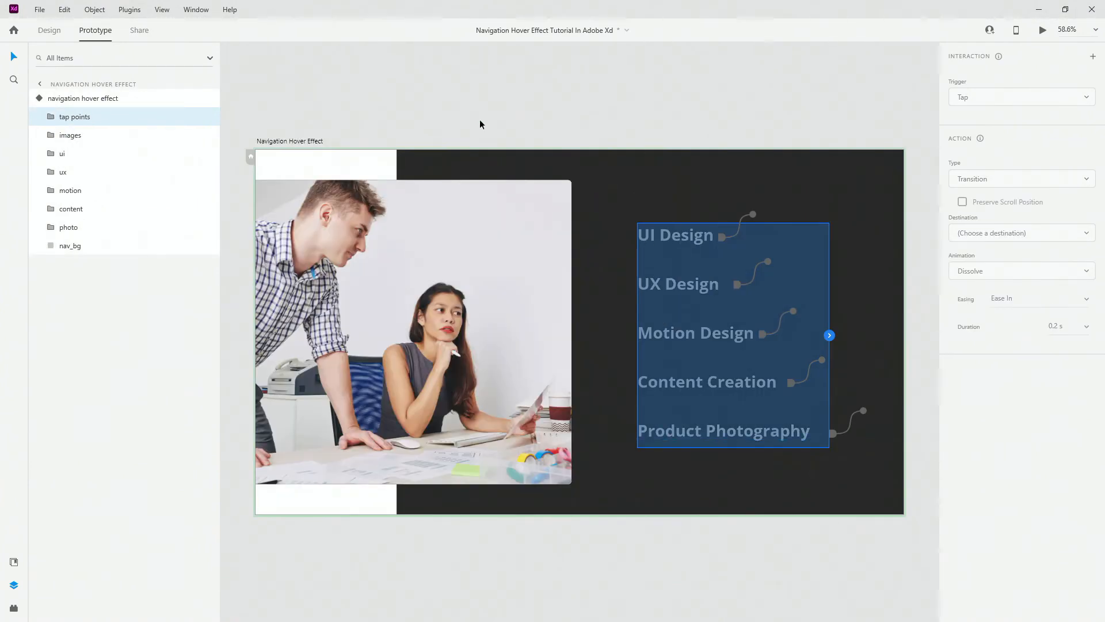
{"action": "mouse_move", "coordinate": [82, 98]}
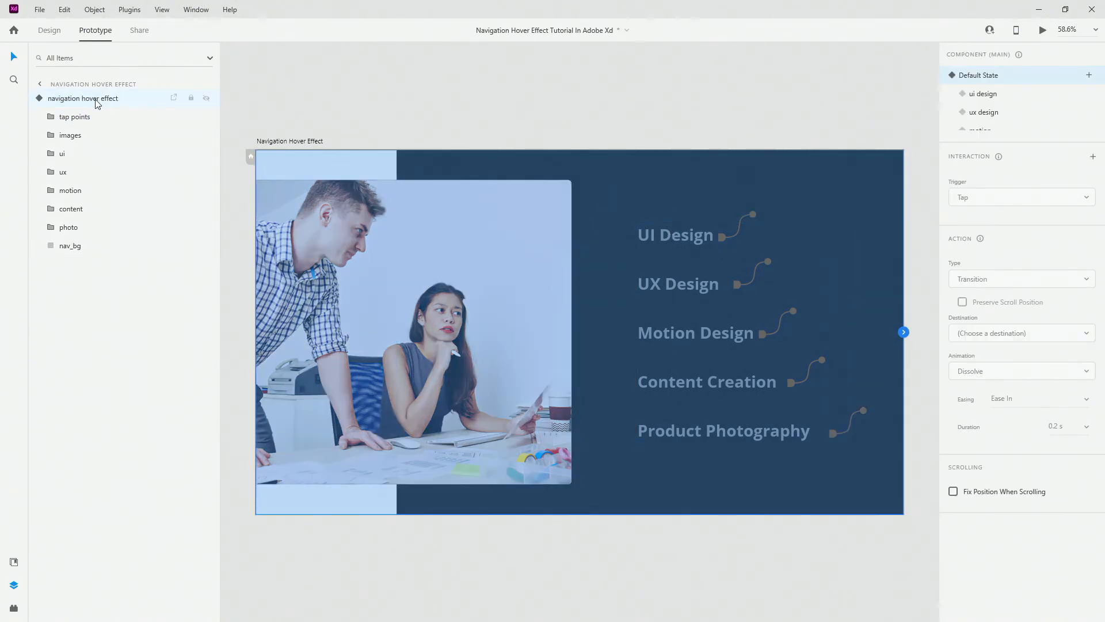
{"action": "left_click", "coordinate": [40, 98]}
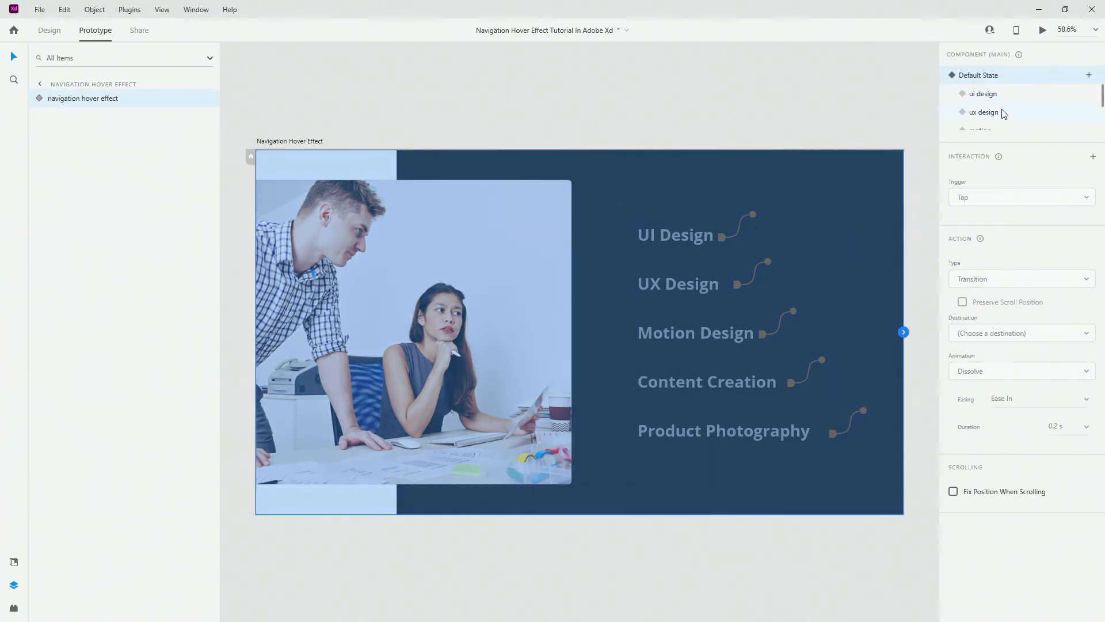
{"action": "scroll", "scroll_direction": "down", "scroll_amount": 3}
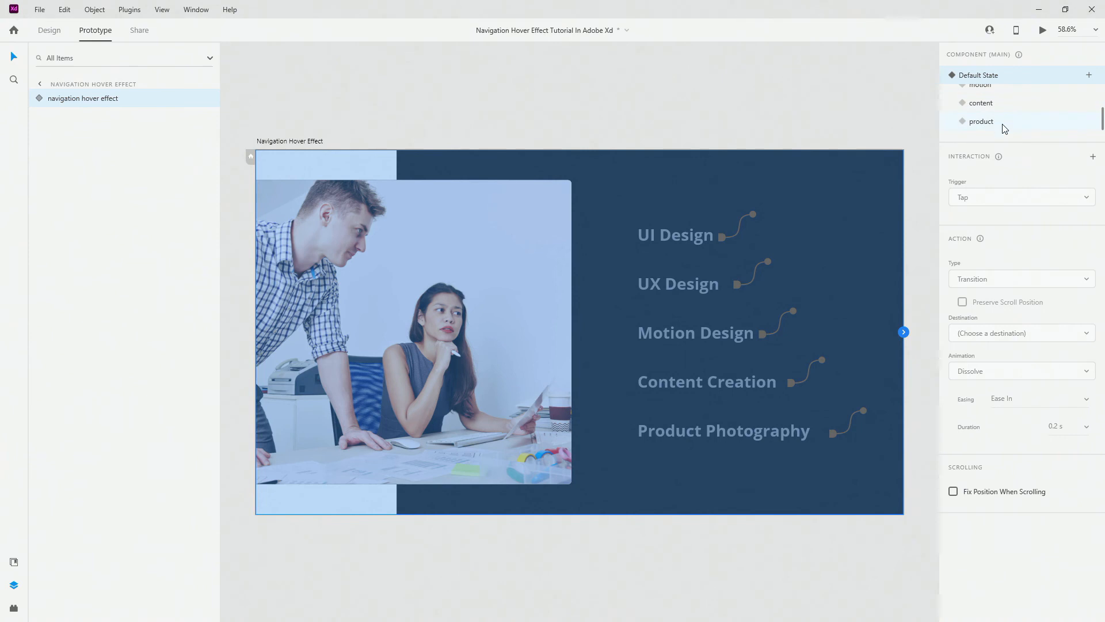
{"action": "left_click", "coordinate": [40, 98]}
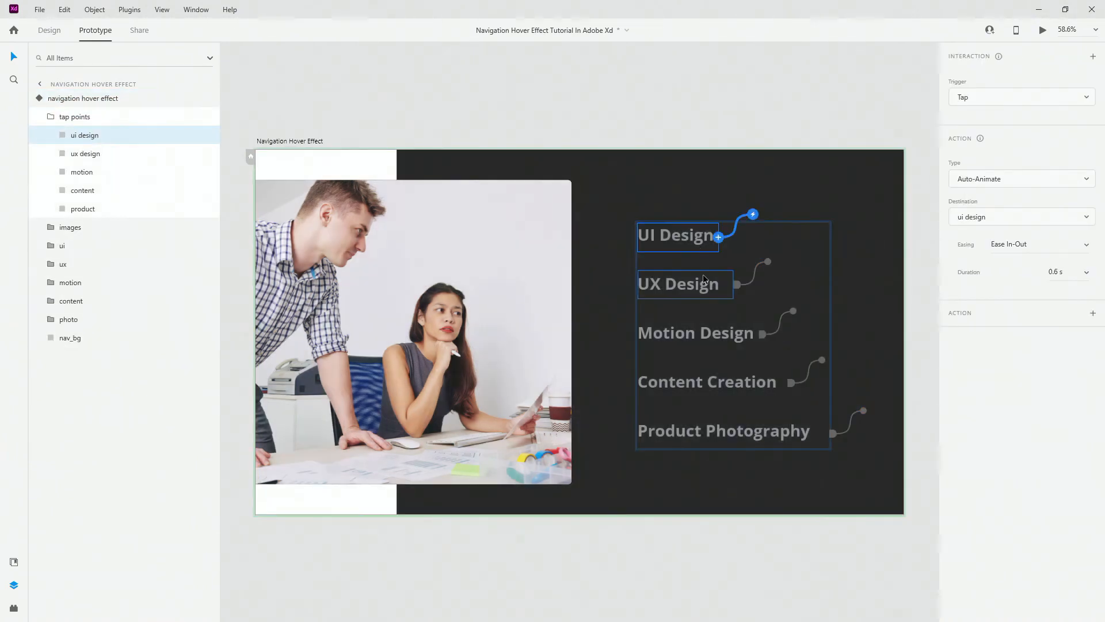
{"action": "mouse_move", "coordinate": [63, 117]}
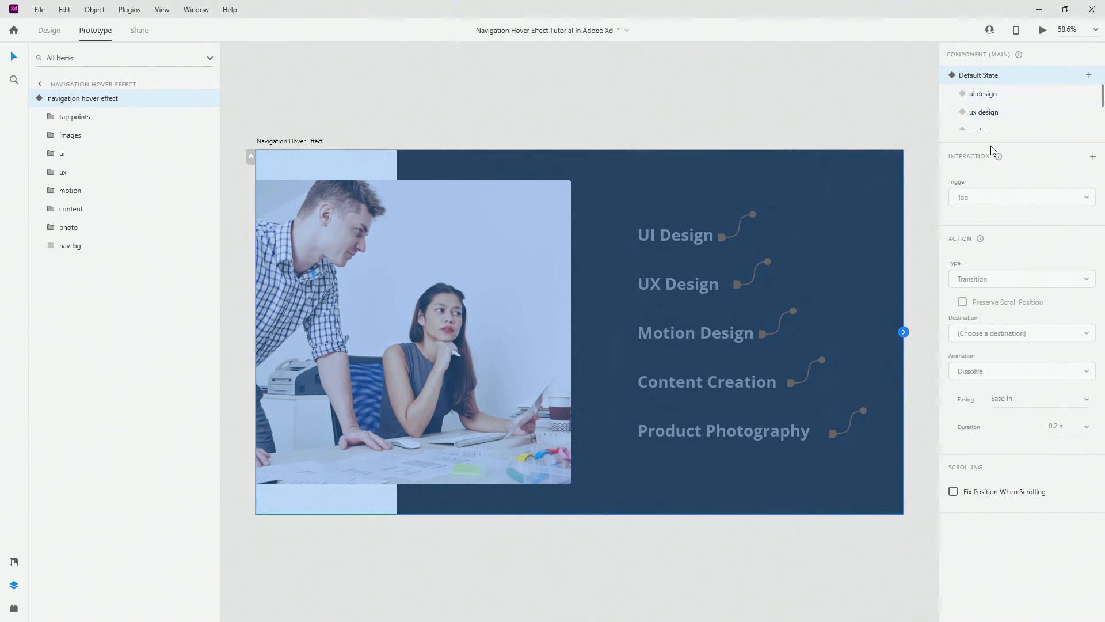
{"action": "mouse_move", "coordinate": [992, 148]}
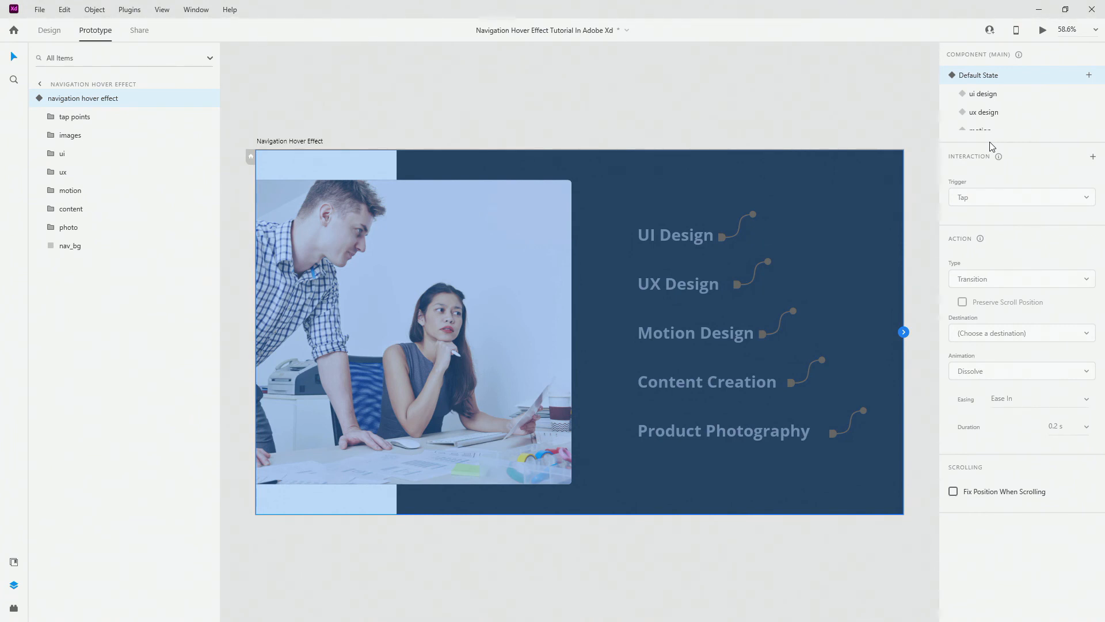
{"action": "left_click", "coordinate": [1042, 30]}
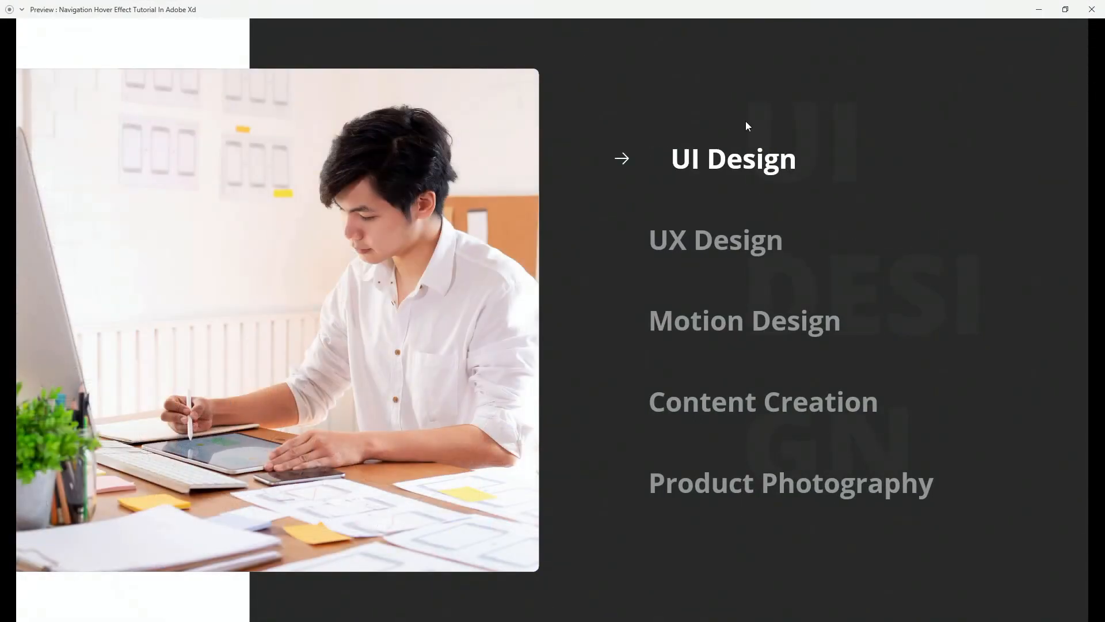
{"action": "mouse_move", "coordinate": [778, 110]}
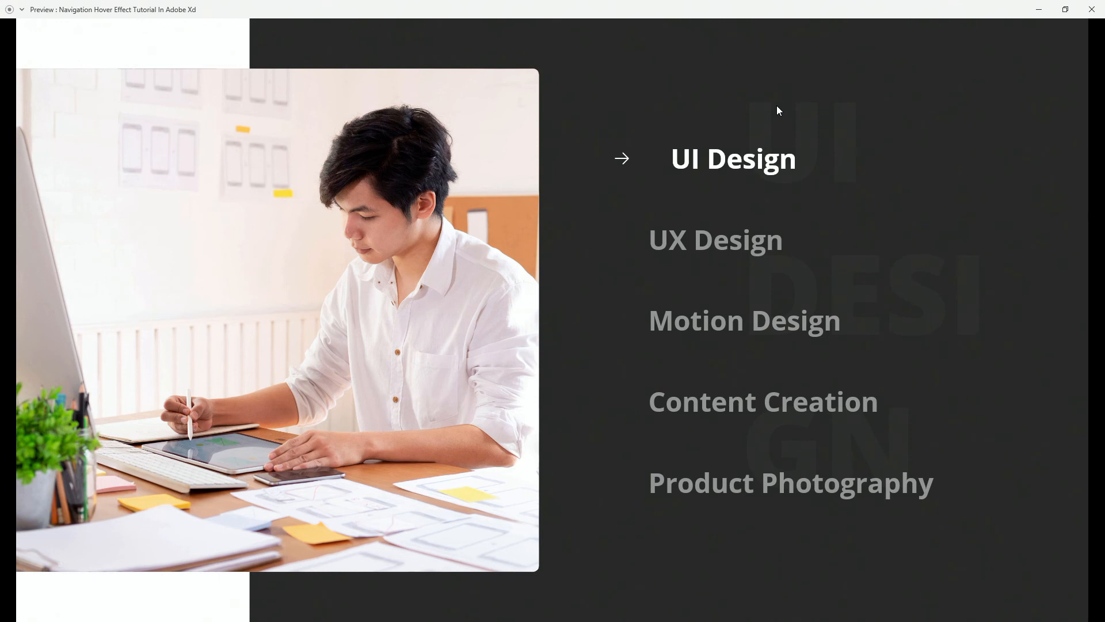
{"action": "mouse_move", "coordinate": [649, 100]}
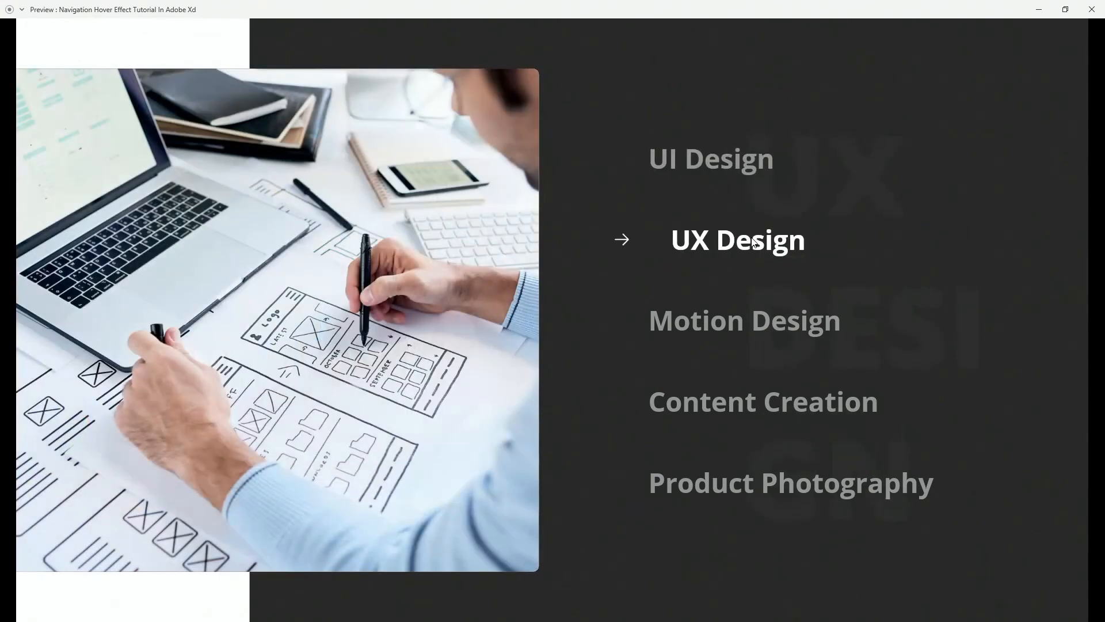
{"action": "mouse_move", "coordinate": [745, 320]}
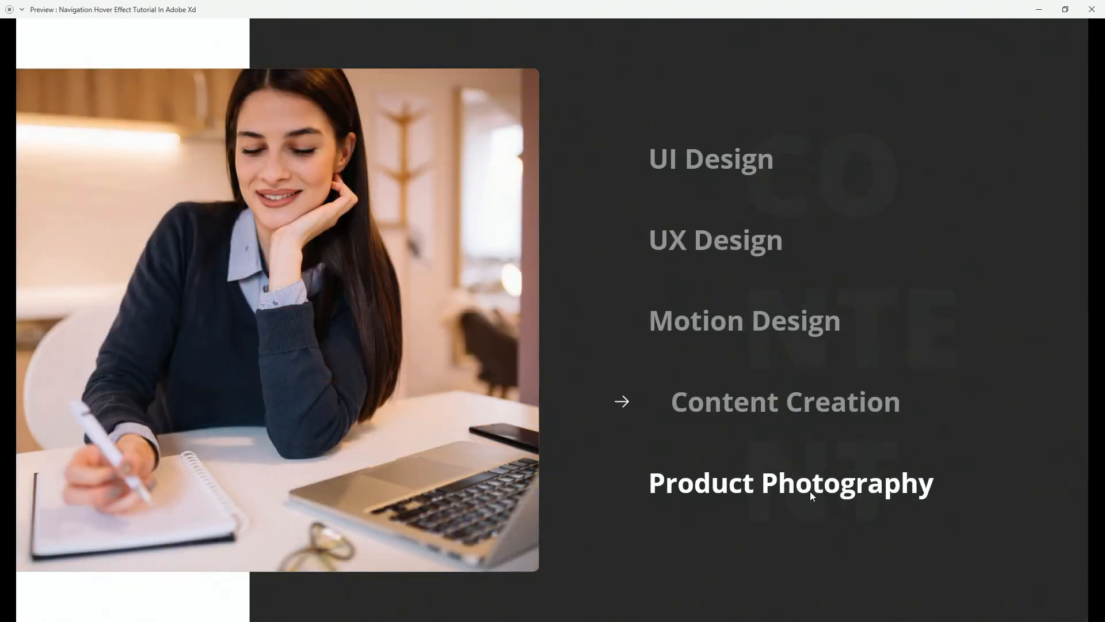
{"action": "mouse_move", "coordinate": [744, 320]}
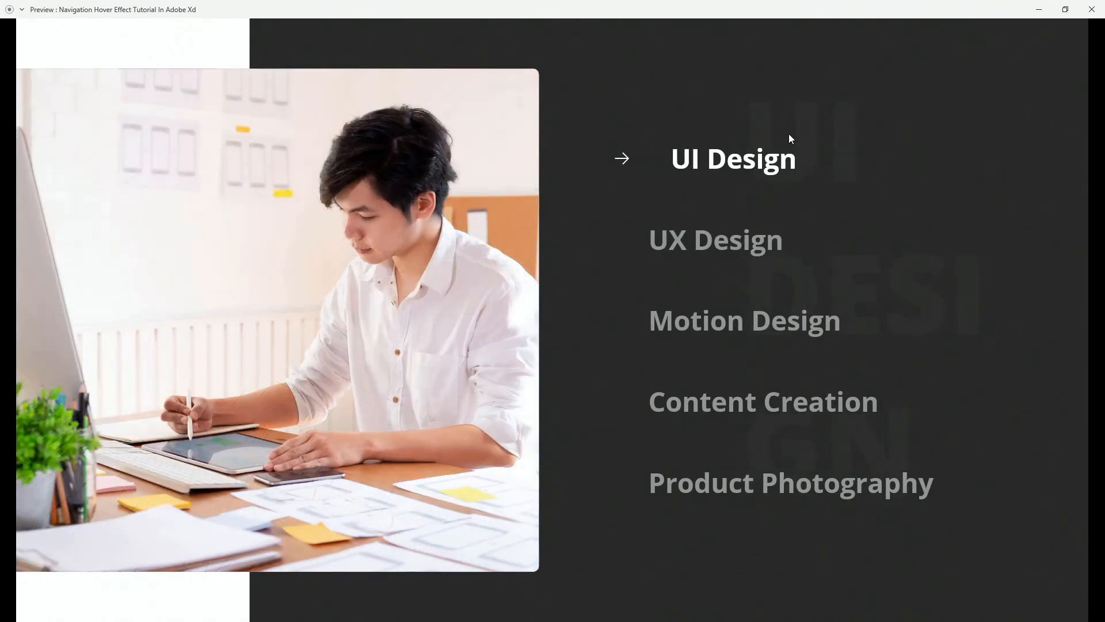
{"action": "mouse_move", "coordinate": [850, 179]}
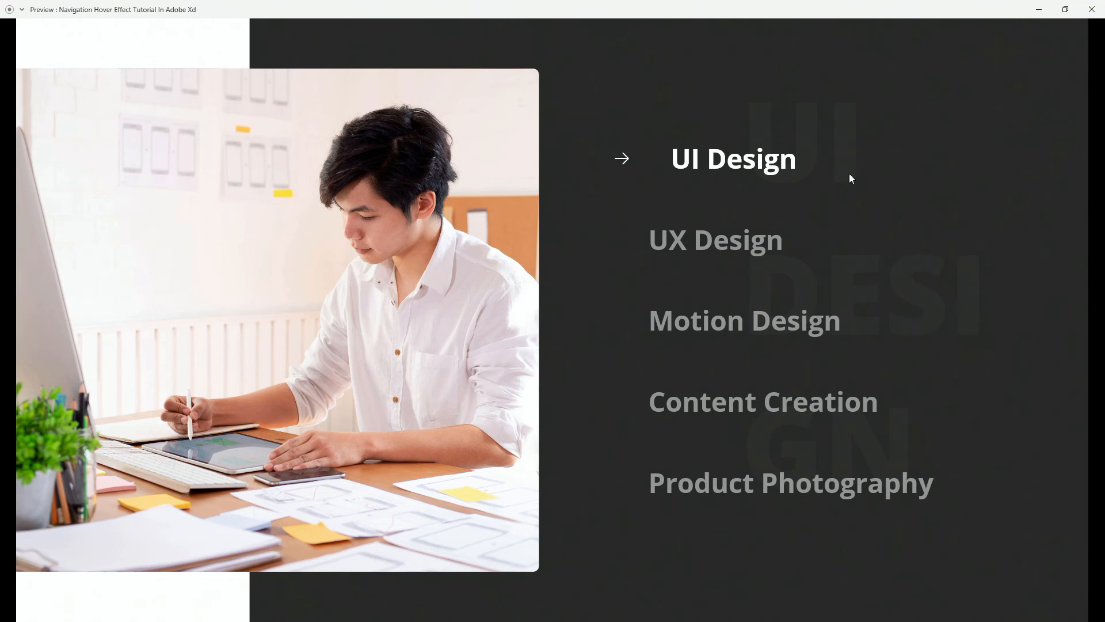
{"action": "mouse_move", "coordinate": [816, 295]}
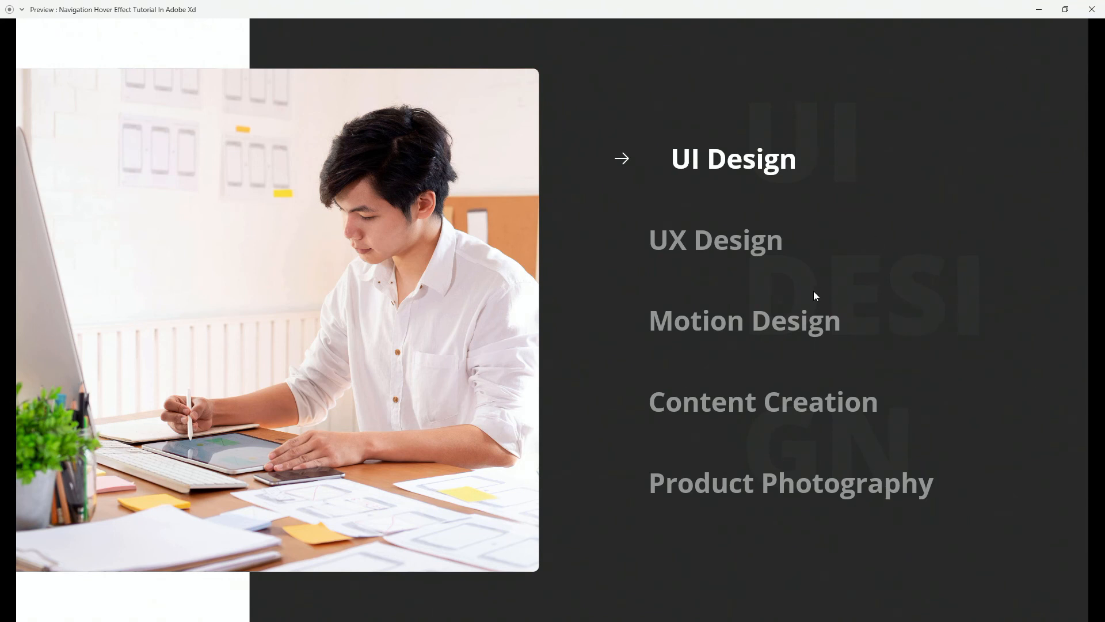
{"action": "mouse_move", "coordinate": [751, 252]}
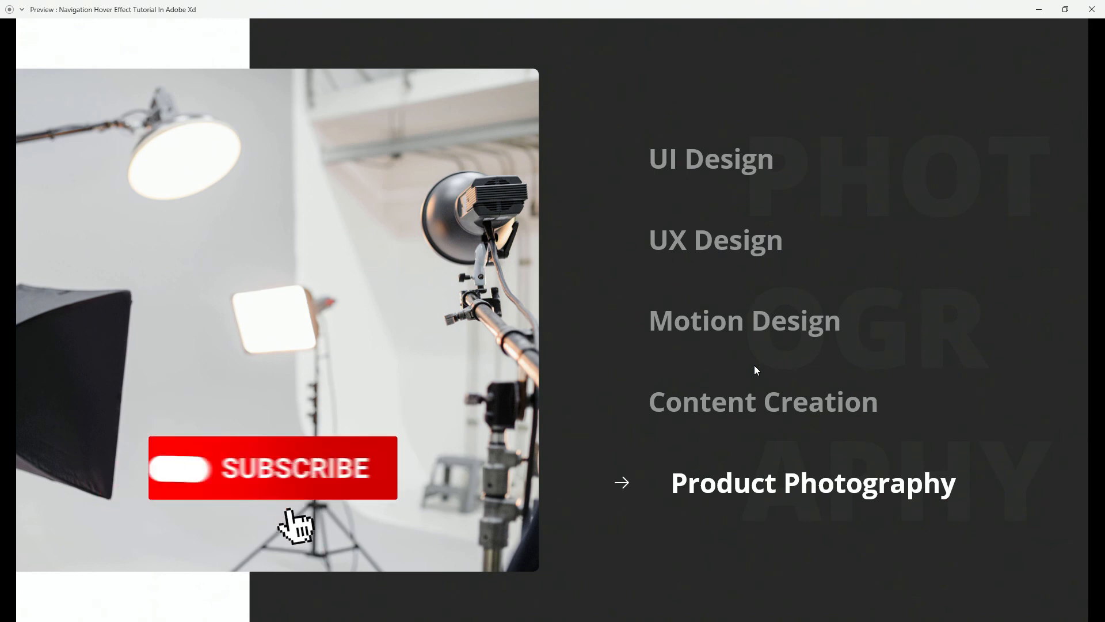
{"action": "left_click", "coordinate": [272, 468]}
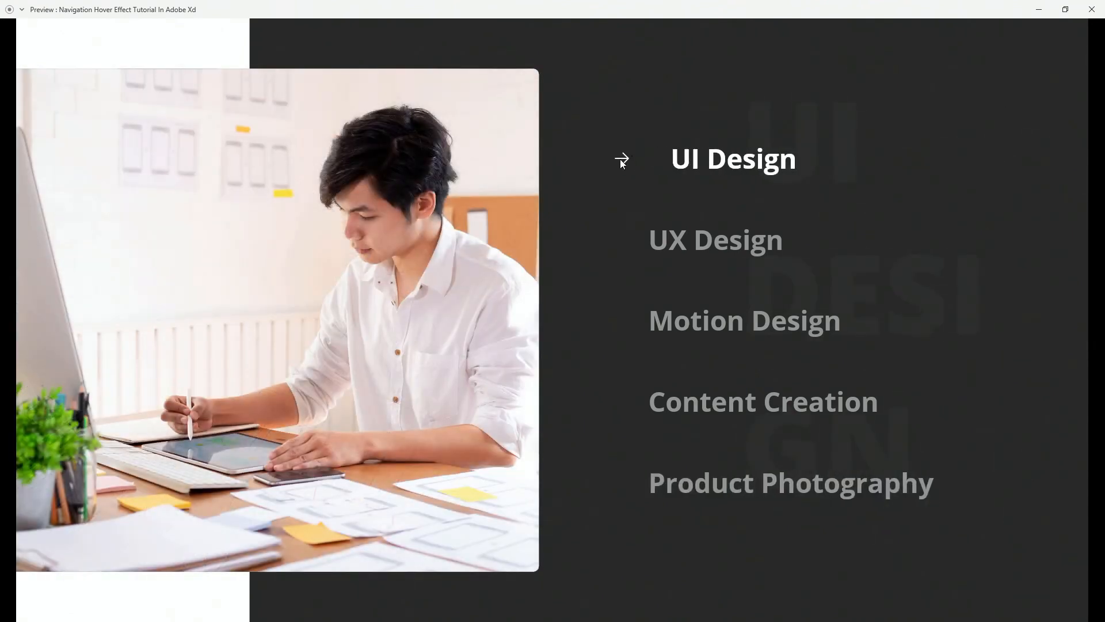
{"action": "mouse_move", "coordinate": [667, 154]}
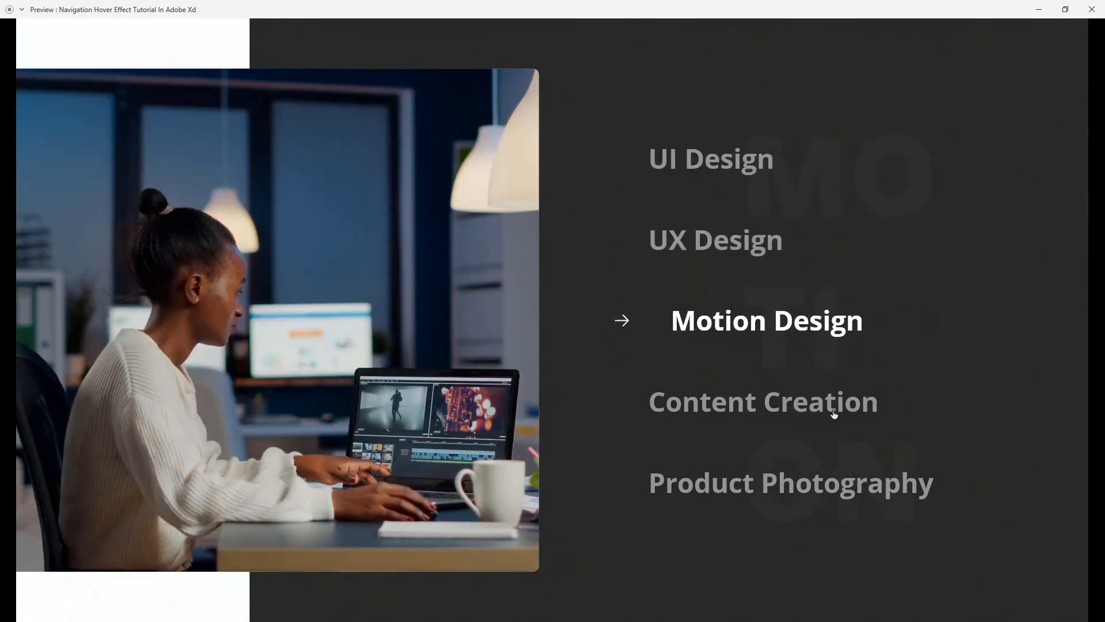
{"action": "left_click", "coordinate": [1092, 10]}
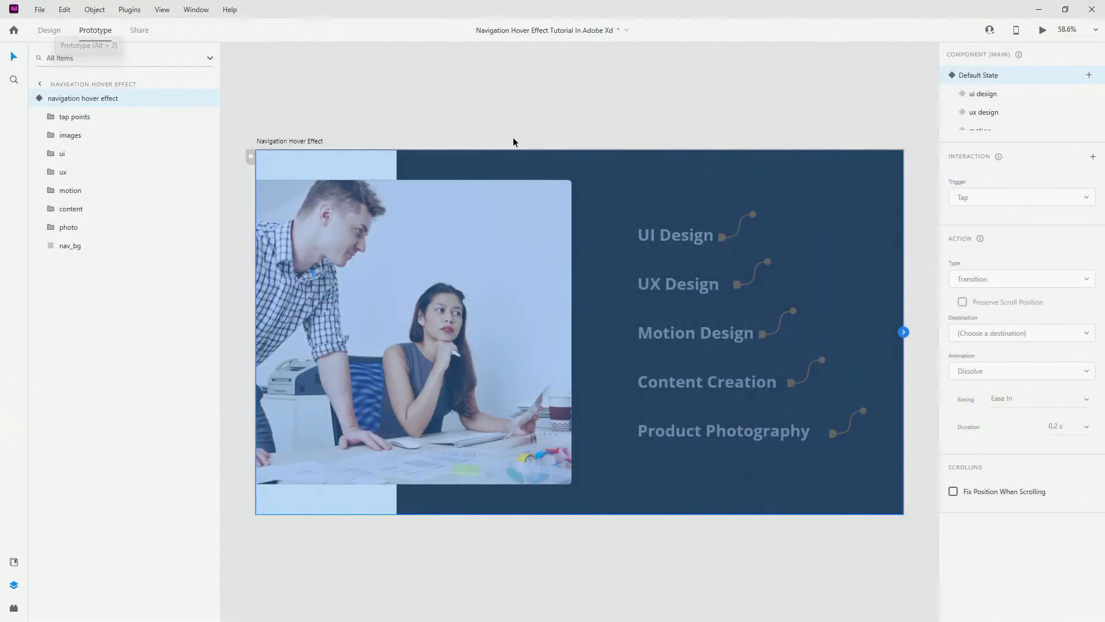
Confirm the UI Design tap point's interaction keeps Ease In-Out easing.
{"action": "left_click", "coordinate": [675, 235]}
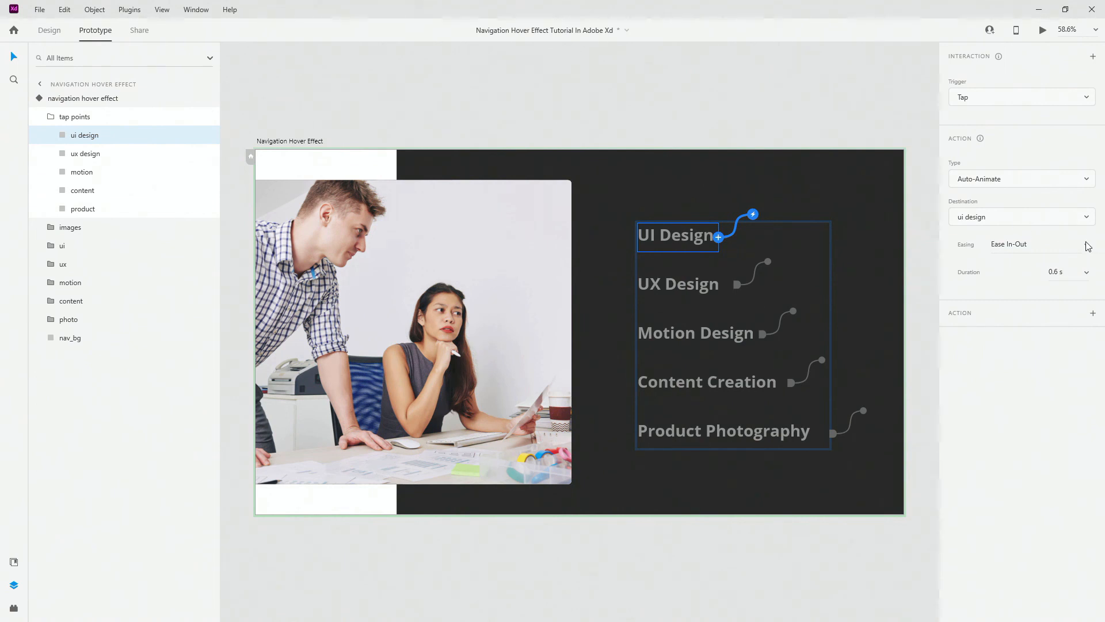
{"action": "left_click", "coordinate": [1021, 244]}
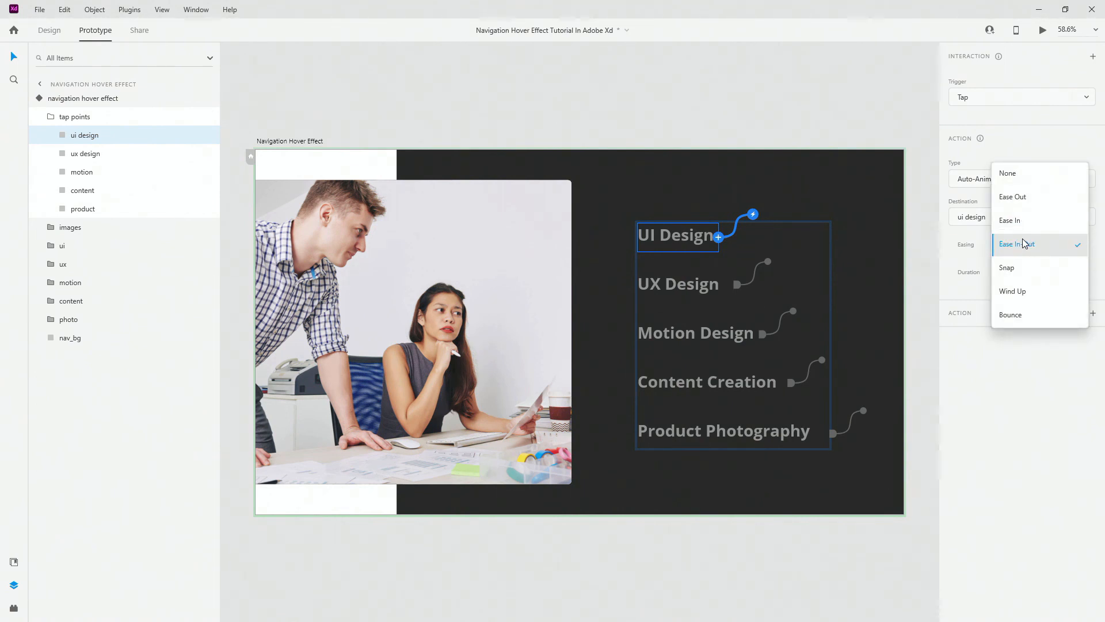
{"action": "mouse_move", "coordinate": [1007, 267]}
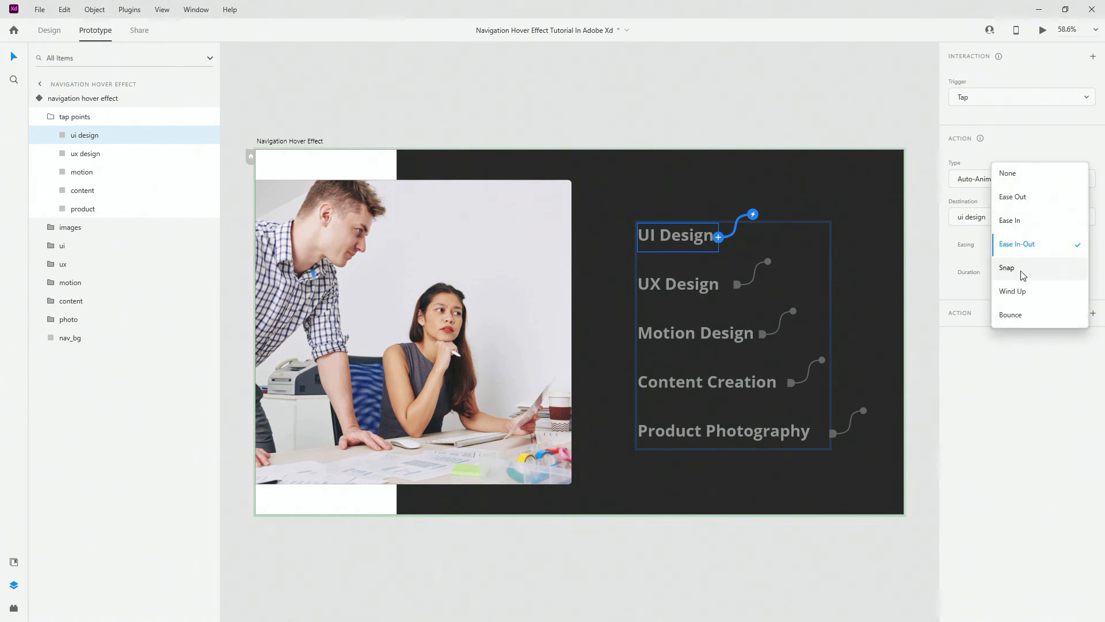
{"action": "left_click", "coordinate": [1017, 244]}
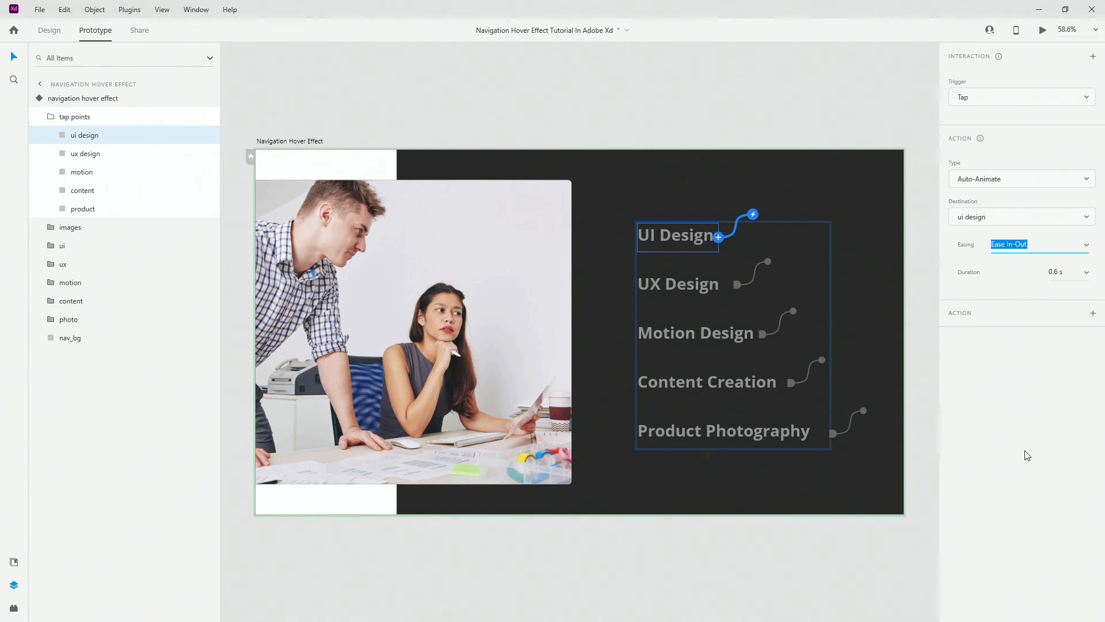
{"action": "mouse_move", "coordinate": [1084, 273]}
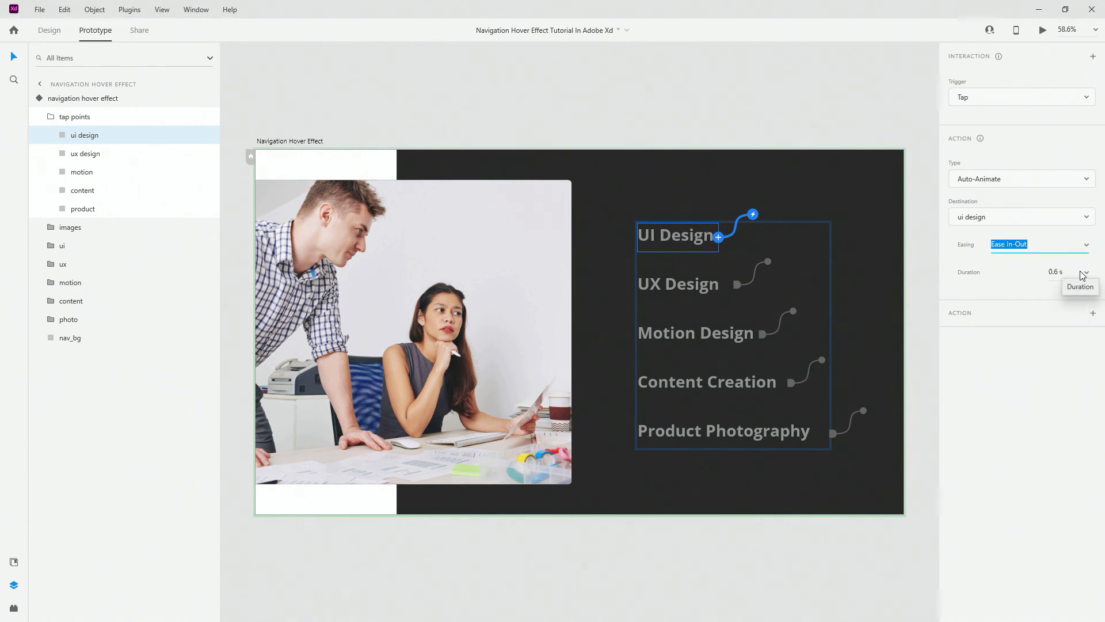
{"action": "mouse_move", "coordinate": [247, 100]}
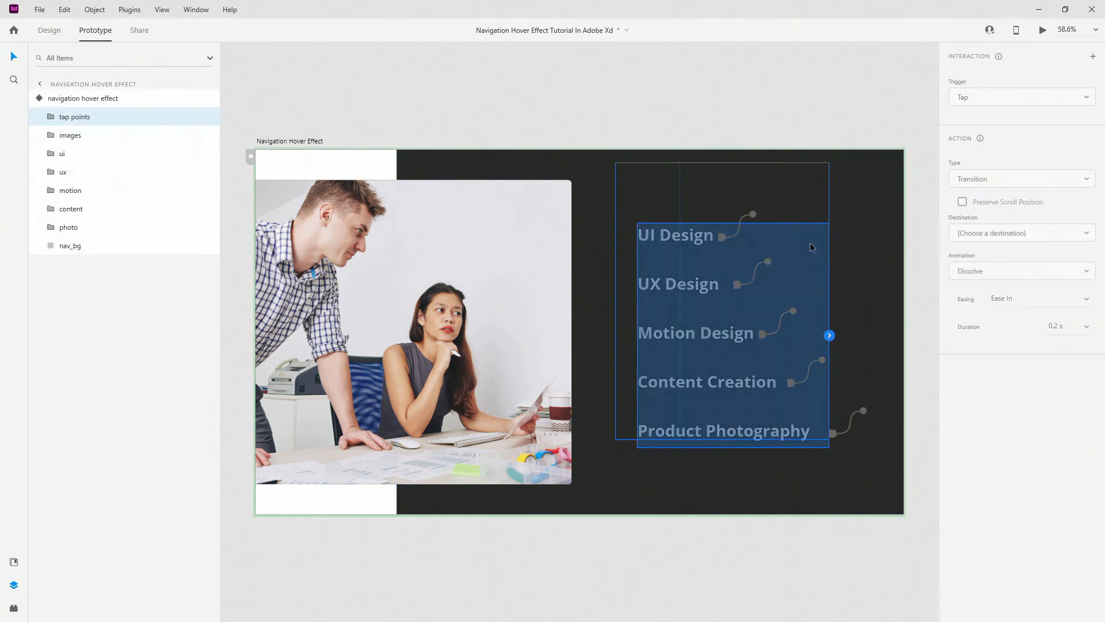
Reselect the navigation hover effect component and return to the Design workspace.
{"action": "left_click", "coordinate": [40, 98]}
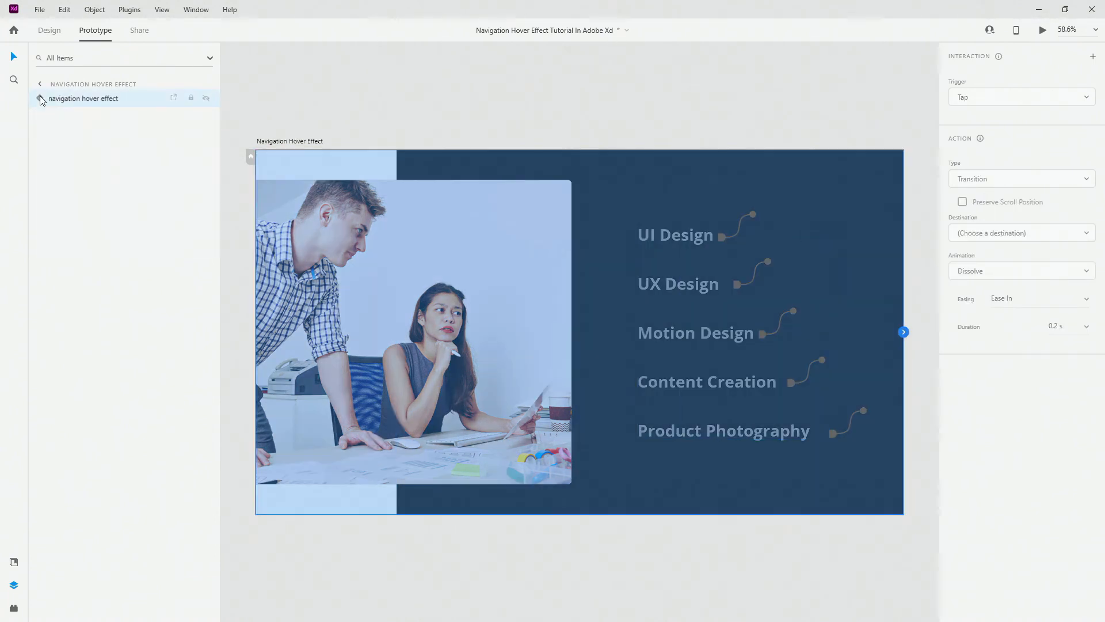
{"action": "left_click", "coordinate": [83, 98]}
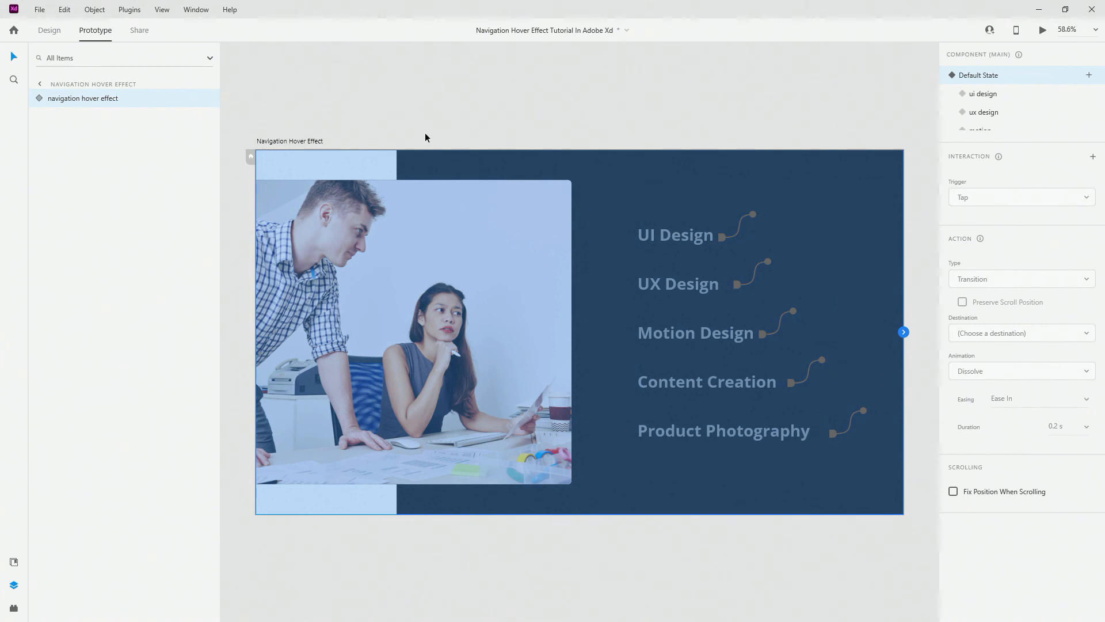
{"action": "mouse_move", "coordinate": [423, 113]}
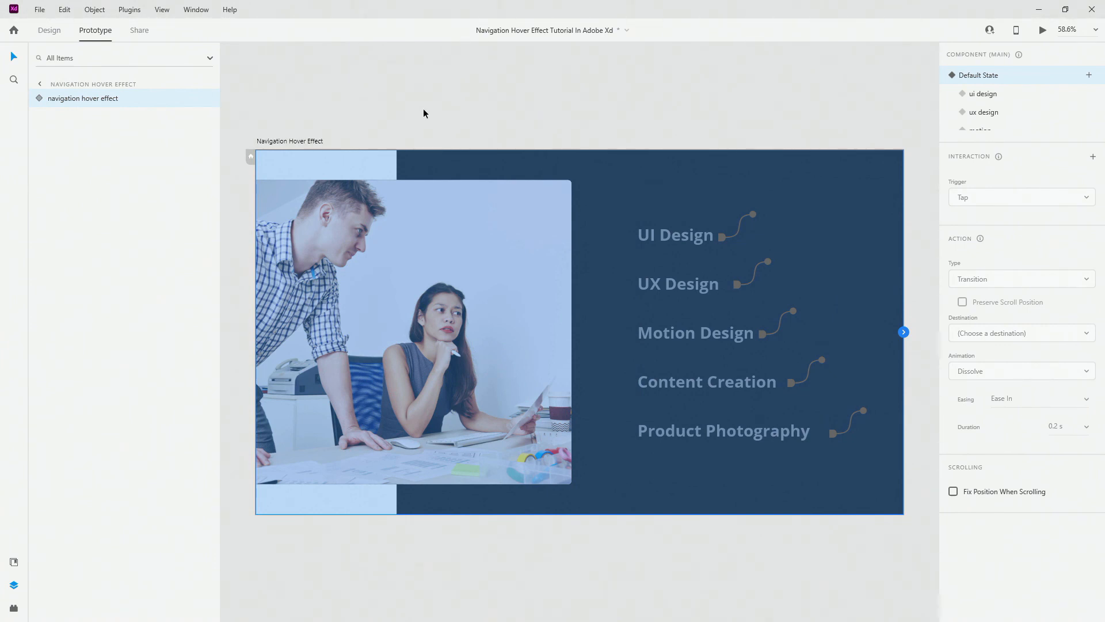
{"action": "mouse_move", "coordinate": [49, 29]}
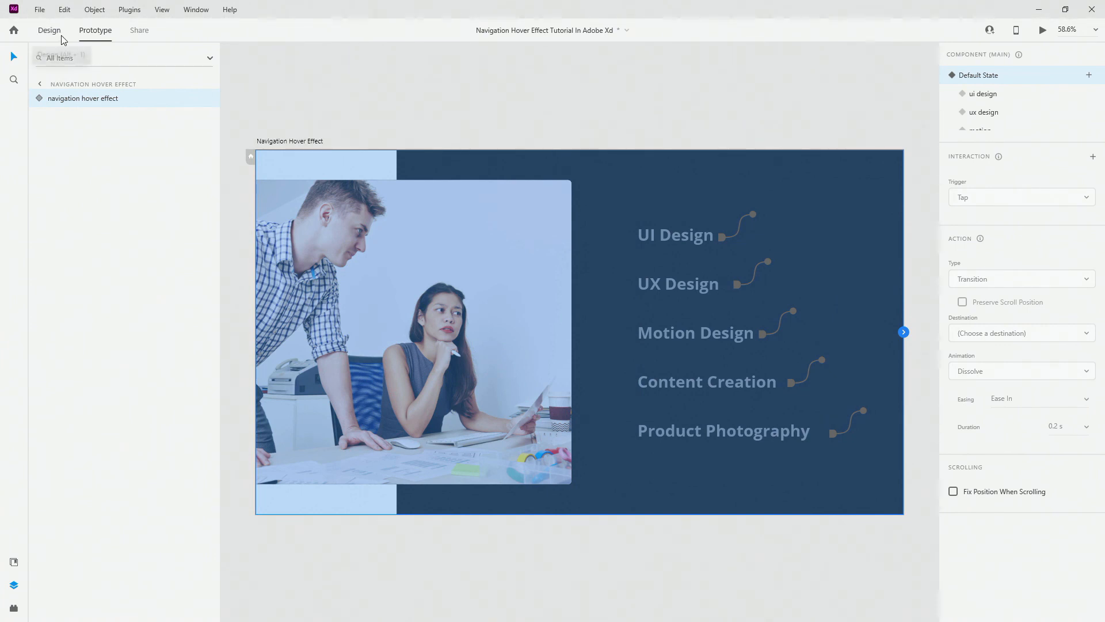
{"action": "left_click", "coordinate": [48, 29]}
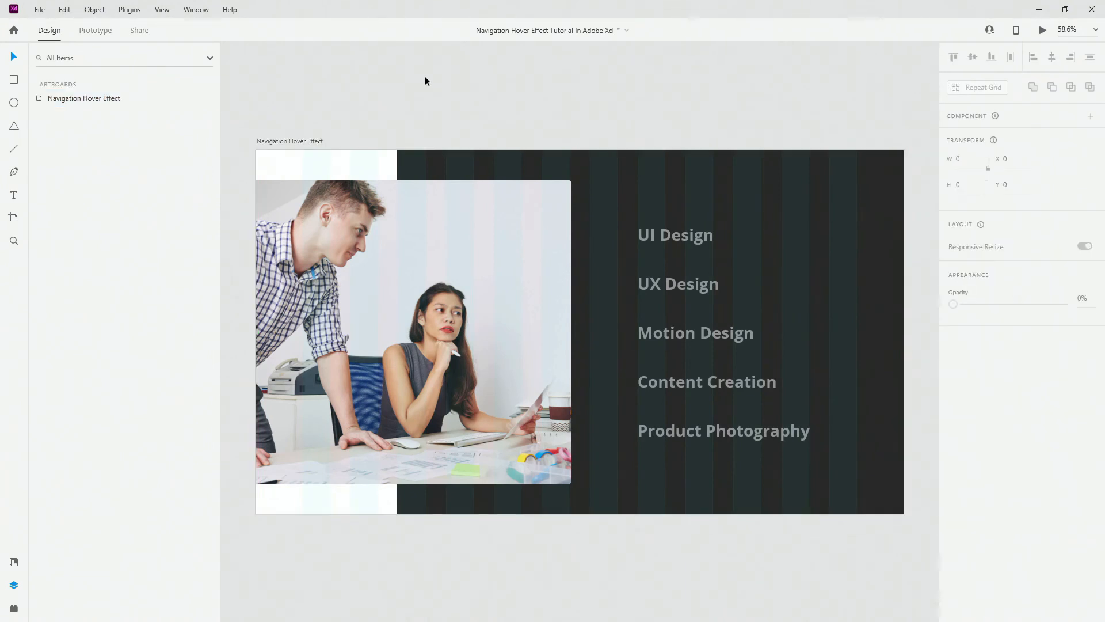